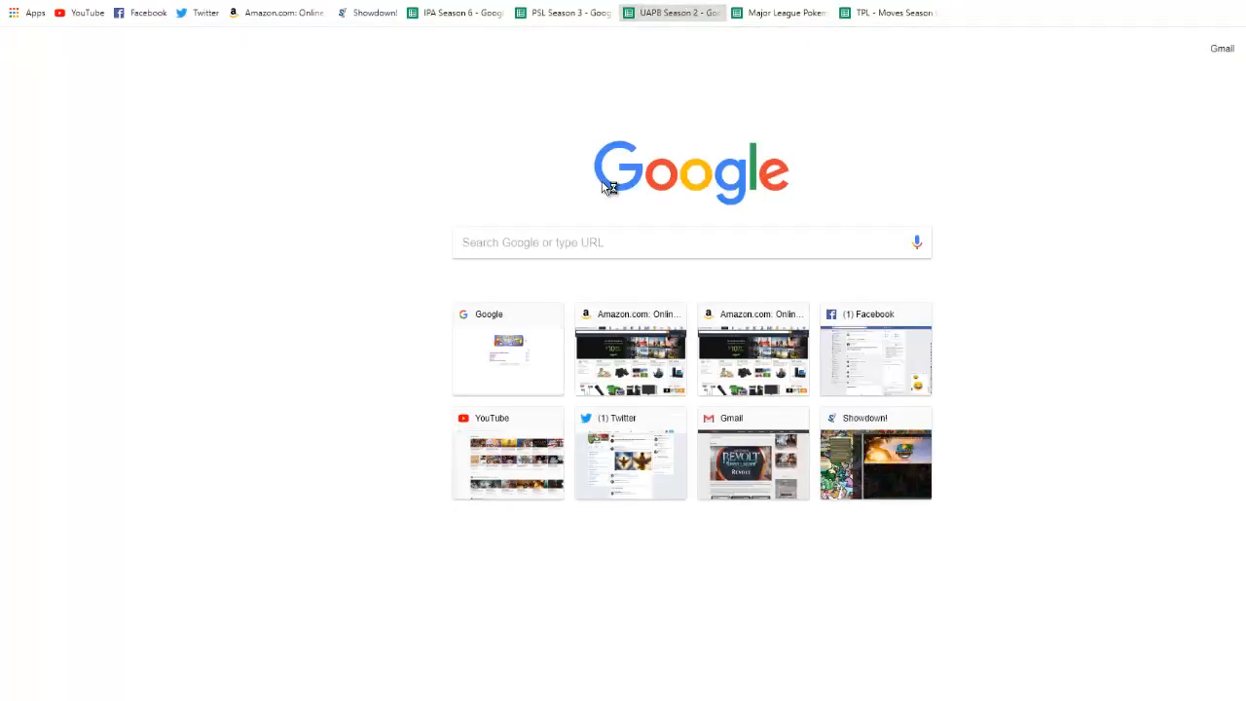
Open the UAPB Season 2 league spreadsheet from the bookmarks bar
left_click(671, 11)
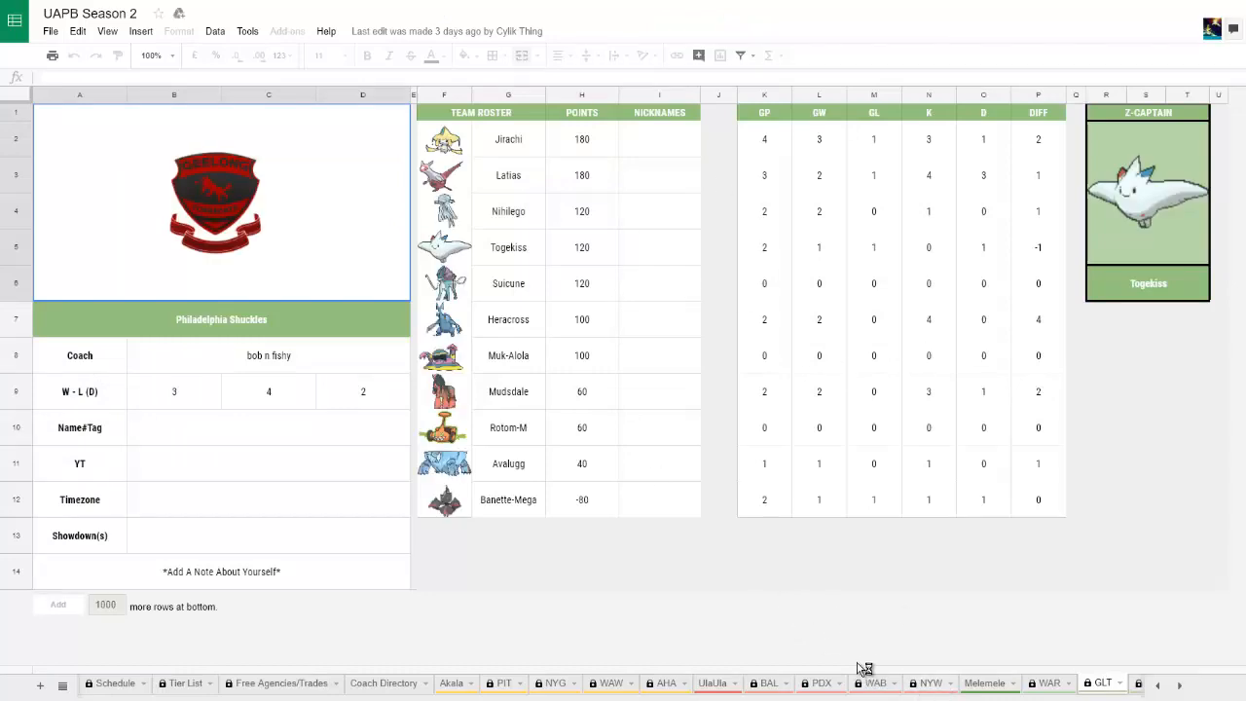
Bring the later team tabs into view and switch to the ORL team sheet
left_click(1177, 683)
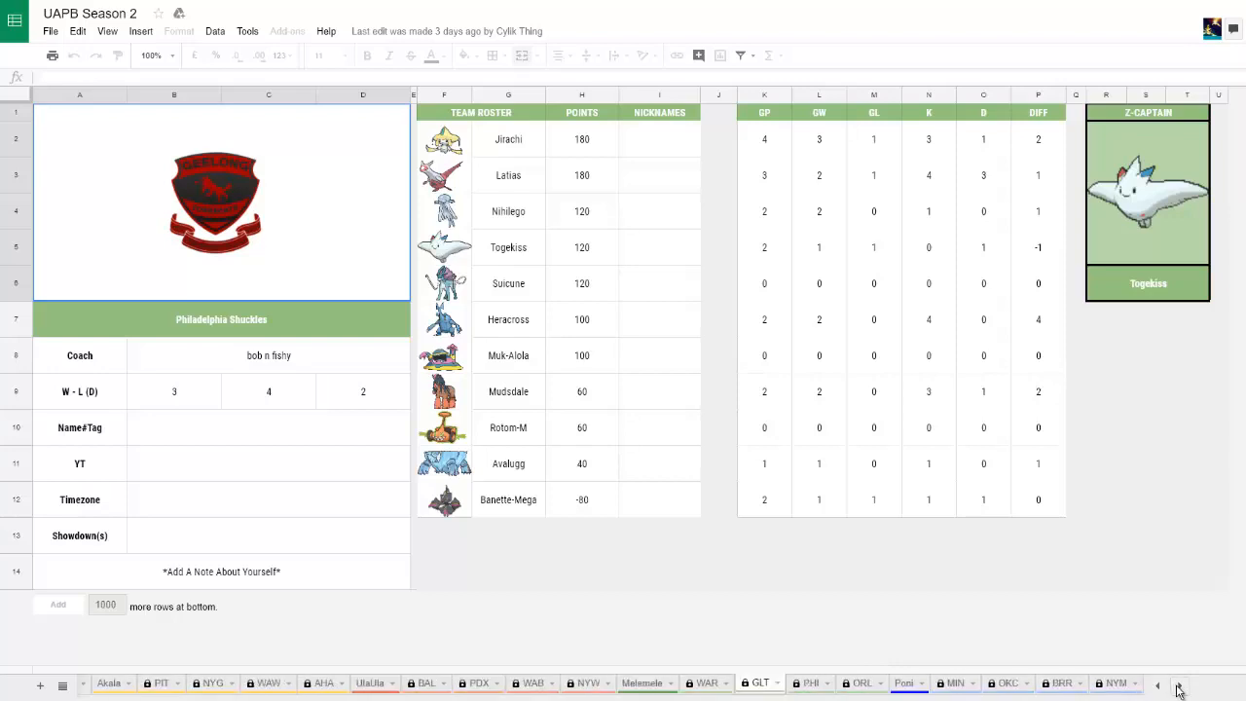
left_click(856, 681)
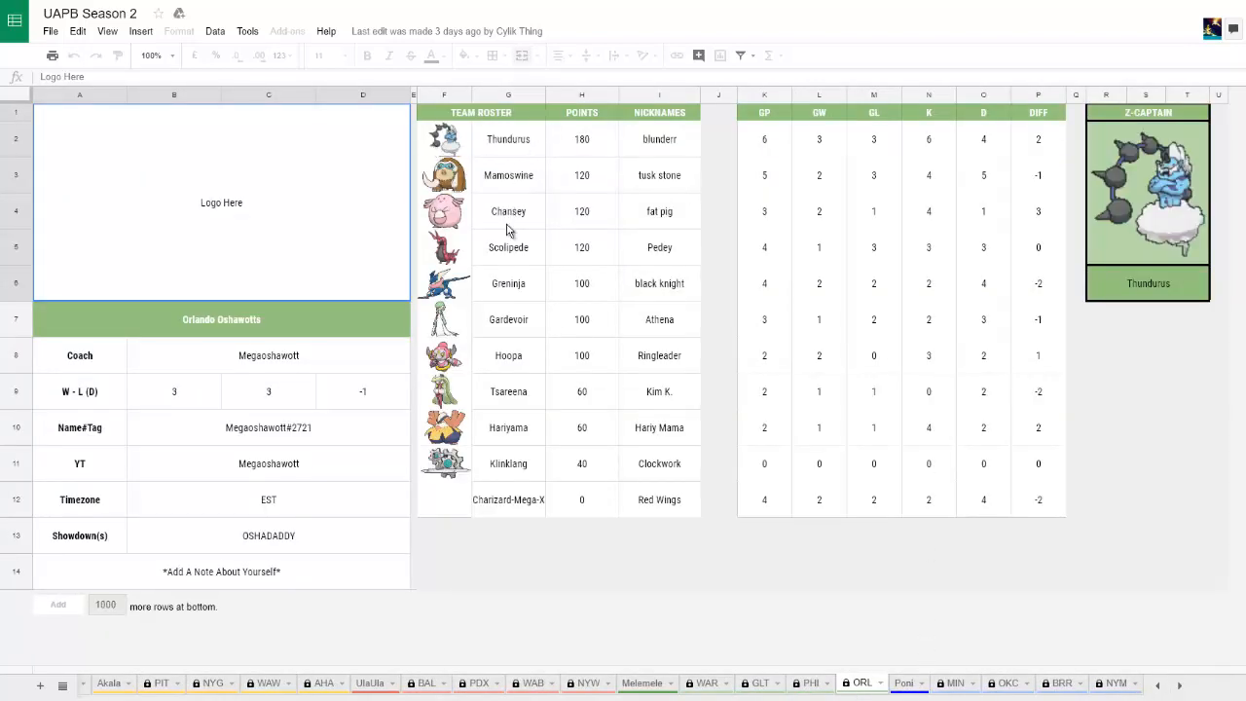
mouse_move(518, 327)
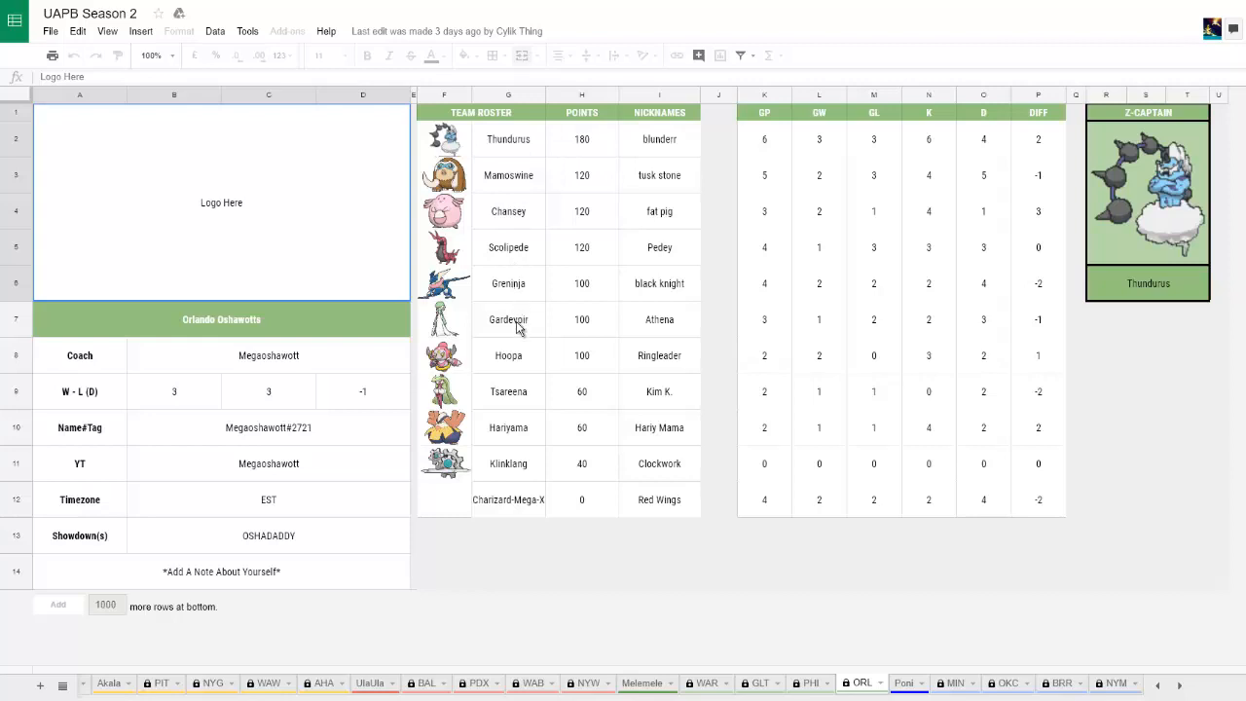
mouse_move(518, 419)
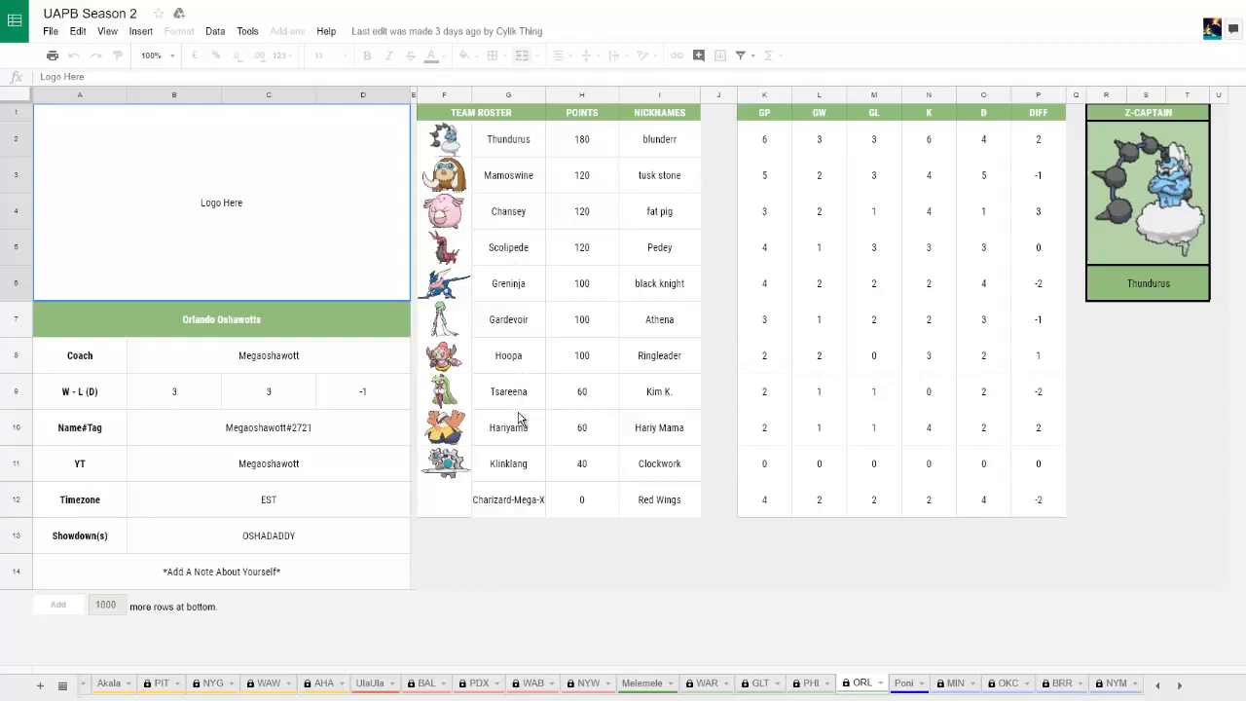
mouse_move(523, 489)
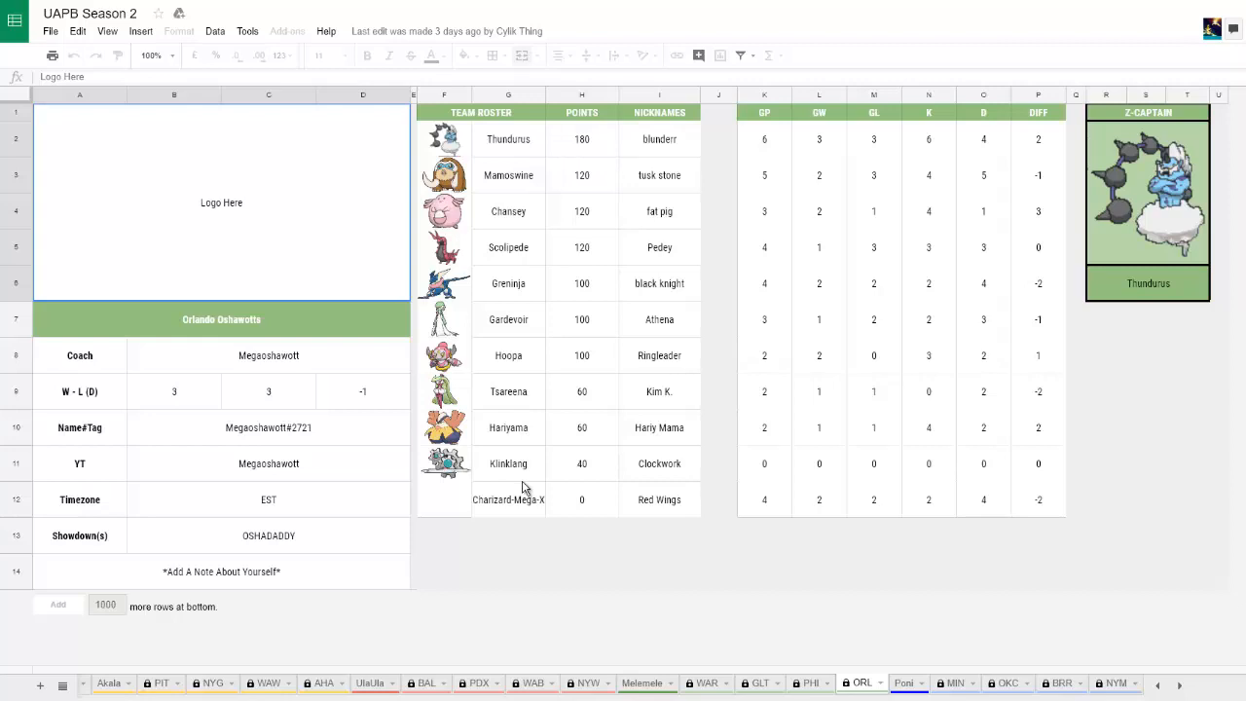
mouse_move(523, 486)
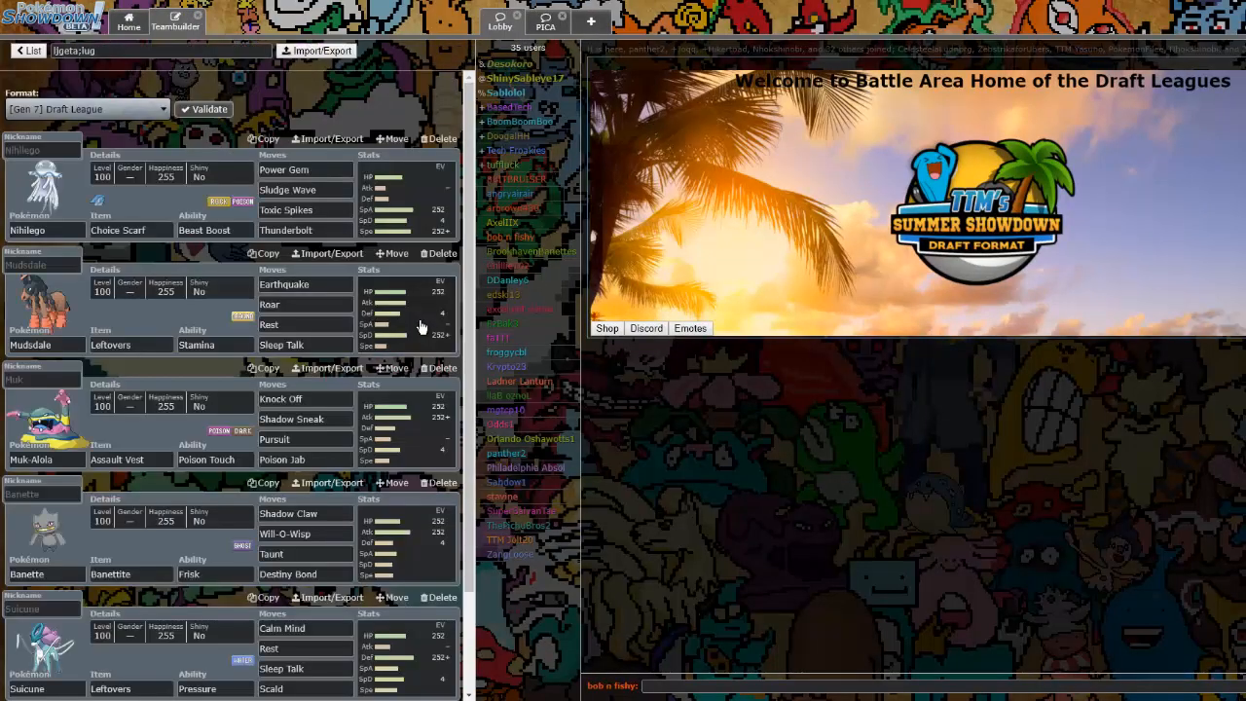
Scroll through the draft team in the Teambuilder and run Validate on it
scroll("down", 3)
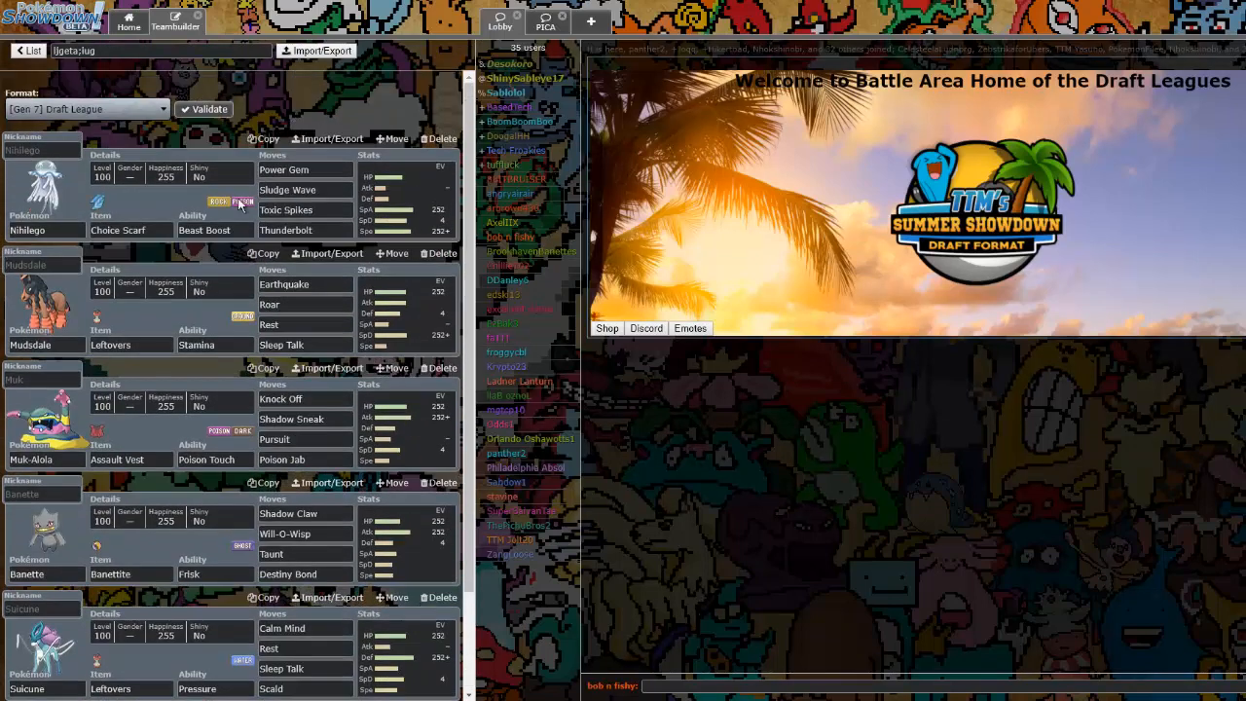
scroll("down", 3)
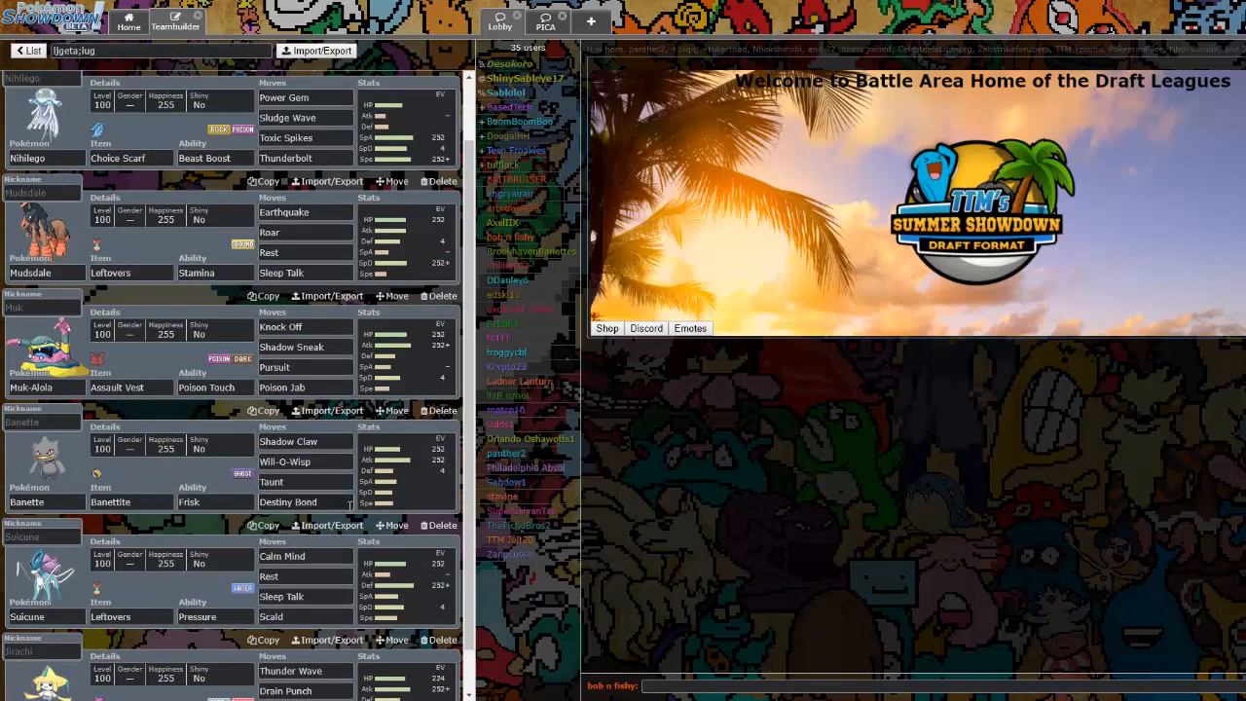
scroll("down", 3)
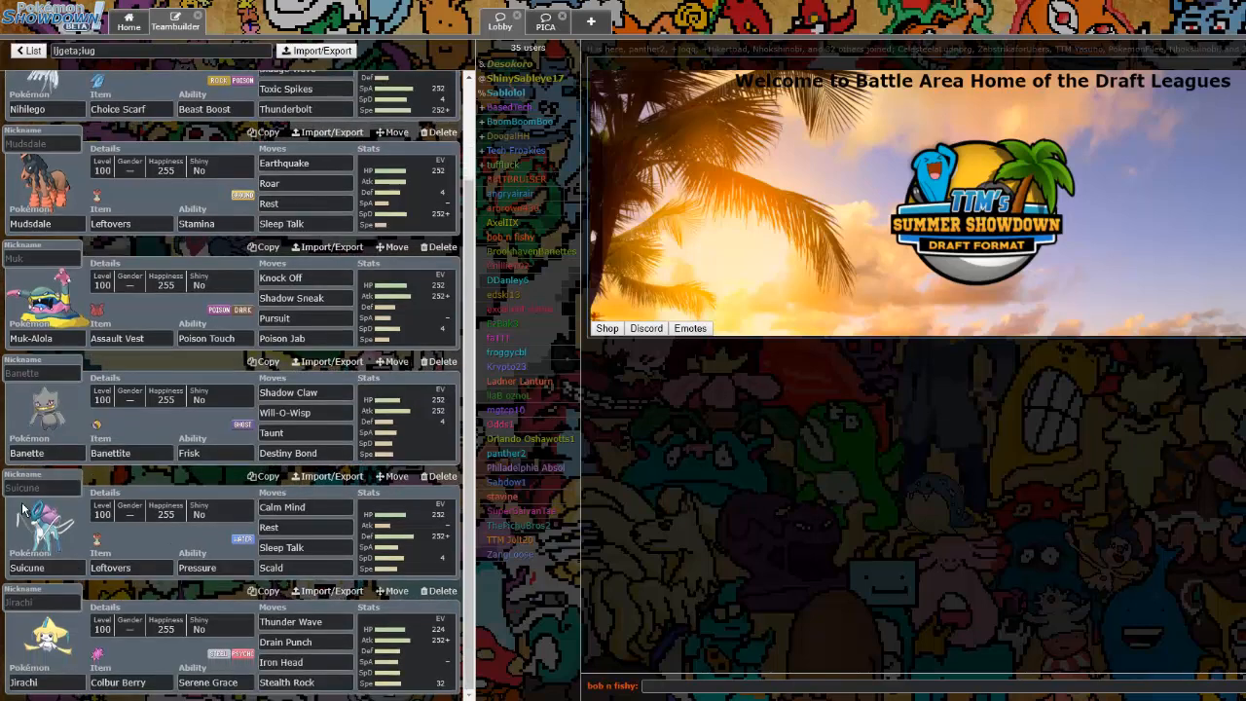
mouse_move(74, 650)
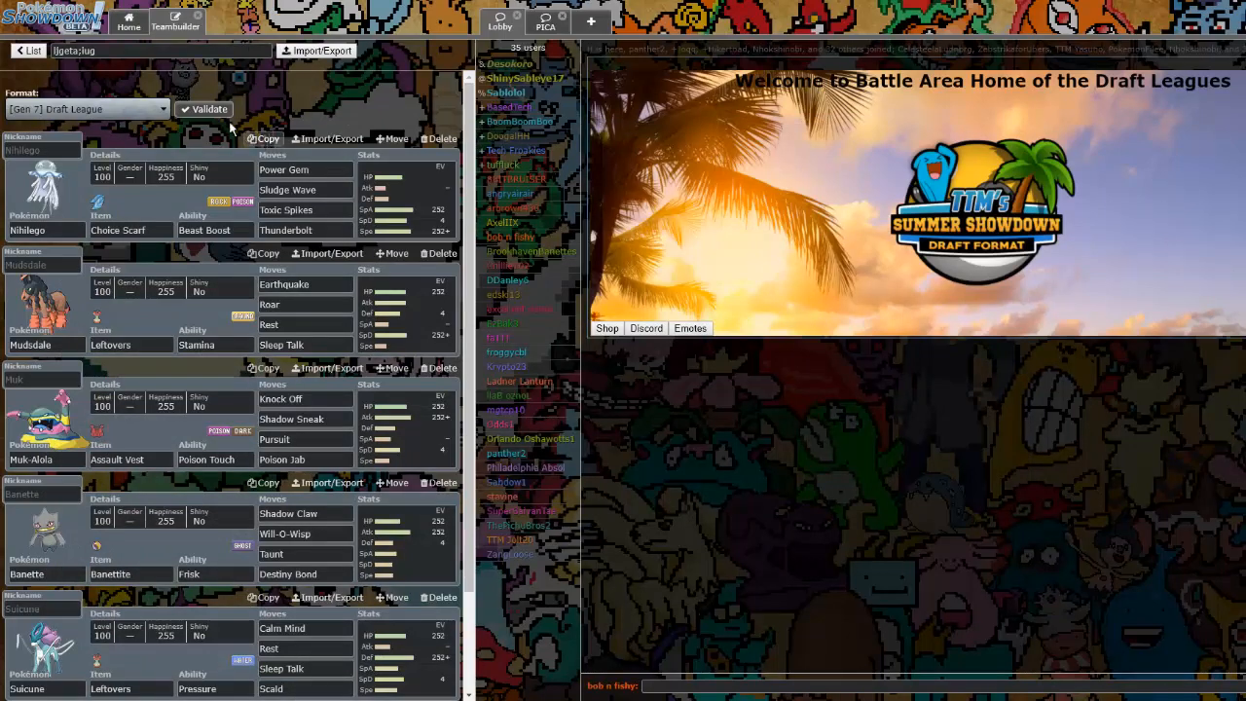
left_click(175, 20)
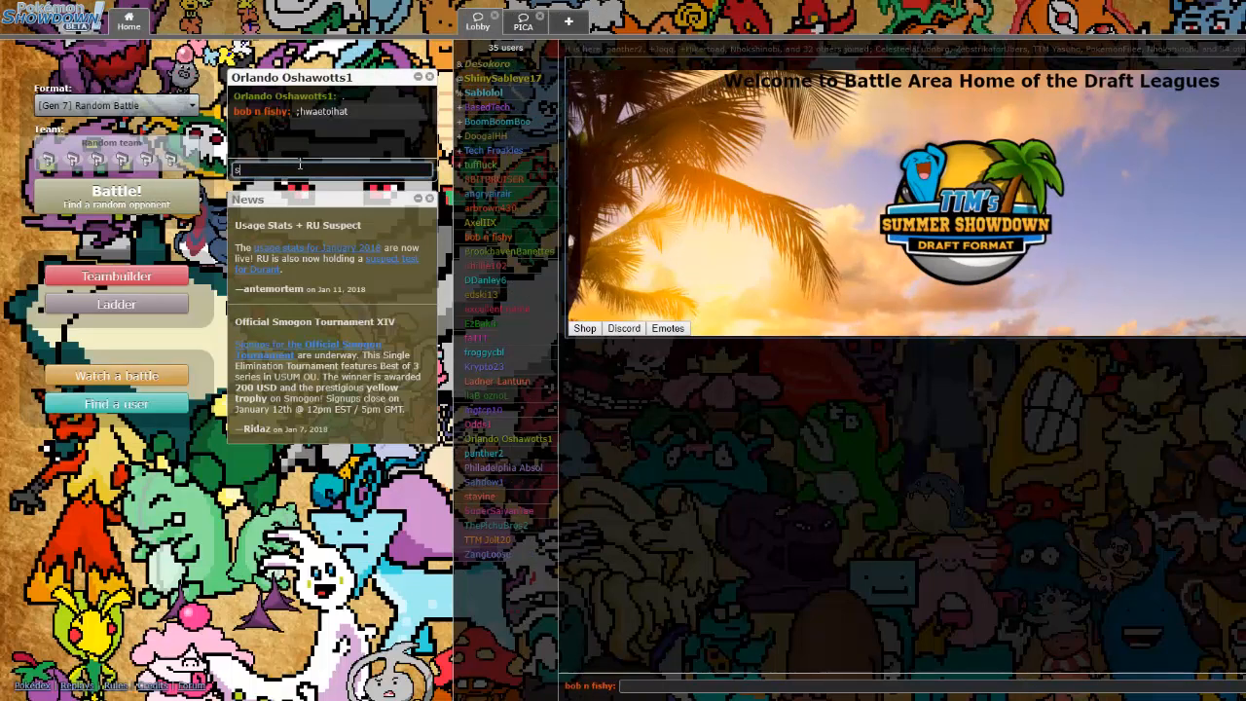
Message the Orlando Oshawotts coach to slide the challenge over when ready
type("lide me the challen")
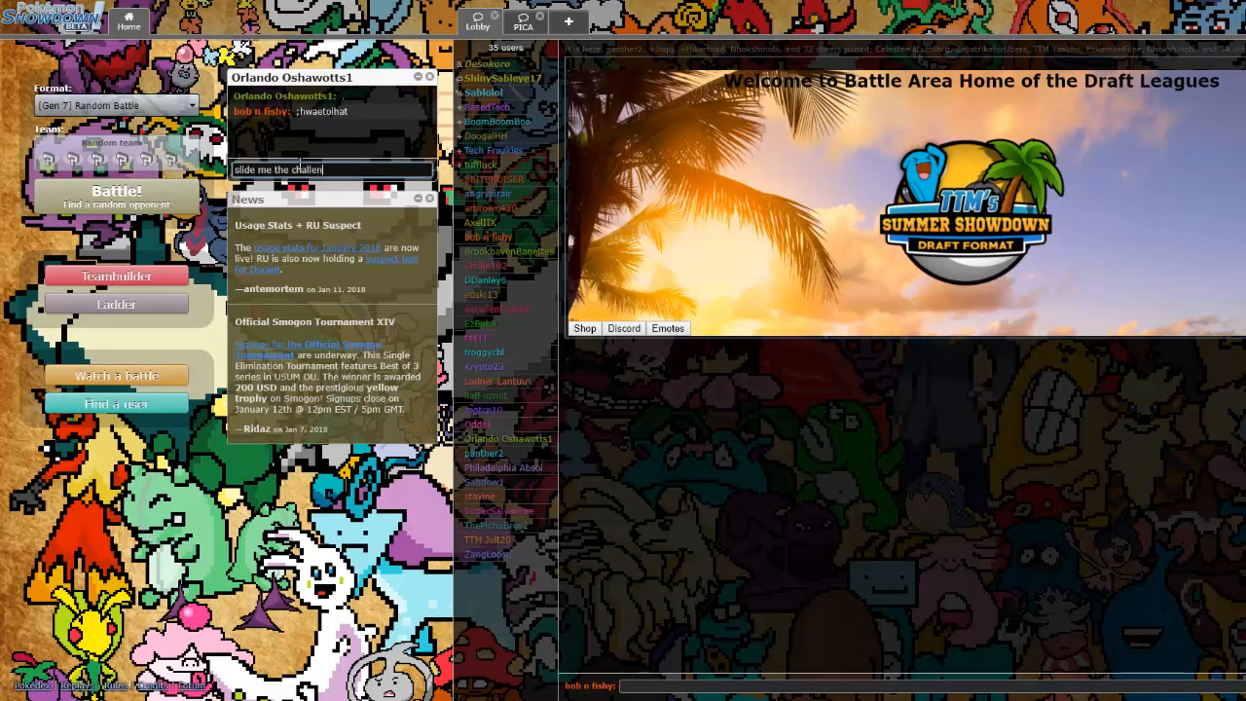
type("ge whe")
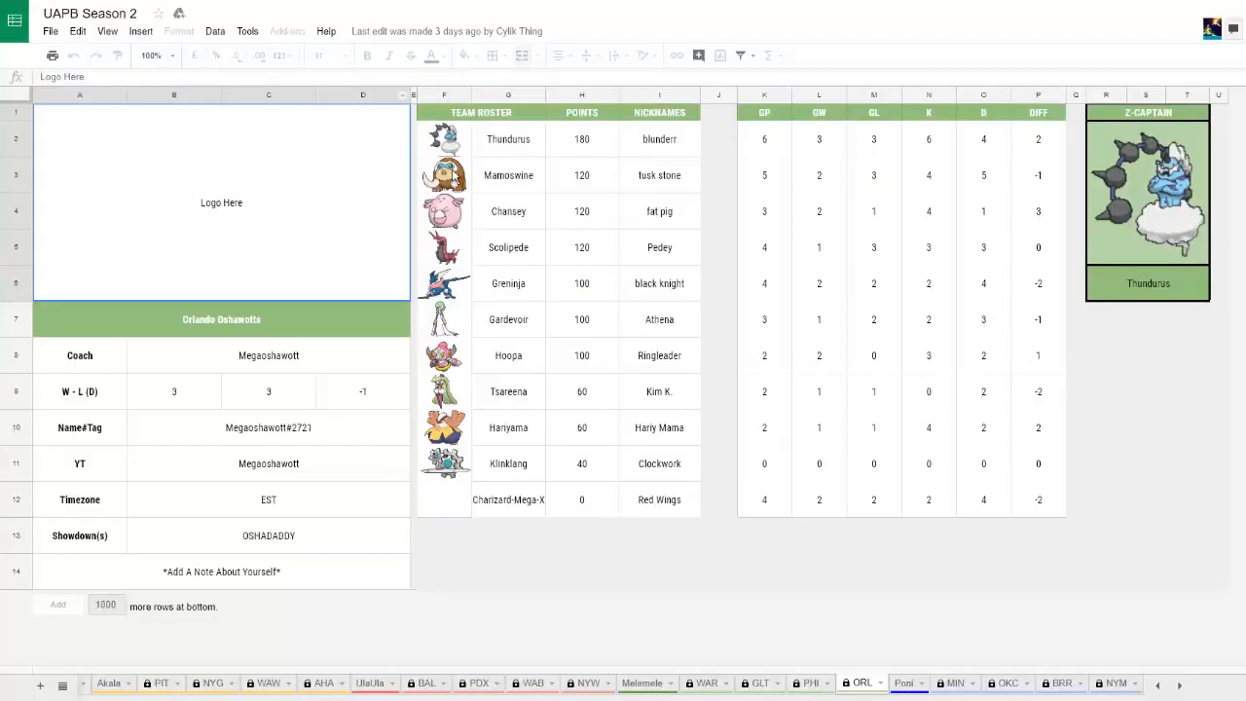
mouse_move(457, 477)
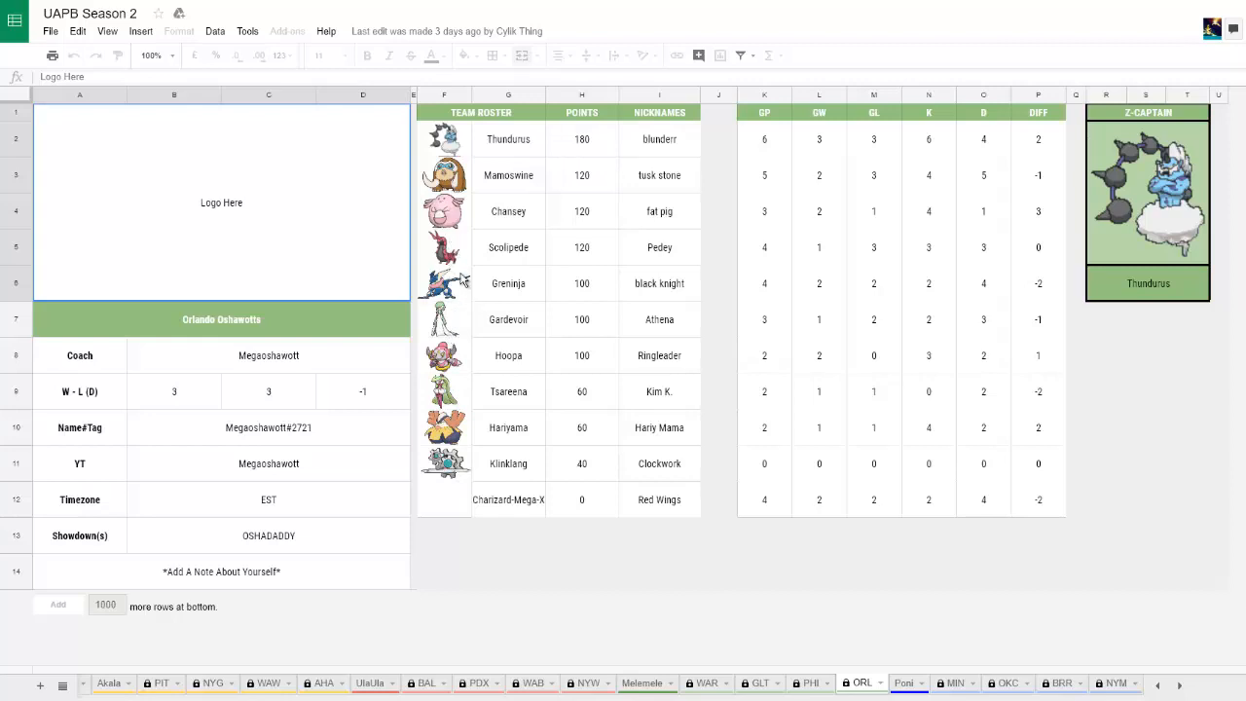
mouse_move(522, 545)
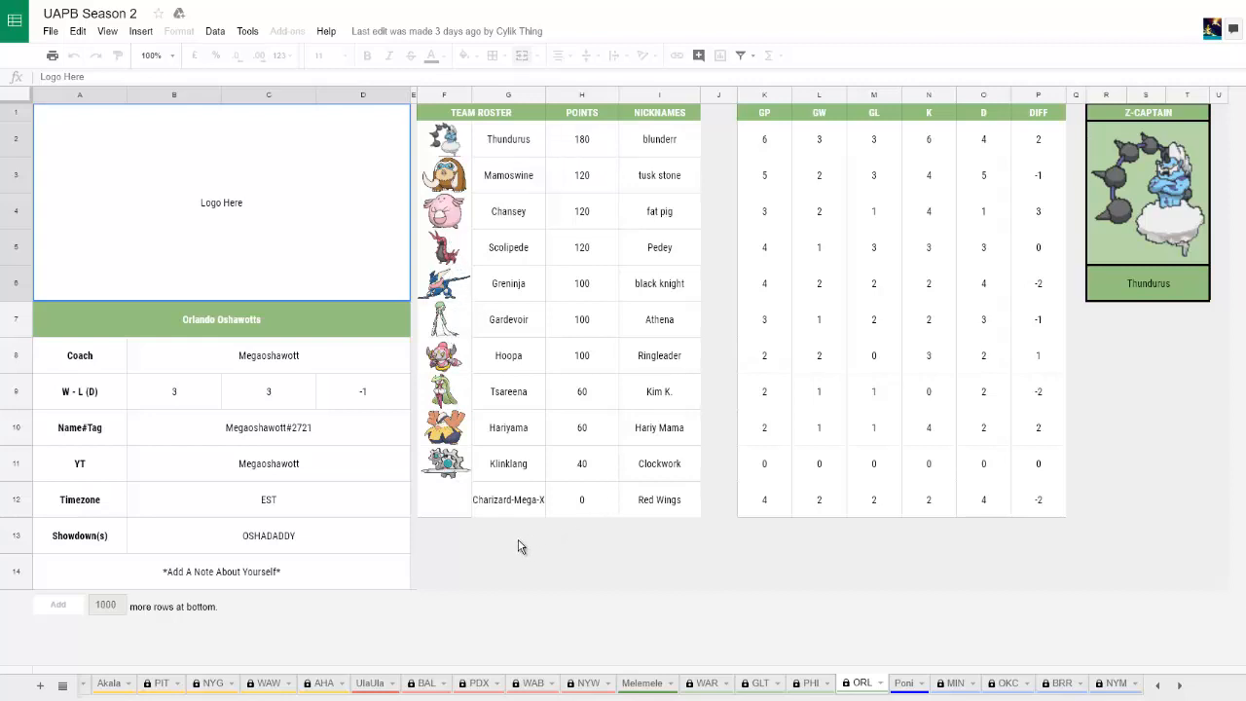
mouse_move(506, 407)
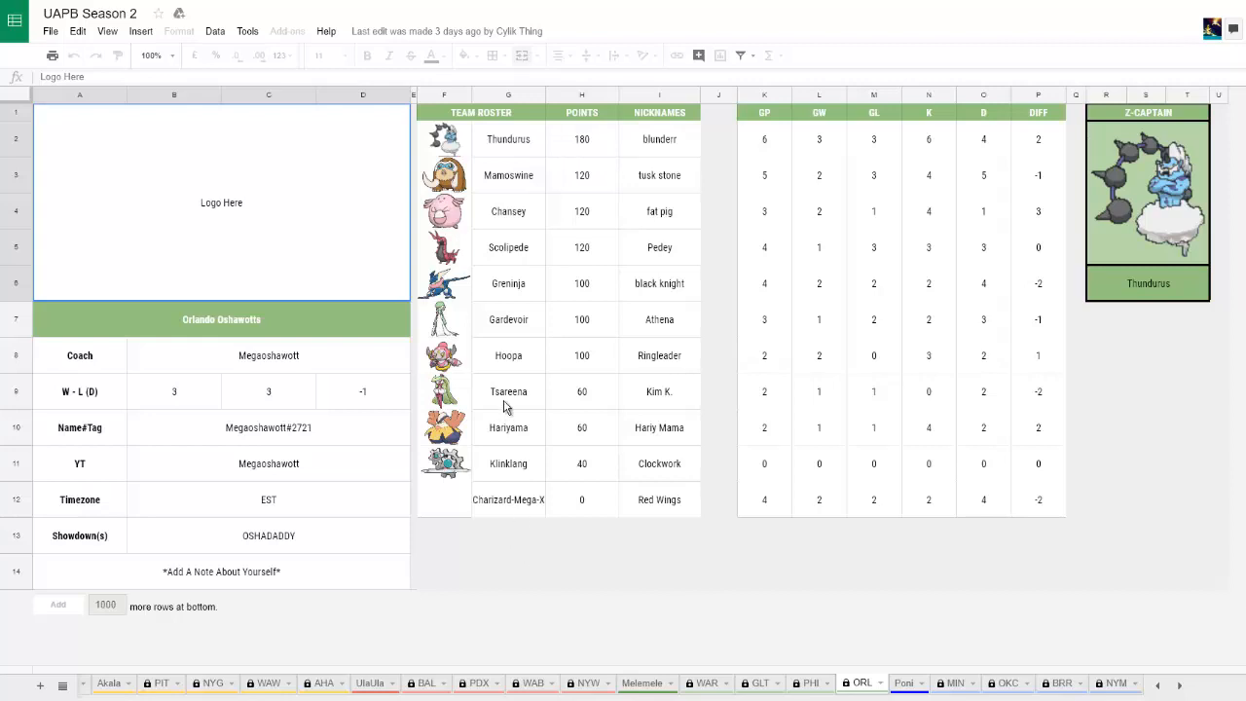
mouse_move(490, 459)
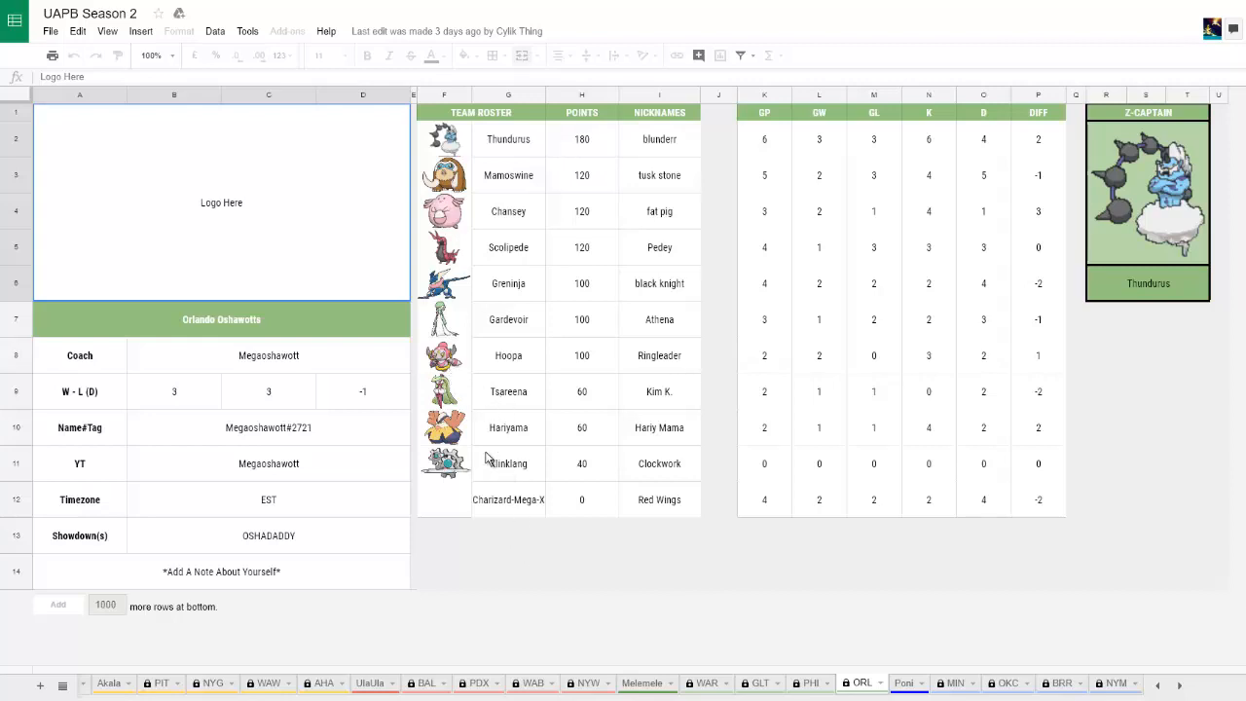
mouse_move(463, 366)
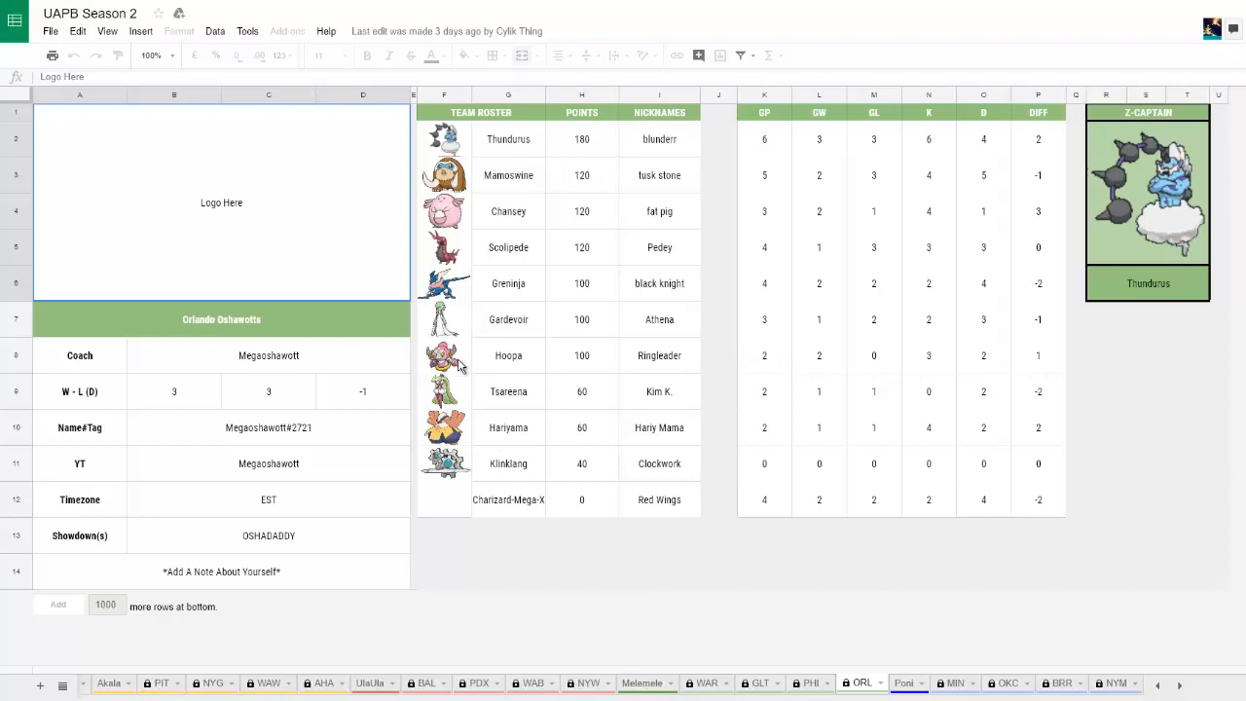
mouse_move(278, 49)
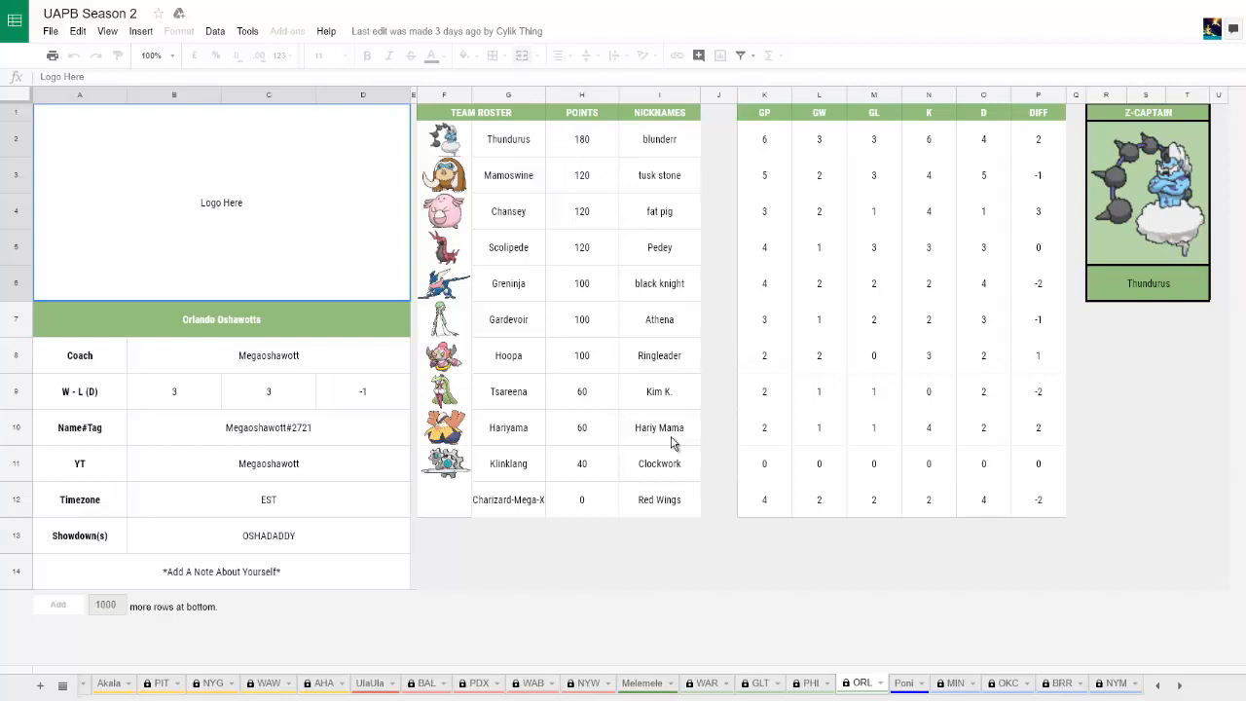
mouse_move(582, 267)
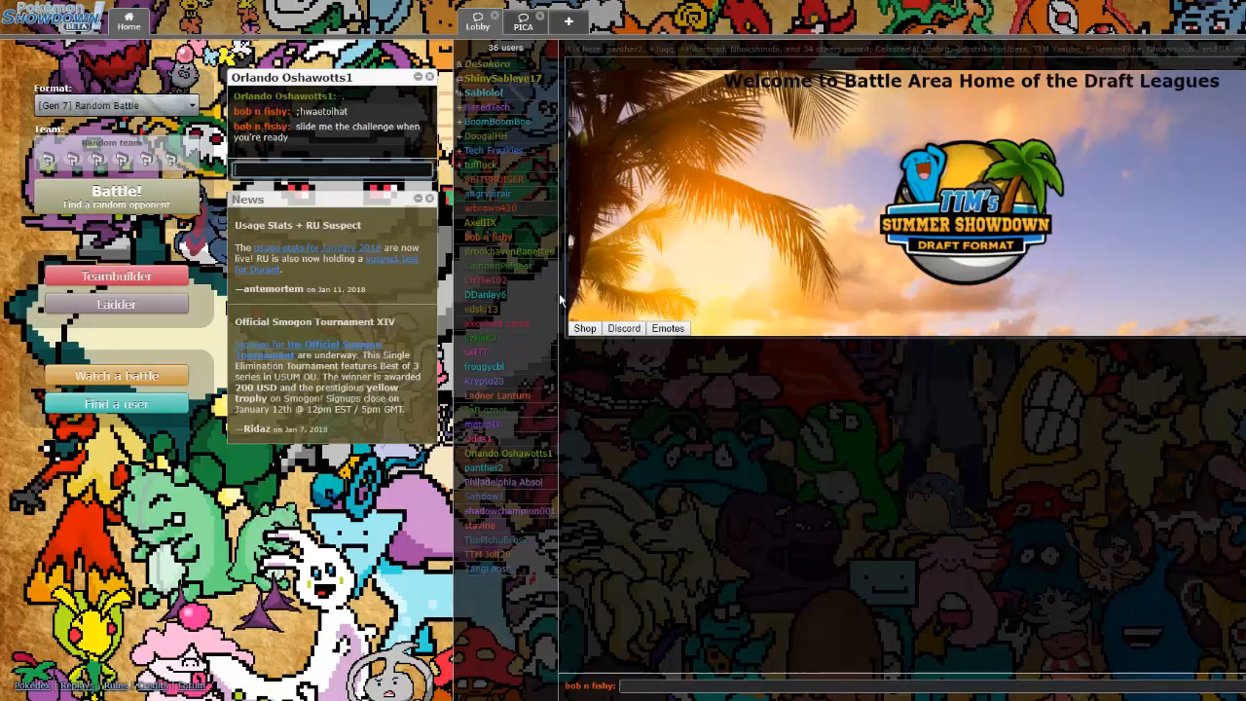
mouse_move(350, 526)
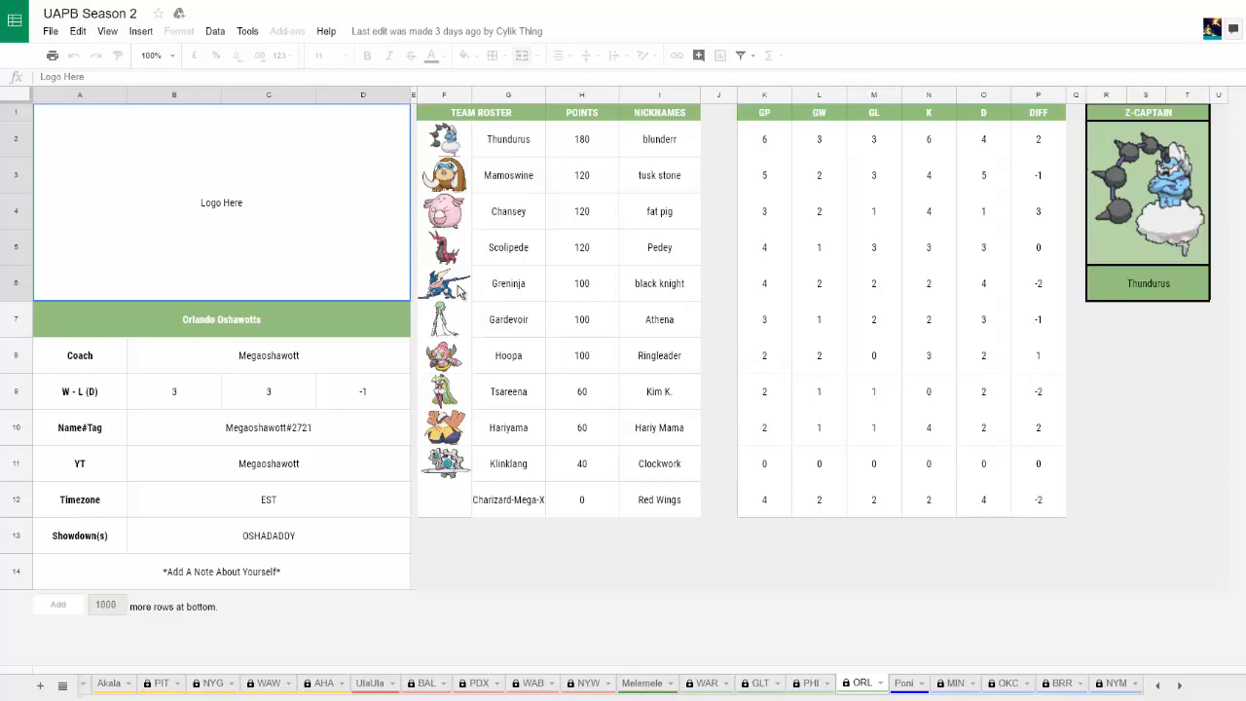
mouse_move(460, 292)
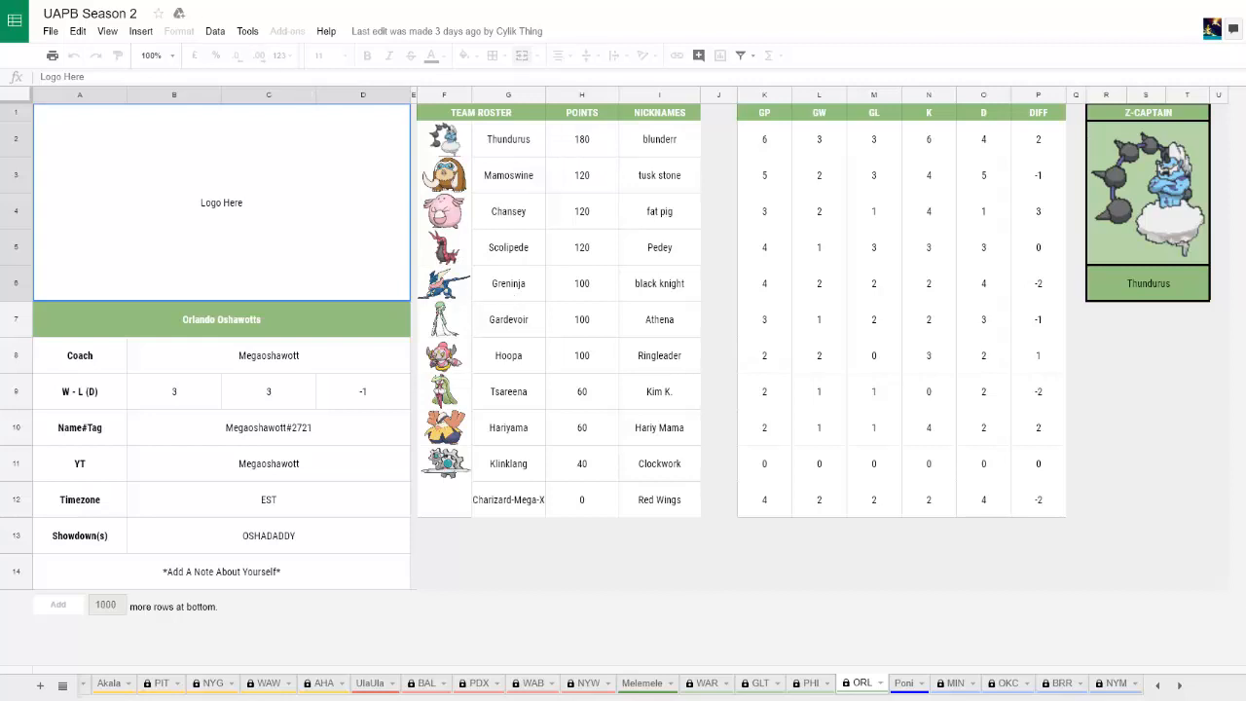
mouse_move(582, 354)
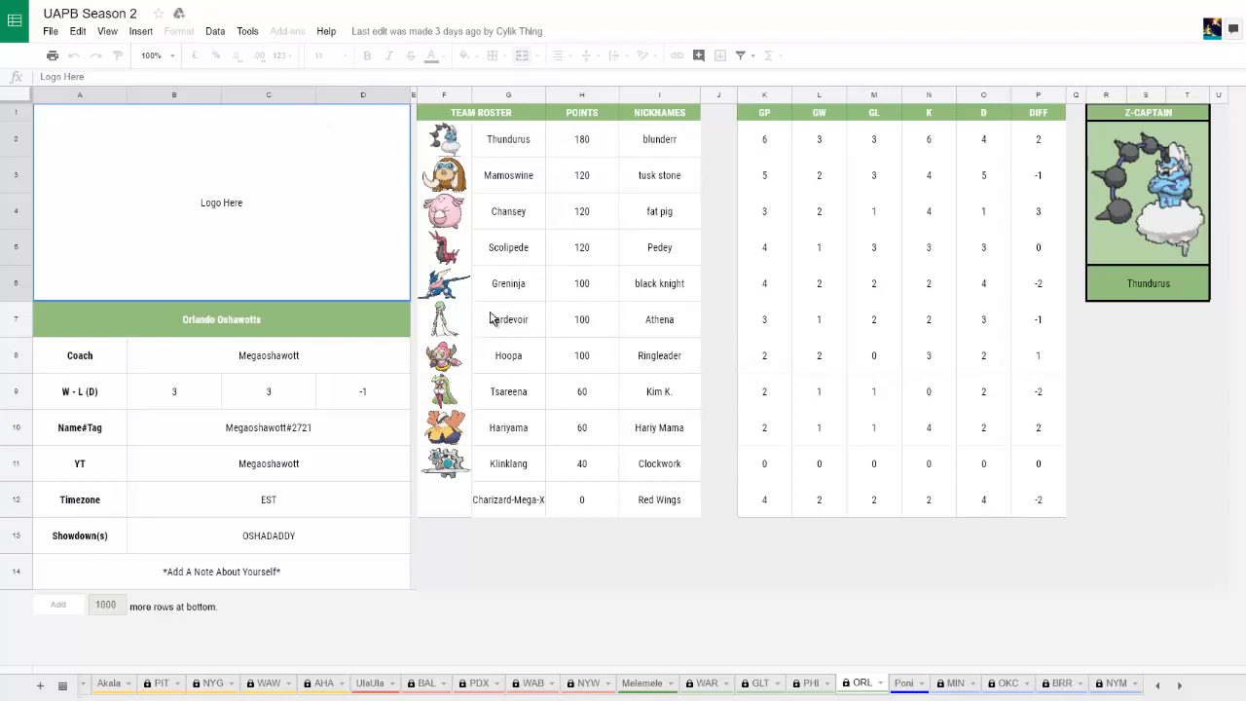
mouse_move(516, 130)
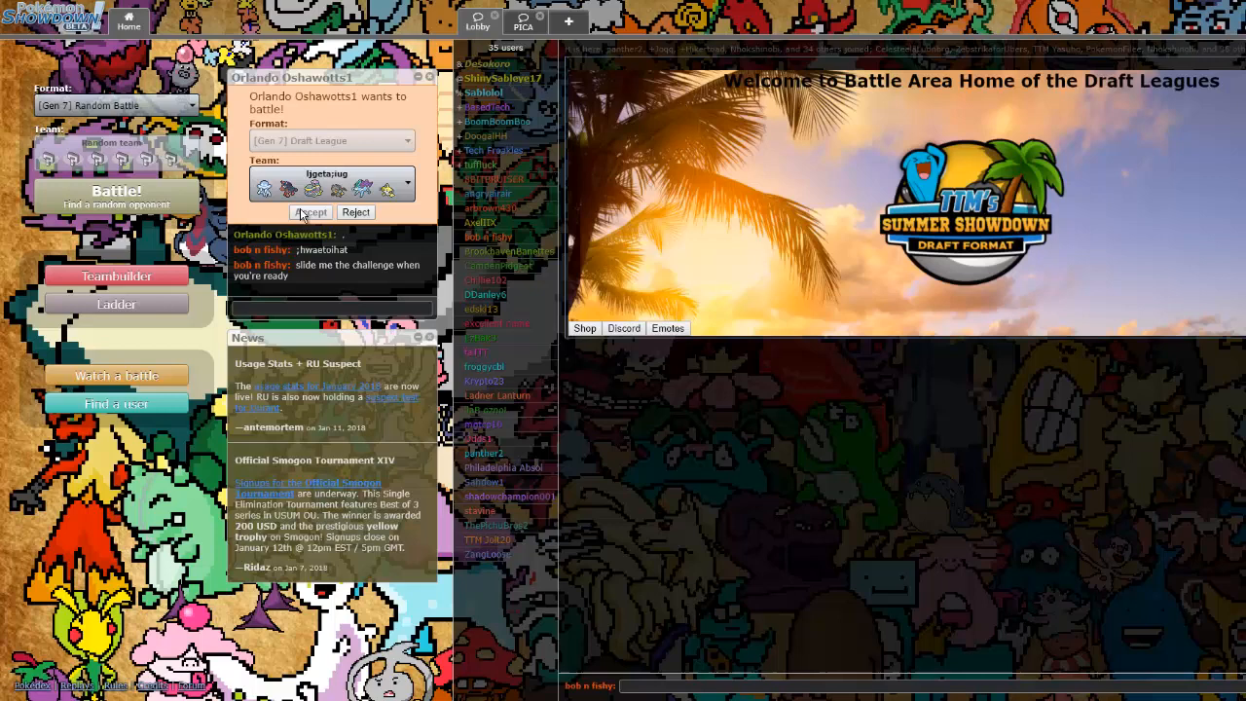
Accept the Orlando Oshawotts coach's Gen 7 Draft League challenge
left_click(312, 210)
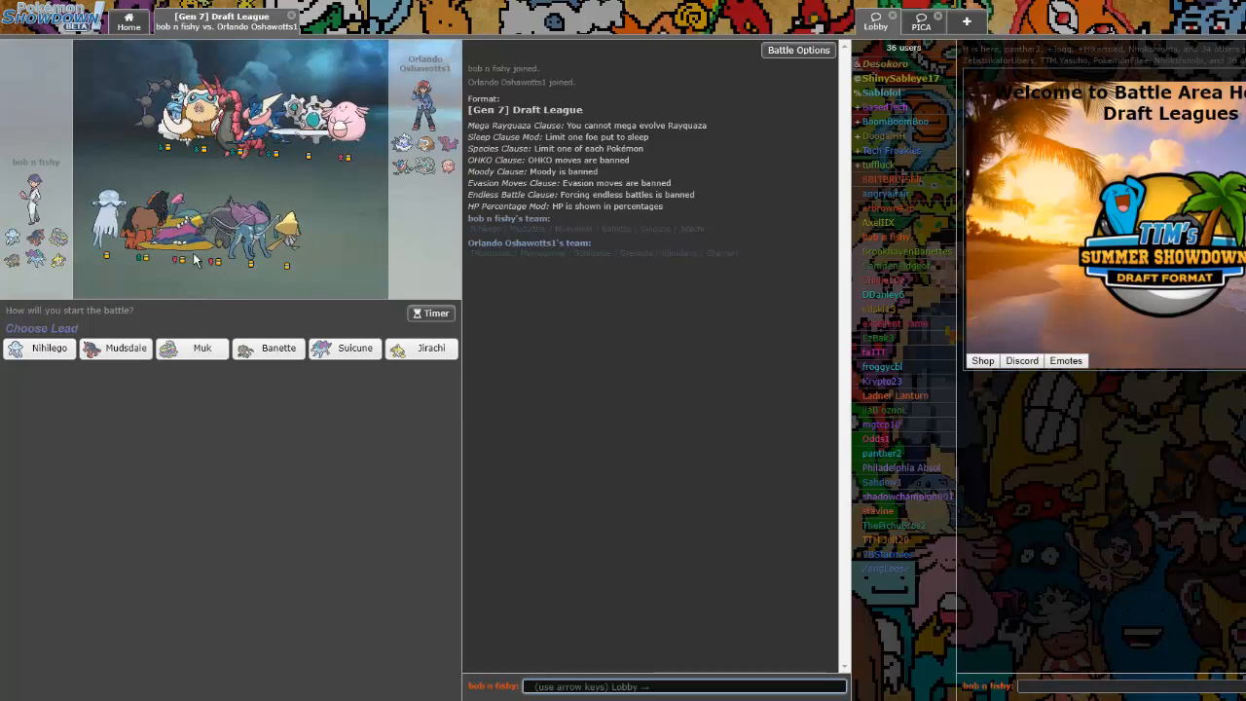
mouse_move(278, 346)
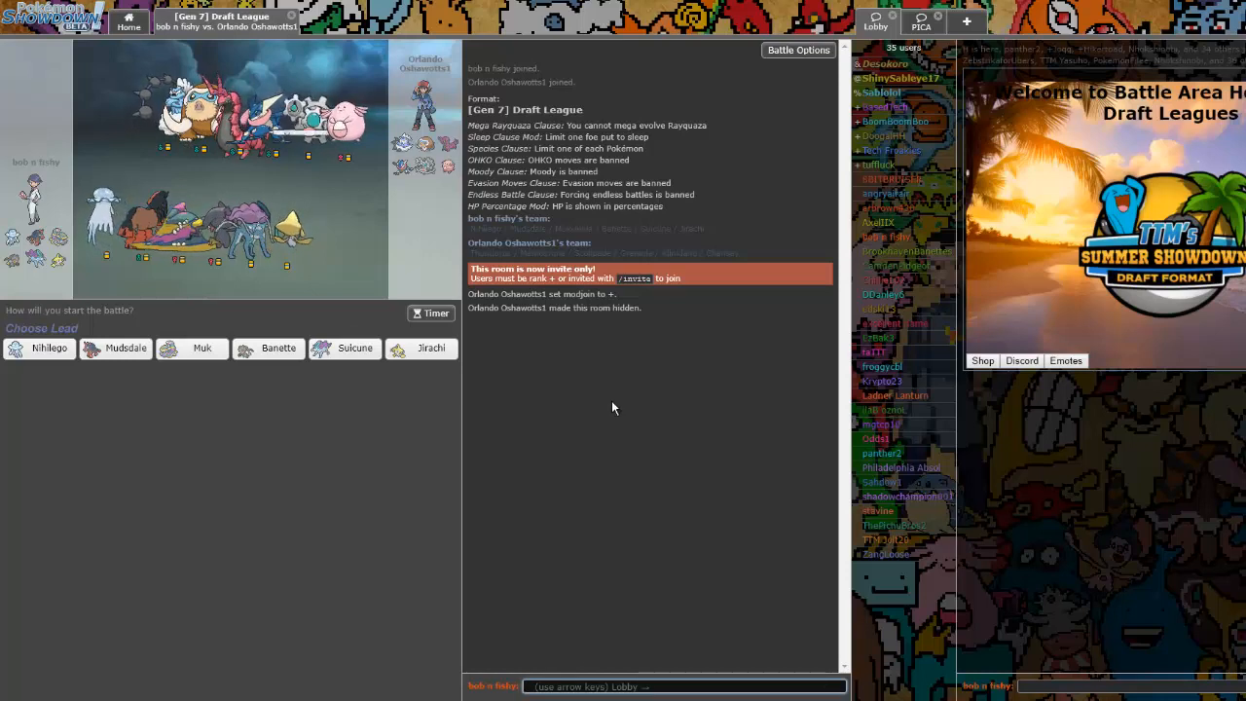
Post 'glhf' in the battle room chat at team preview
type("glhf")
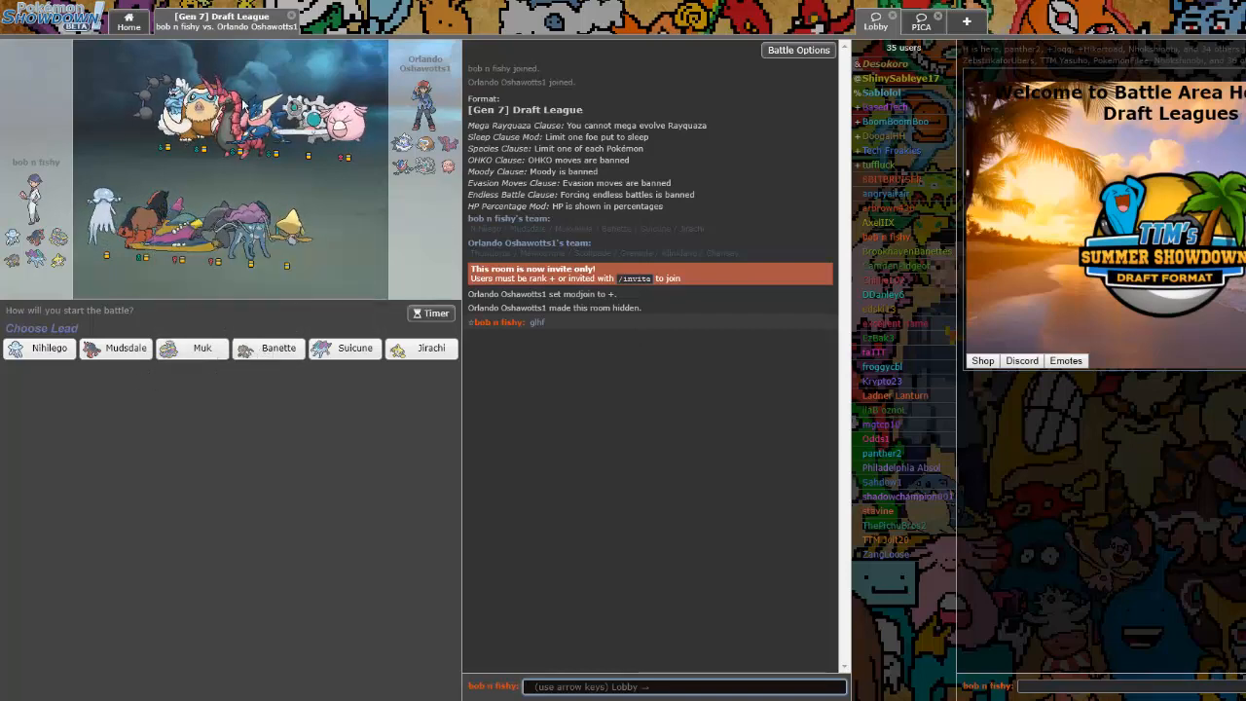
Choose Banette as the lead and wait for the opponent to lock in theirs
left_click(278, 349)
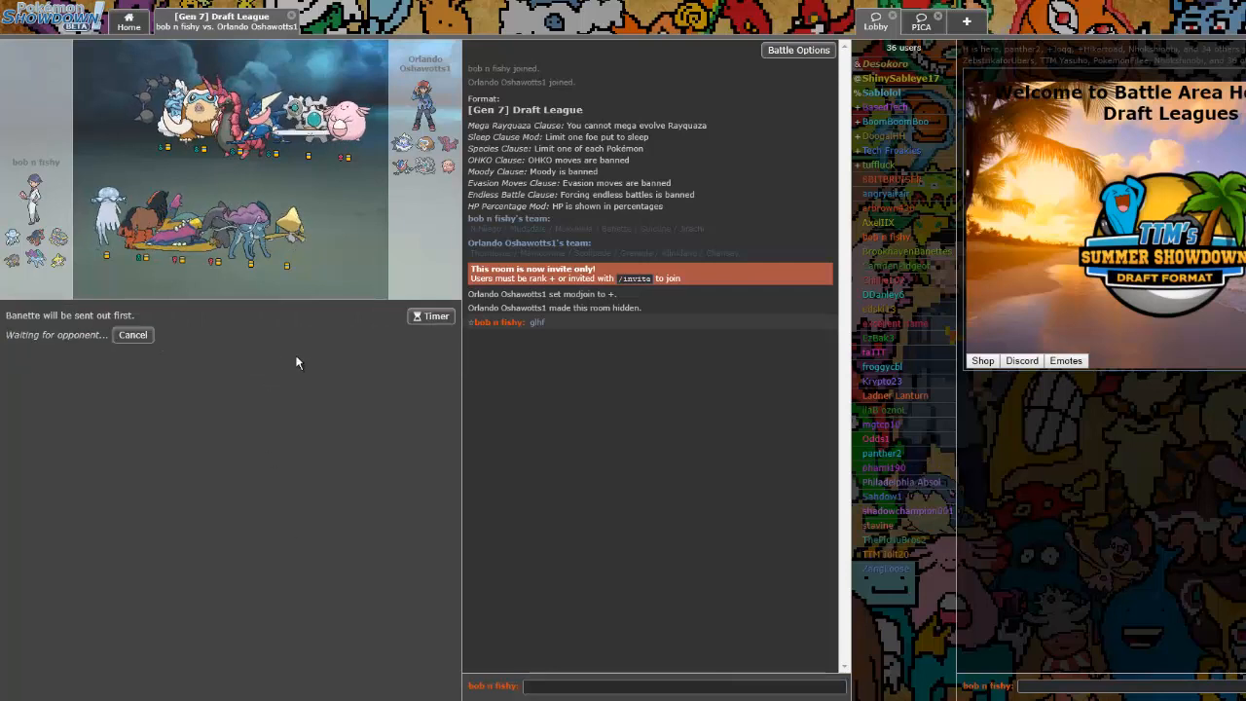
mouse_move(408, 364)
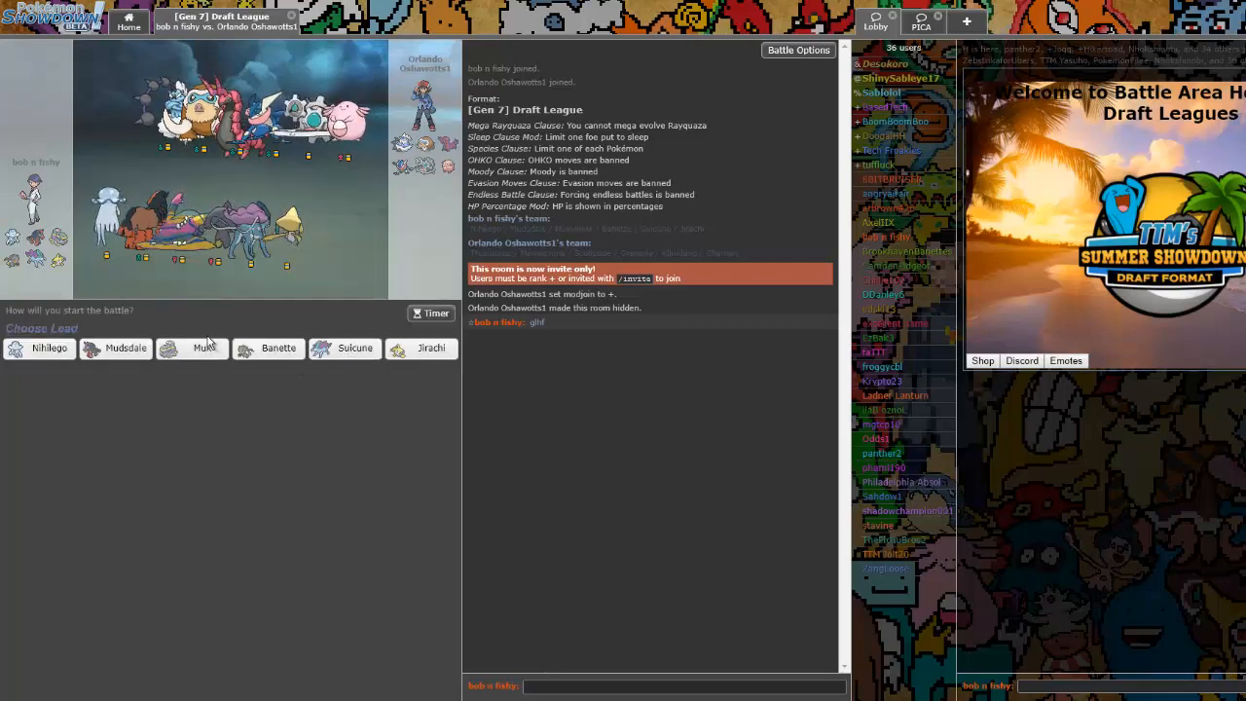
left_click(278, 346)
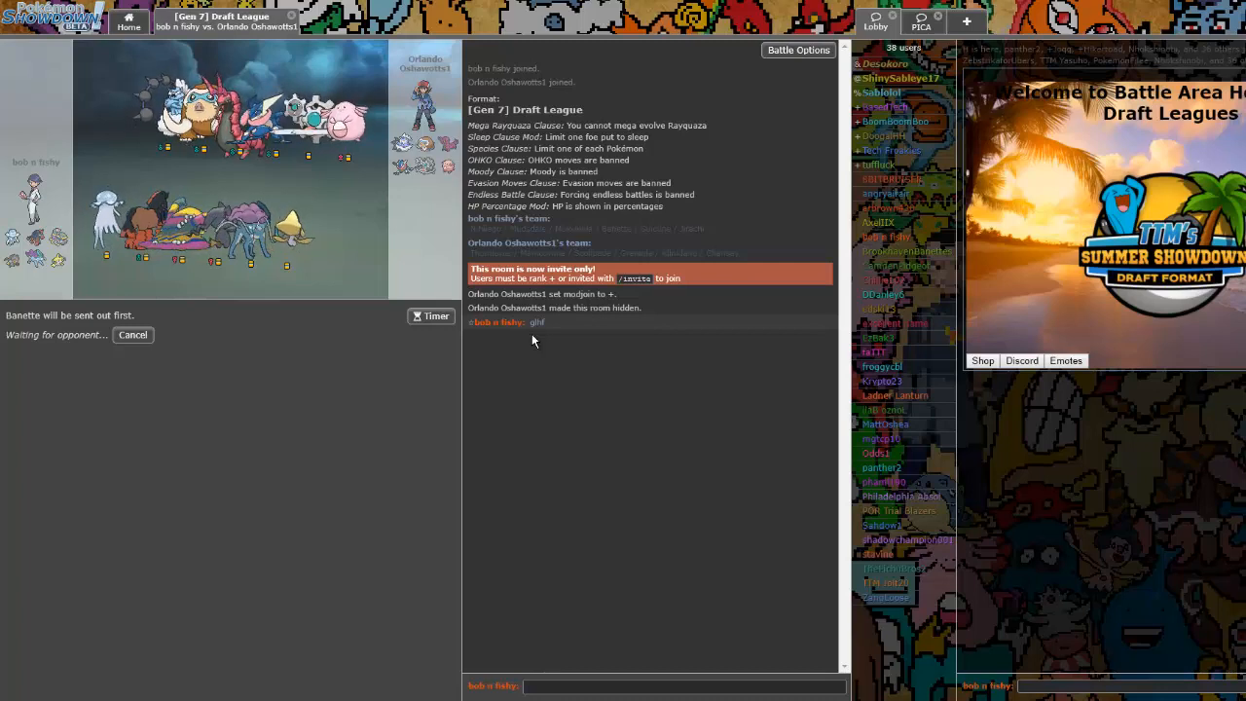
left_click(681, 685)
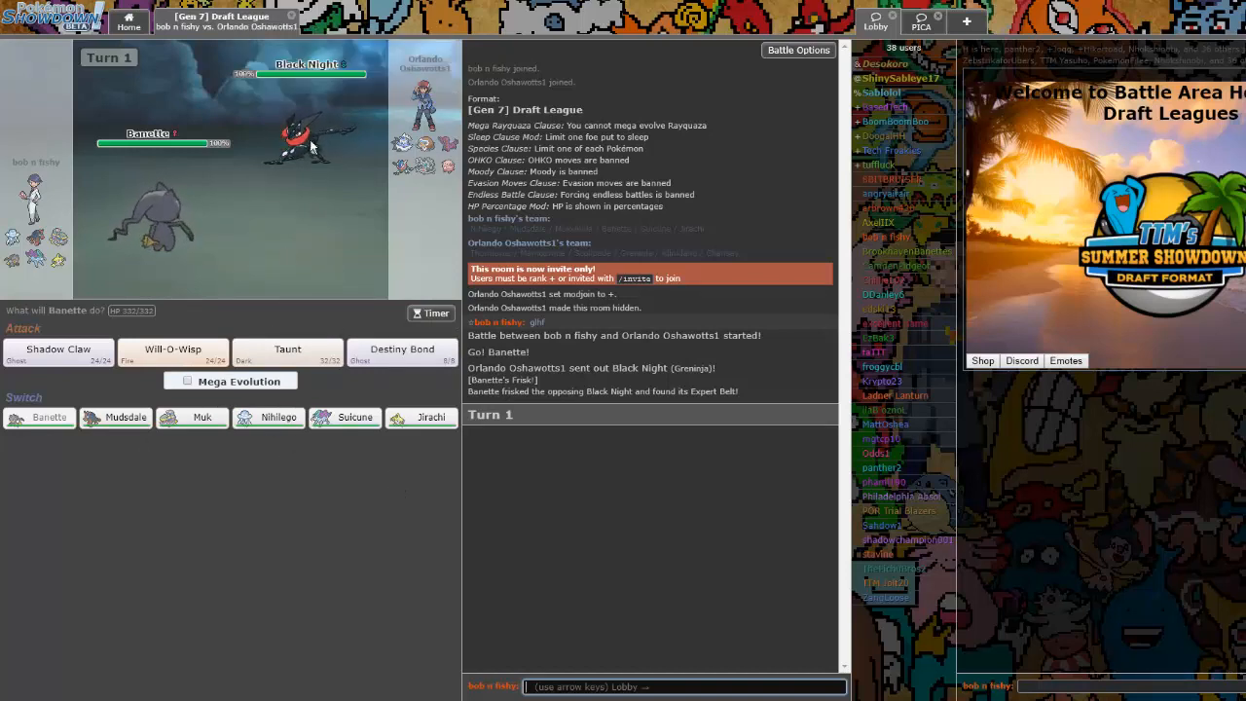
mouse_move(202, 416)
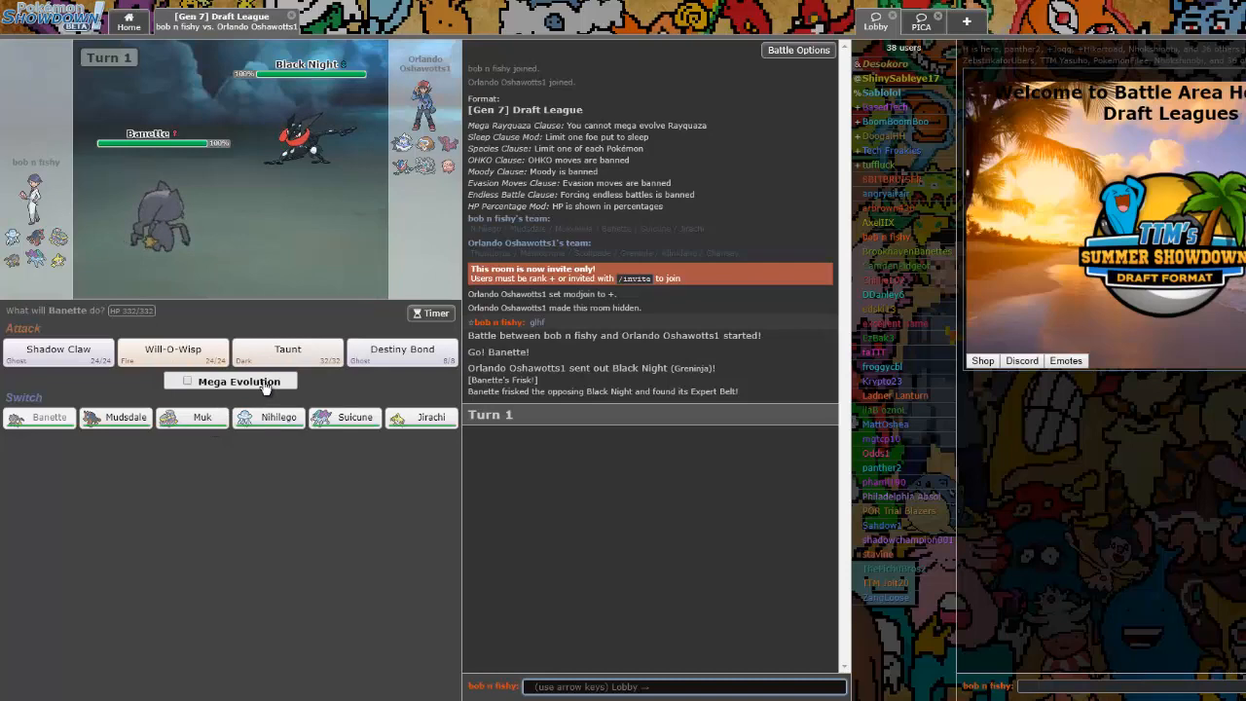
mouse_move(347, 129)
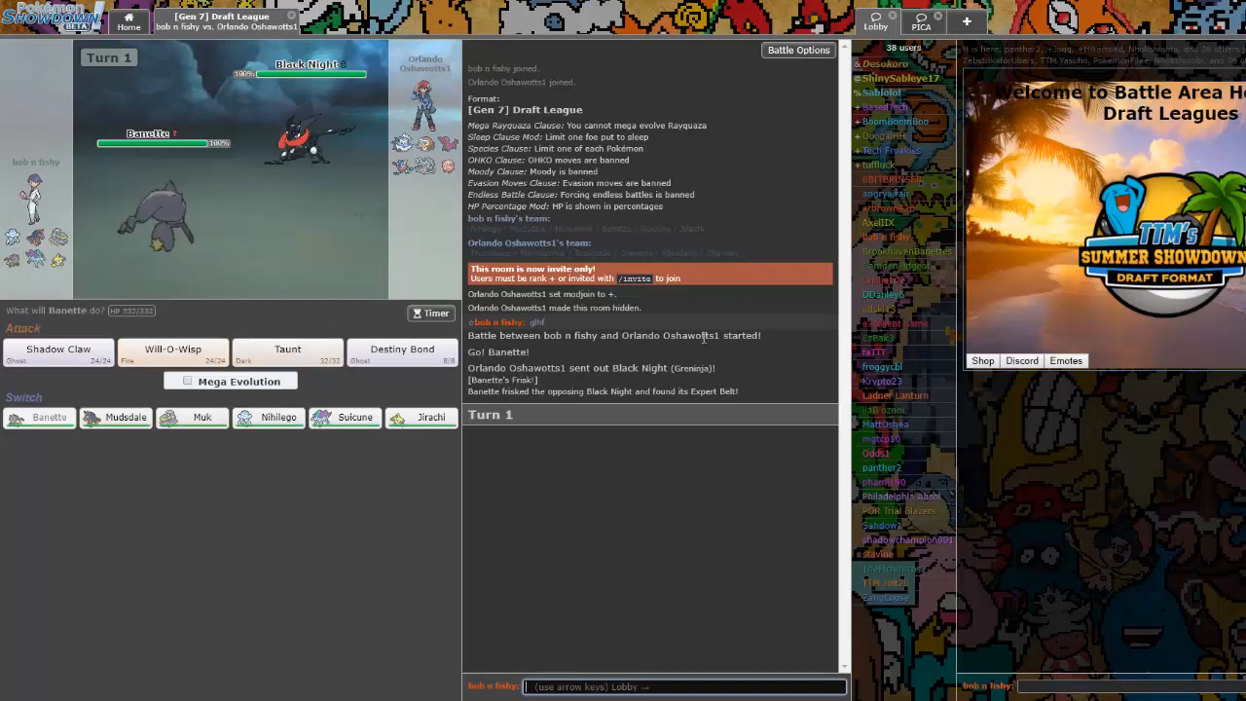
mouse_move(202, 417)
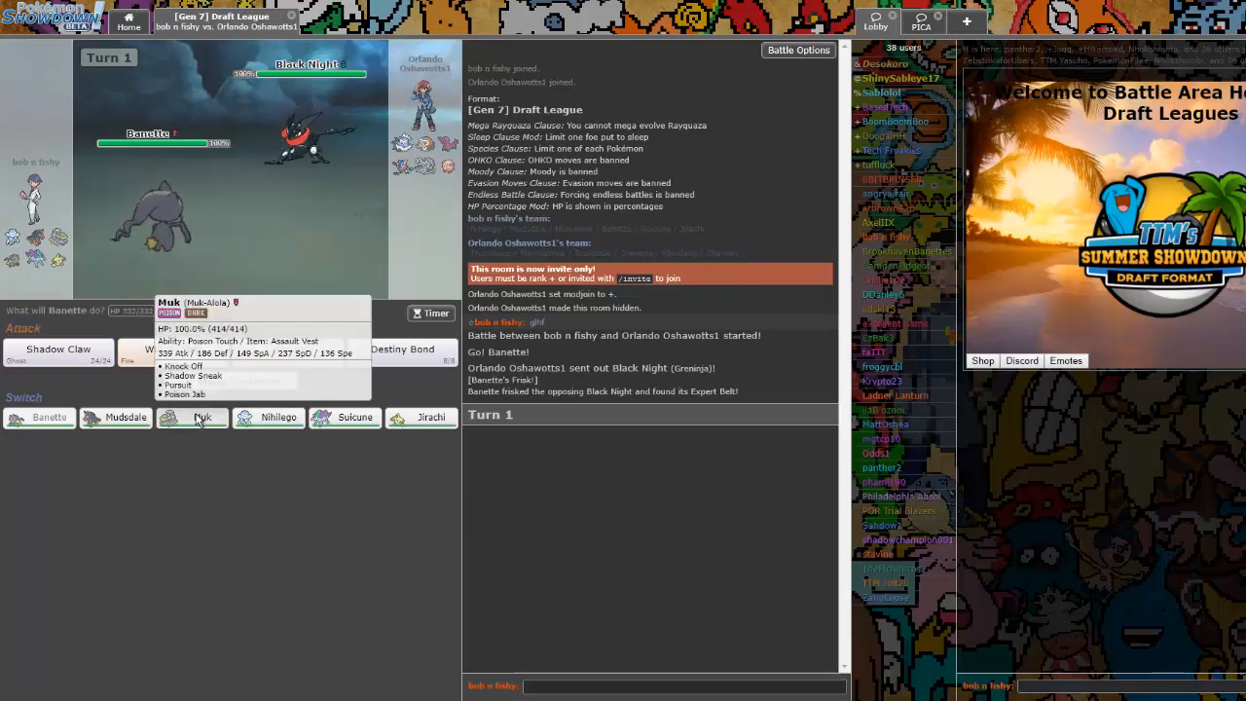
Switch Banette out for Muk, then hit the opposing Mamoswine with Knock Off on turn 2
left_click(203, 417)
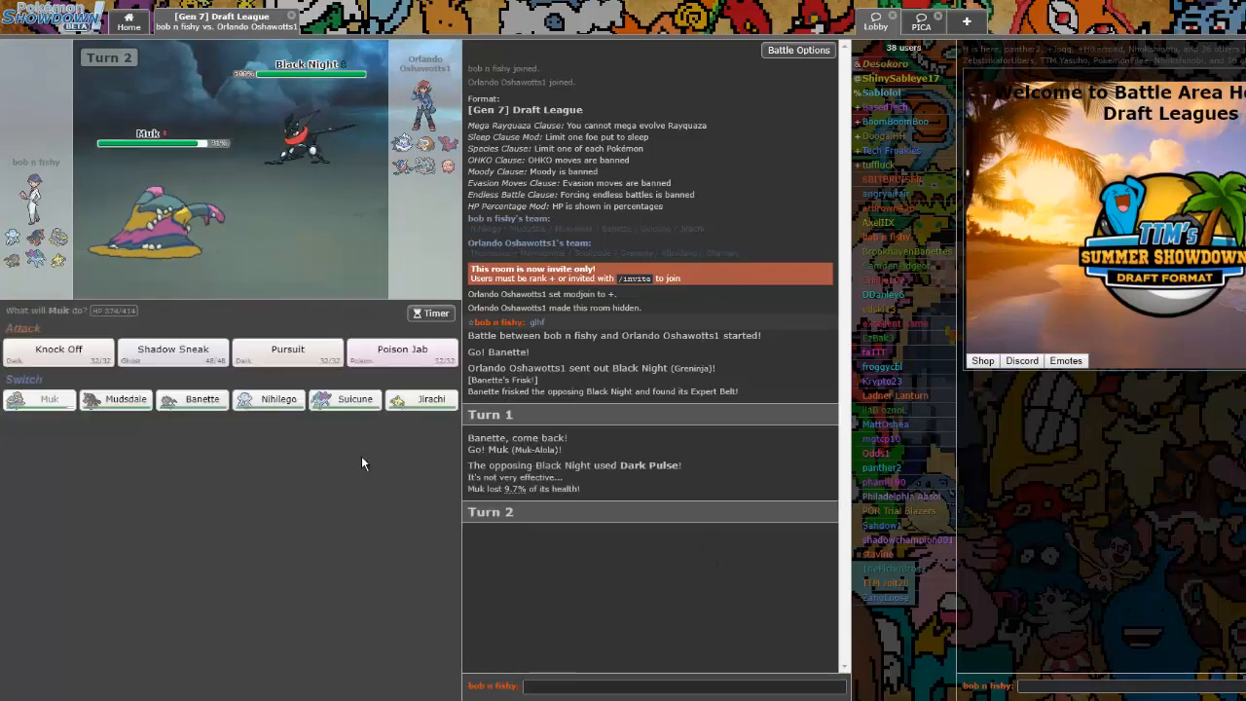
mouse_move(311, 145)
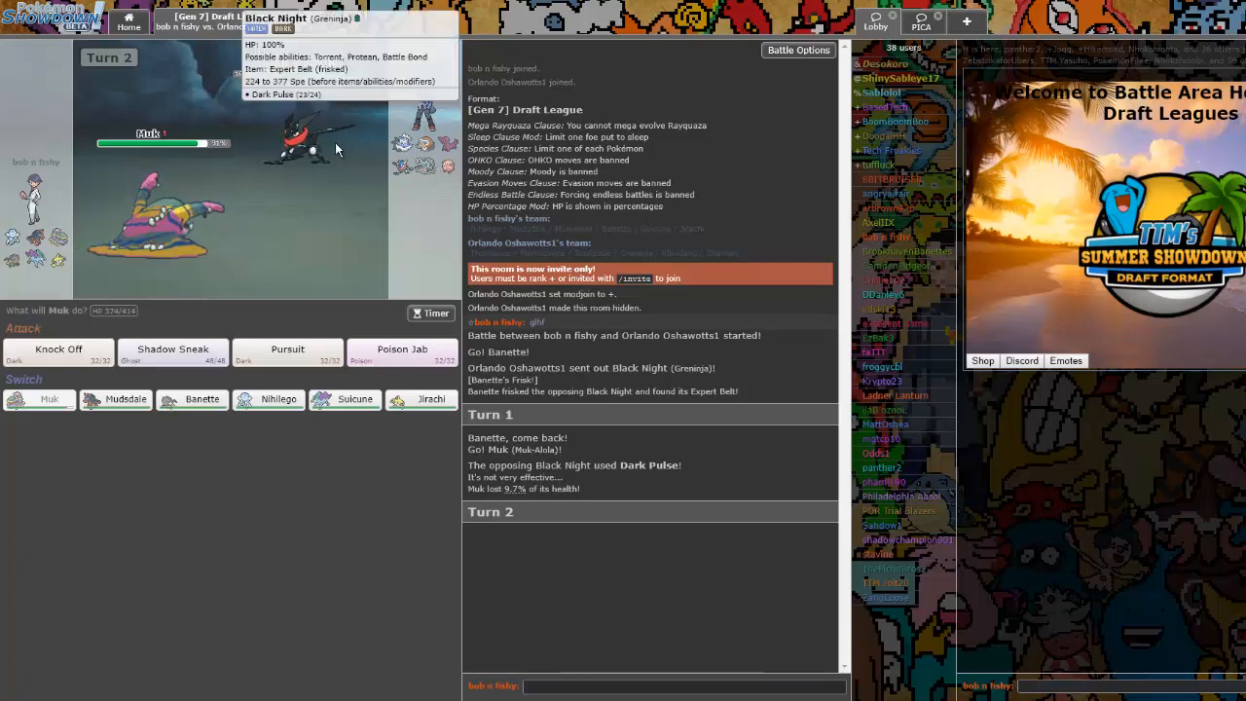
mouse_move(354, 288)
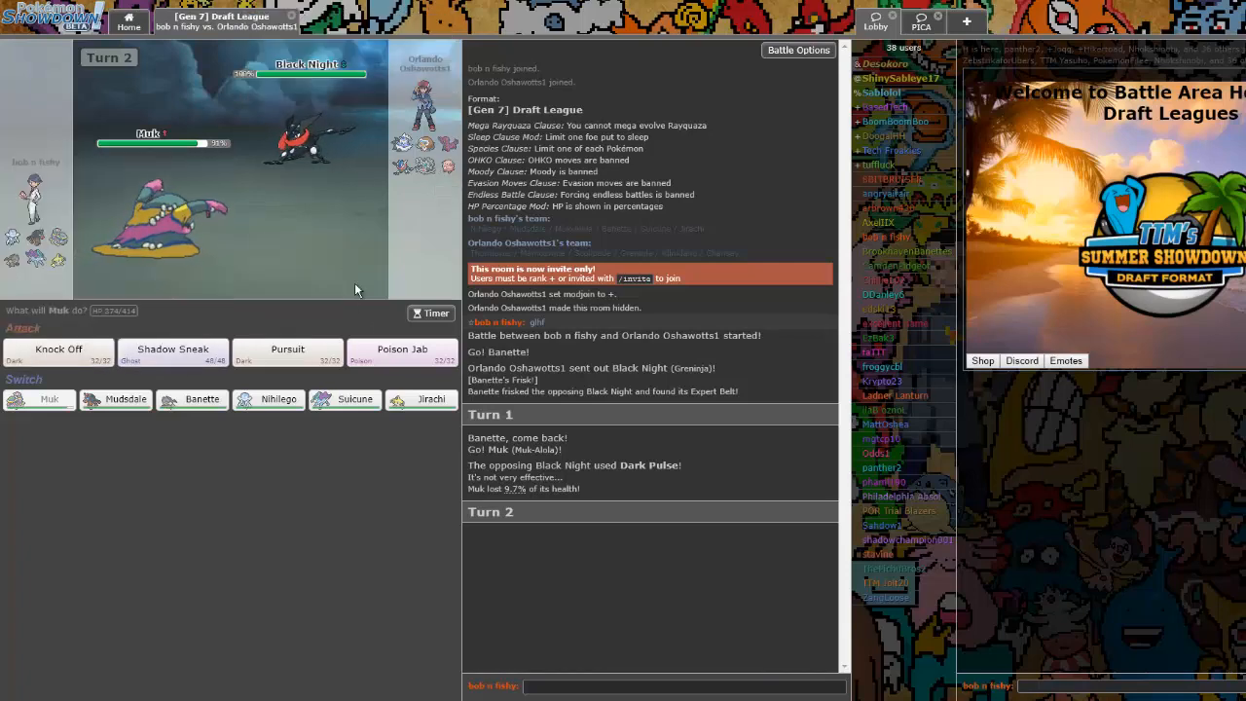
mouse_move(59, 350)
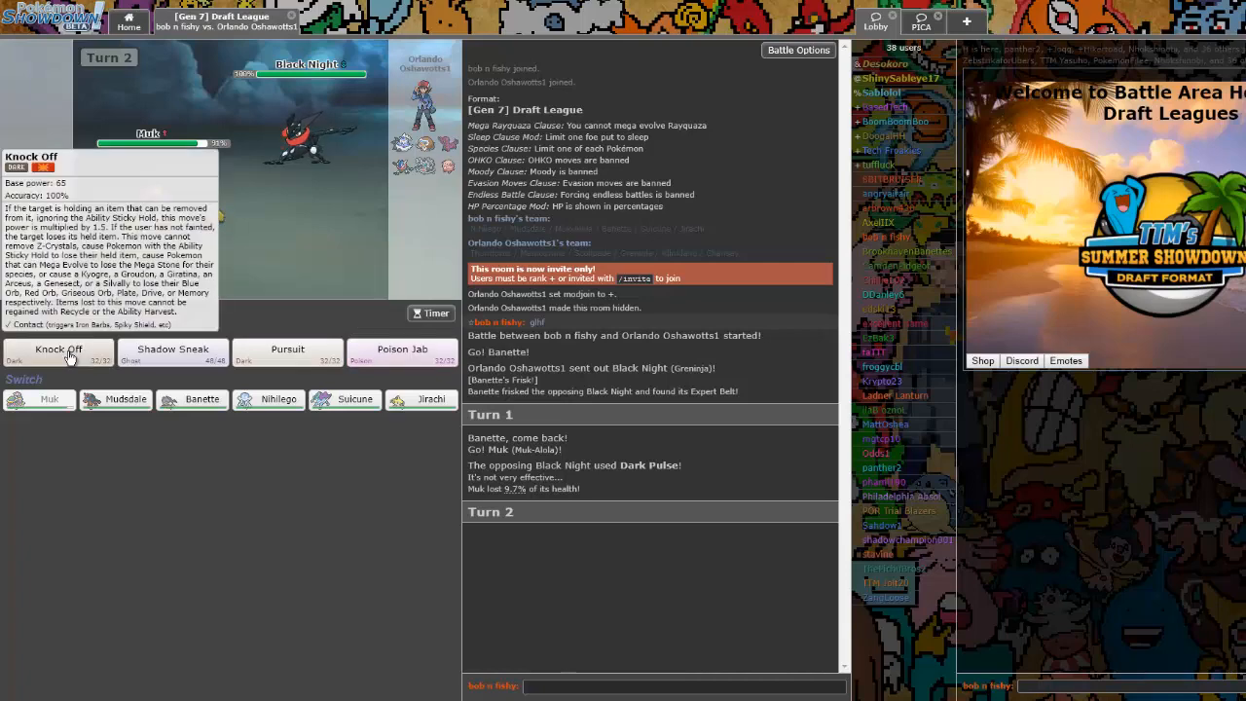
left_click(57, 352)
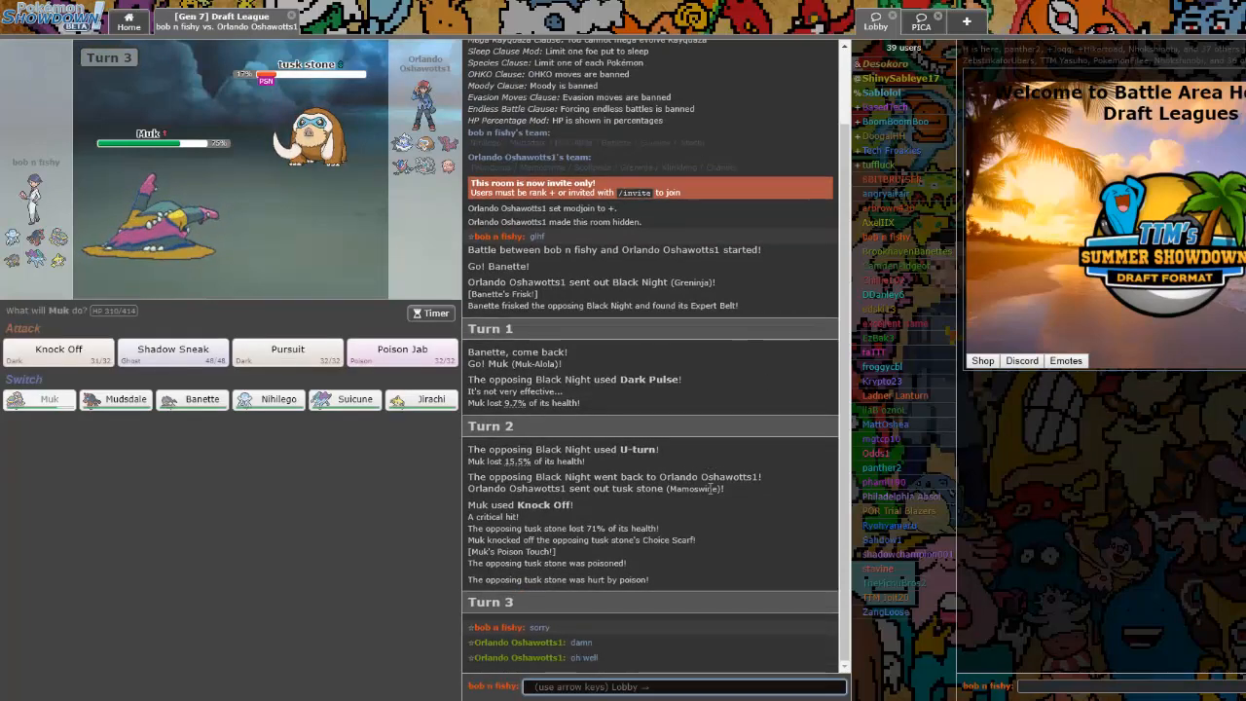
Send the battle chat remark that Knock Off did literally everything
type("that did literally eve")
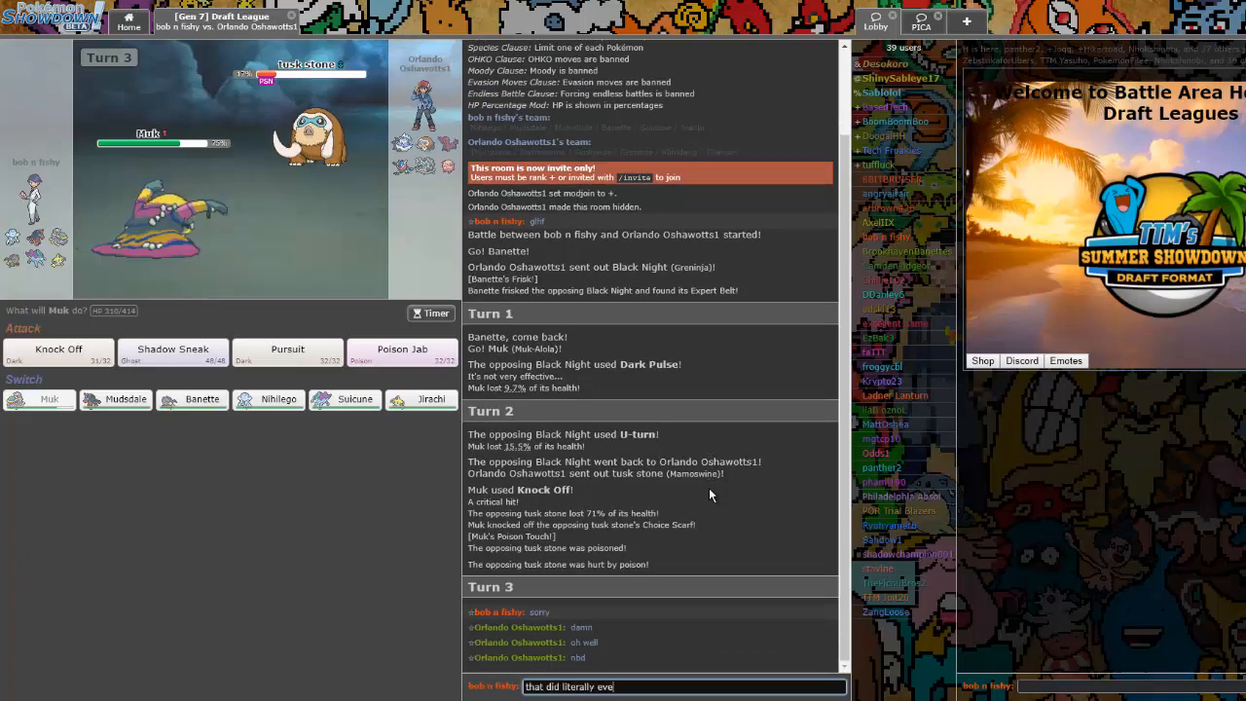
key("enter")
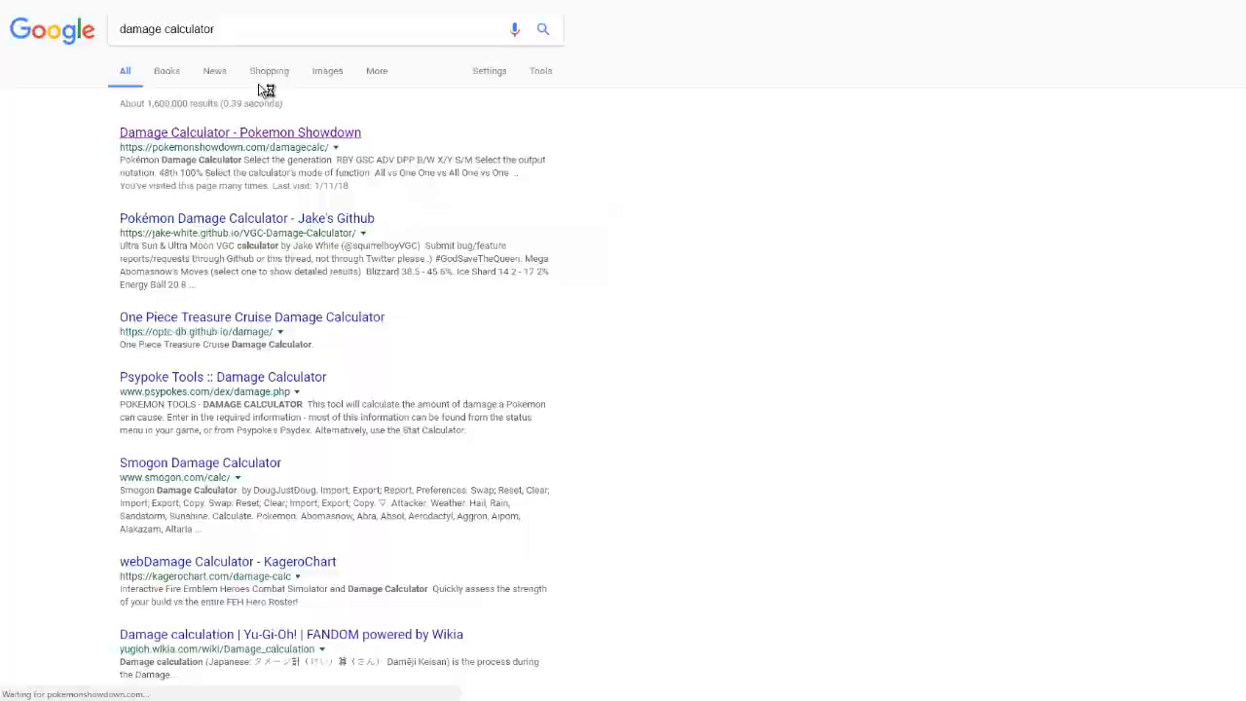
Load Muk-Alola's OU Assault Vest set against Mamoswine's OU Physical Attacker set in the calculator
left_click(240, 133)
type("a")
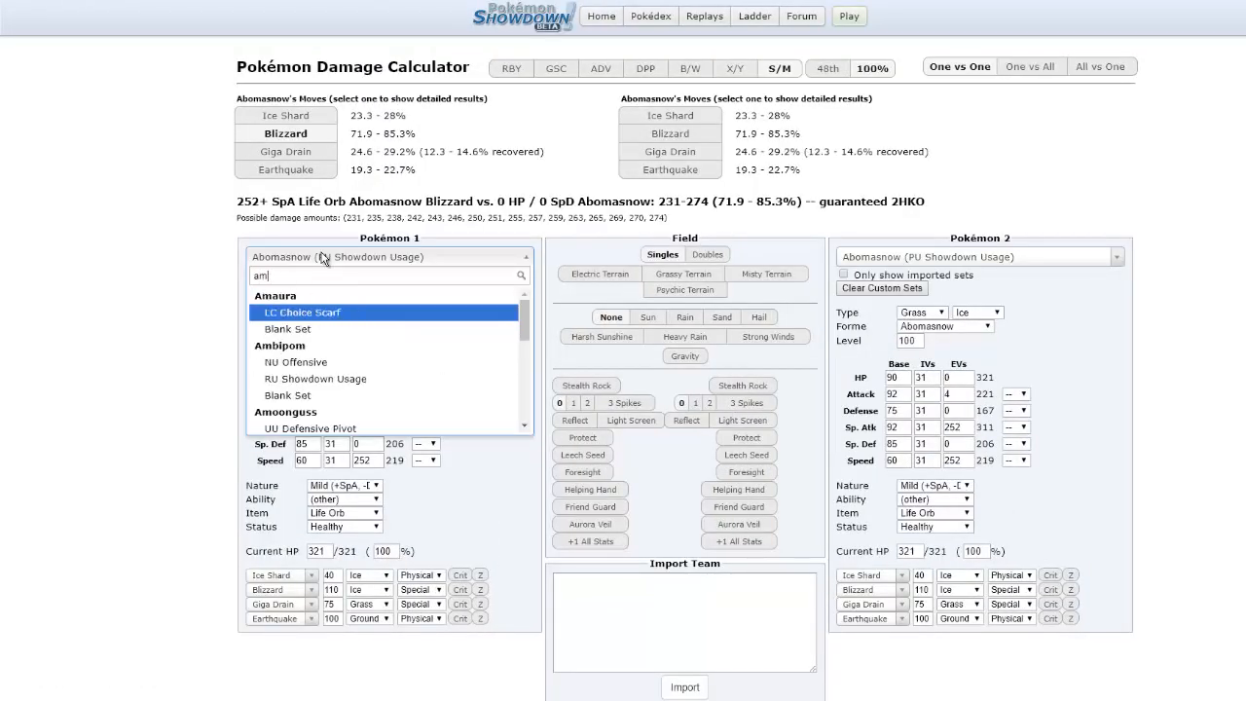
type("muk")
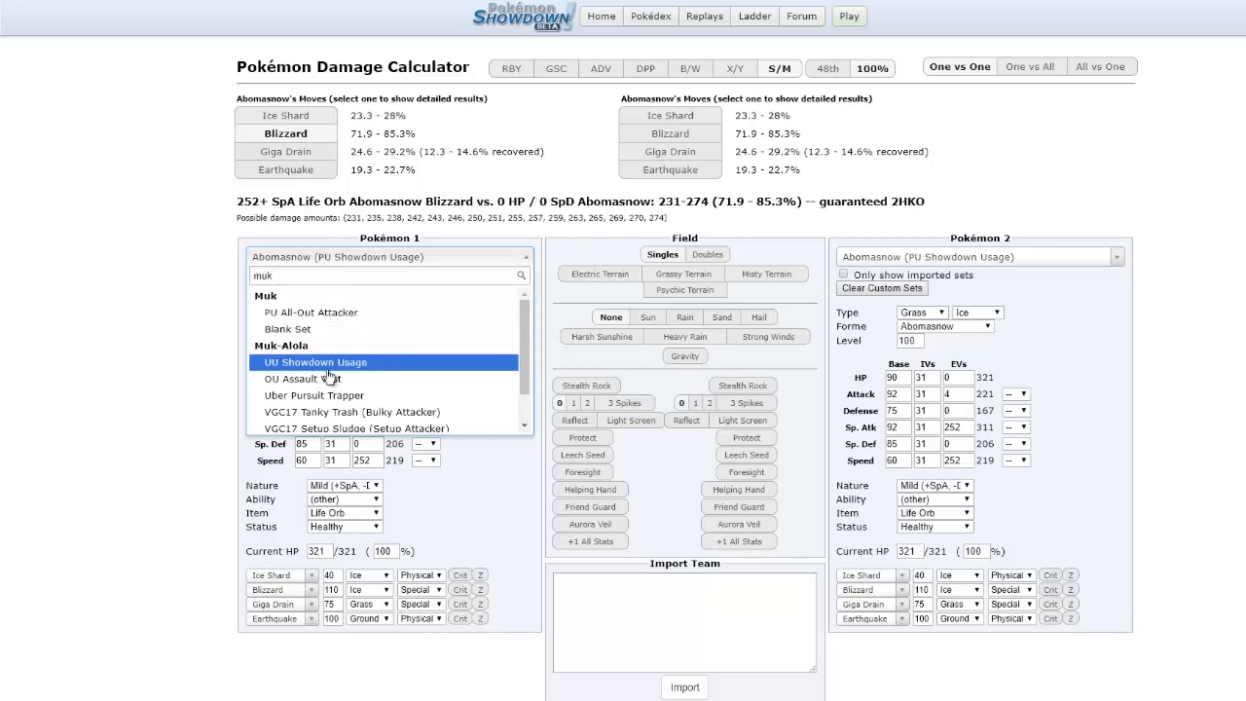
left_click(315, 362)
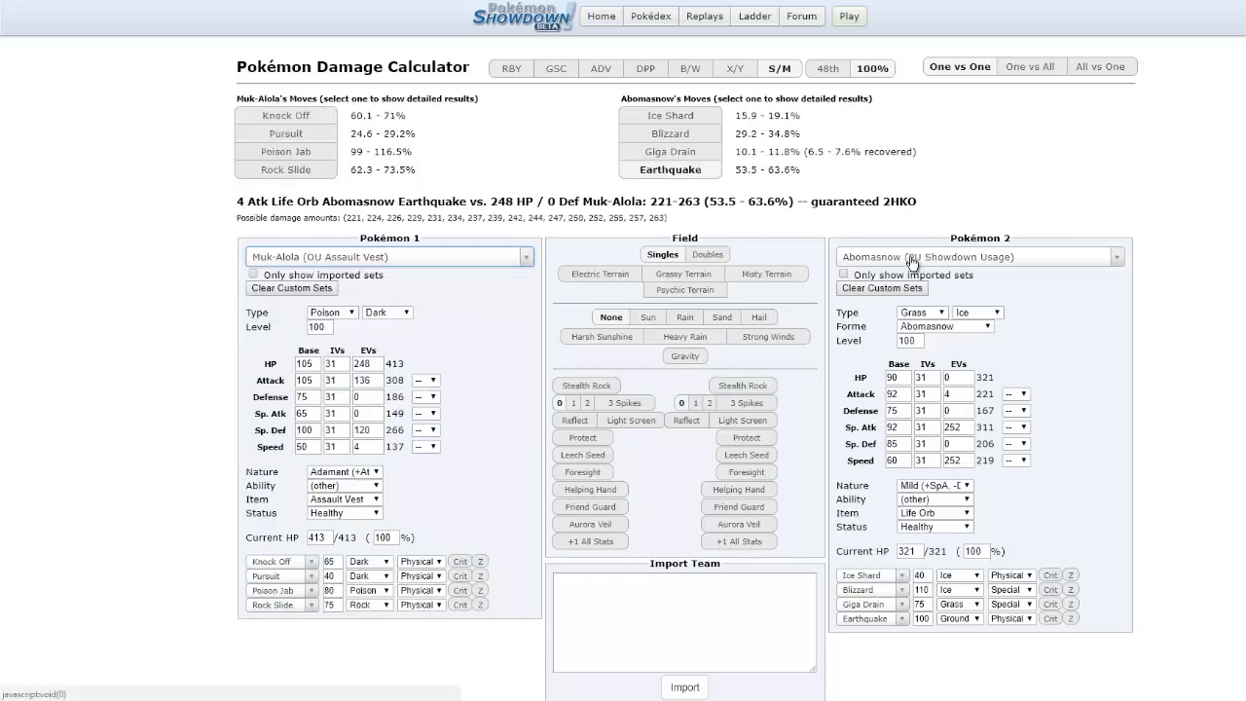
type("mamo")
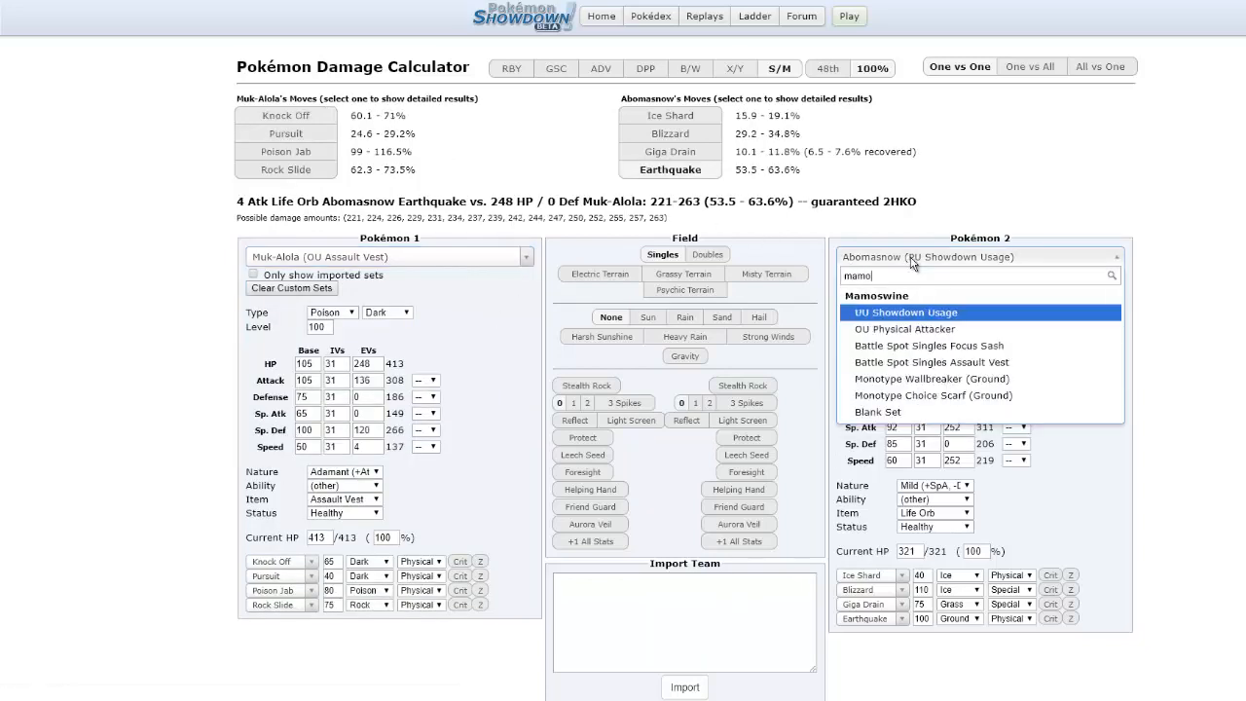
left_click(903, 327)
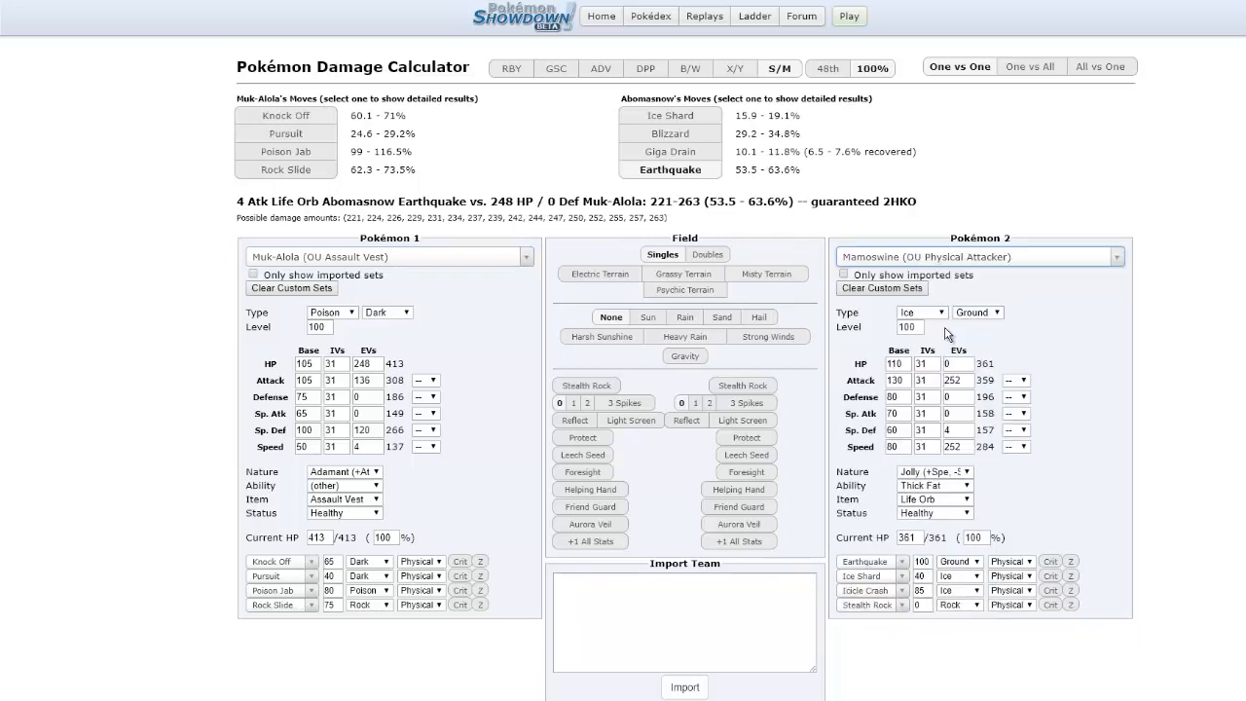
Adjust the calc and search the move list for 'sneak' to check Shadow Sneak damage
left_click(670, 114)
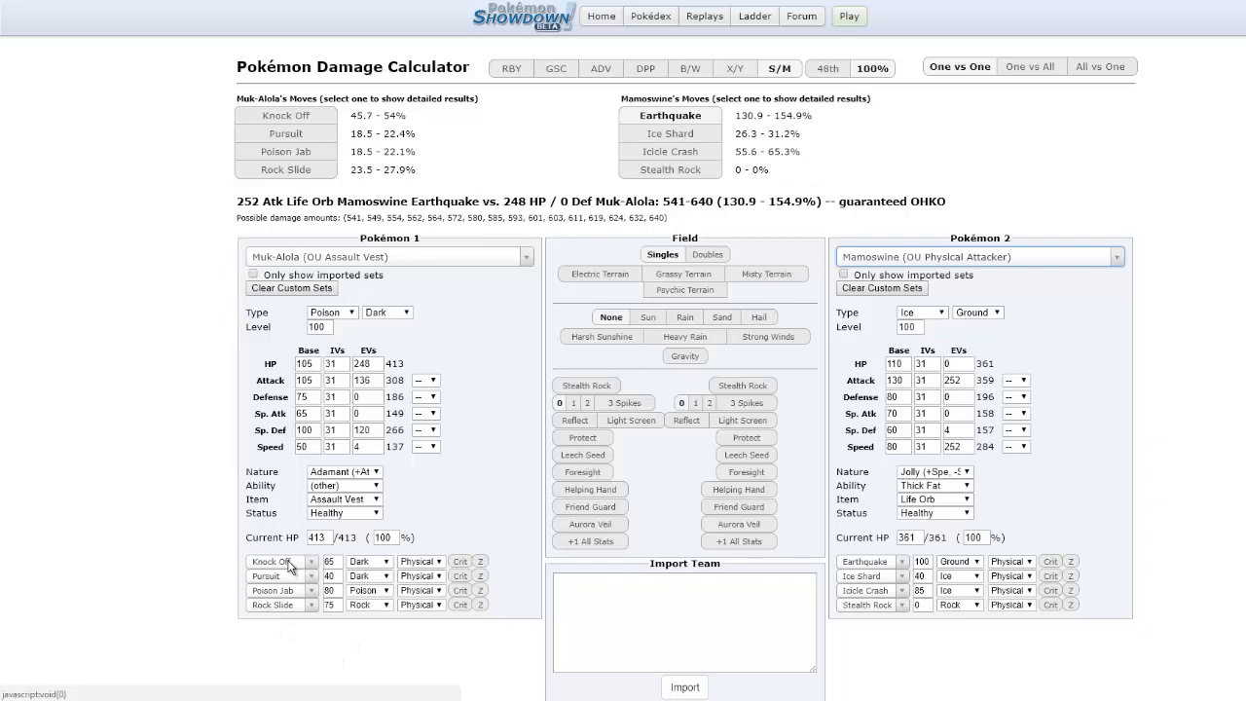
type("sneak")
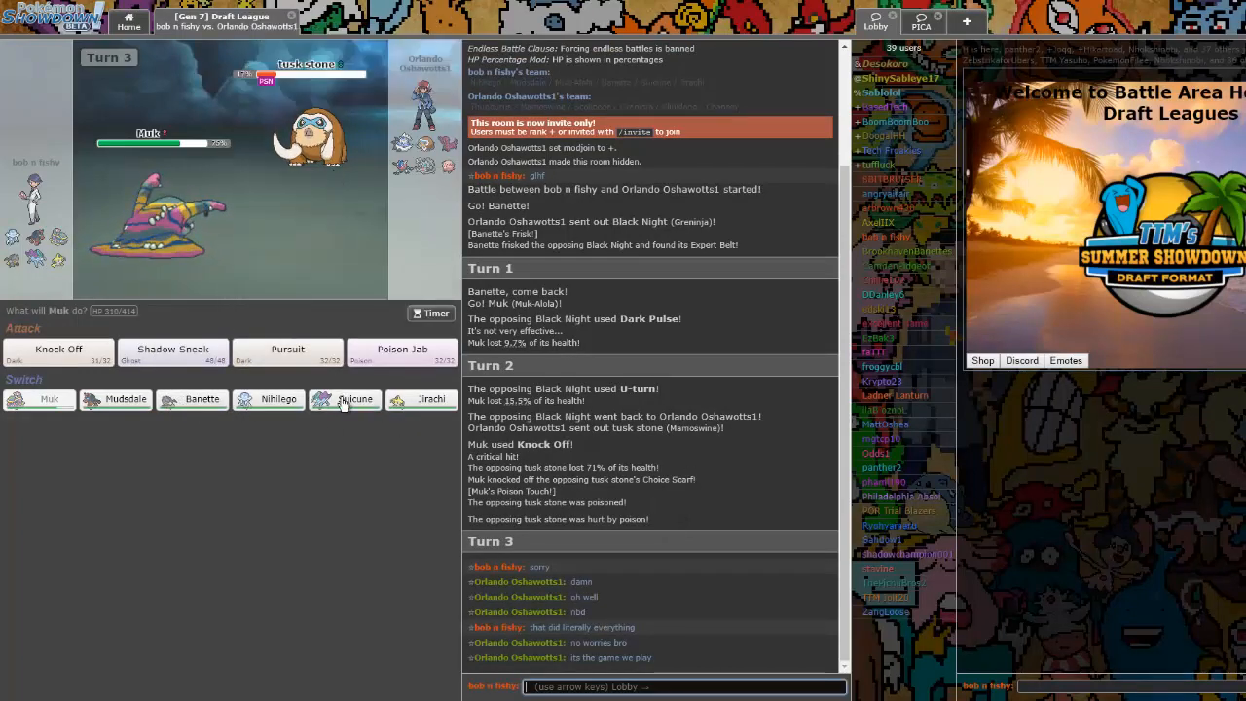
mouse_move(346, 399)
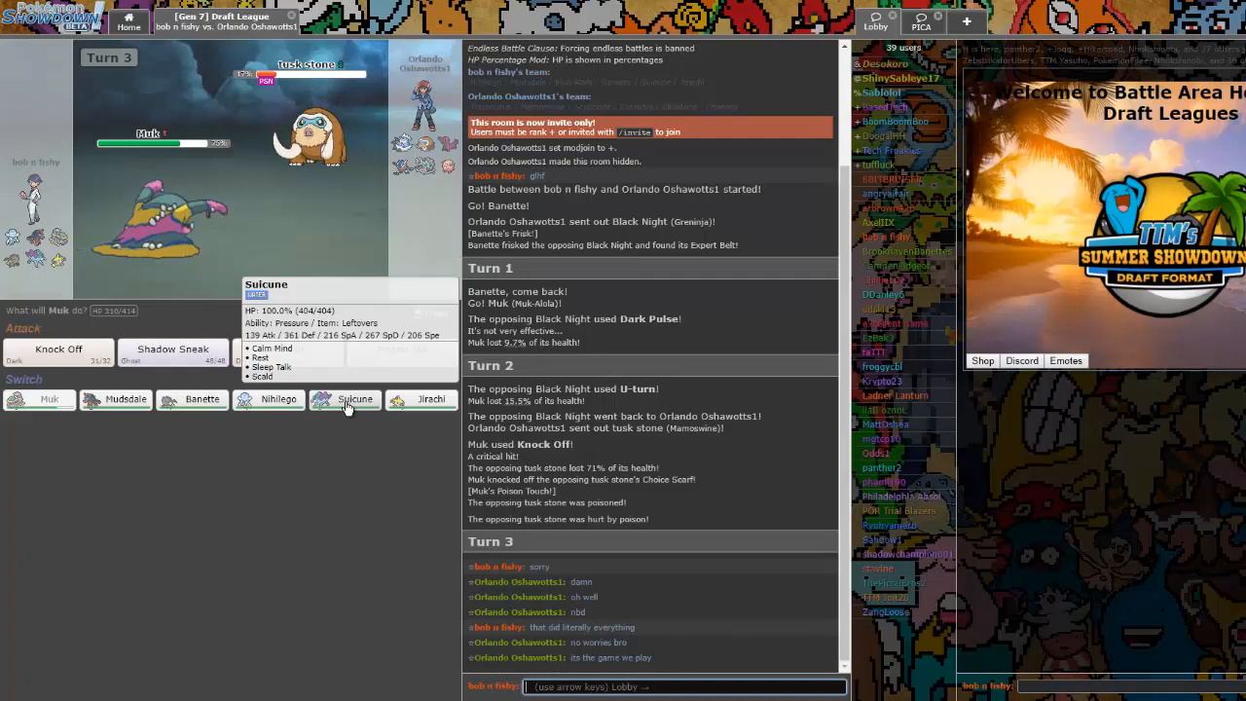
Switch Muk out for Suicune, which takes Mamoswine's Endeavor into Turn 4
left_click(355, 399)
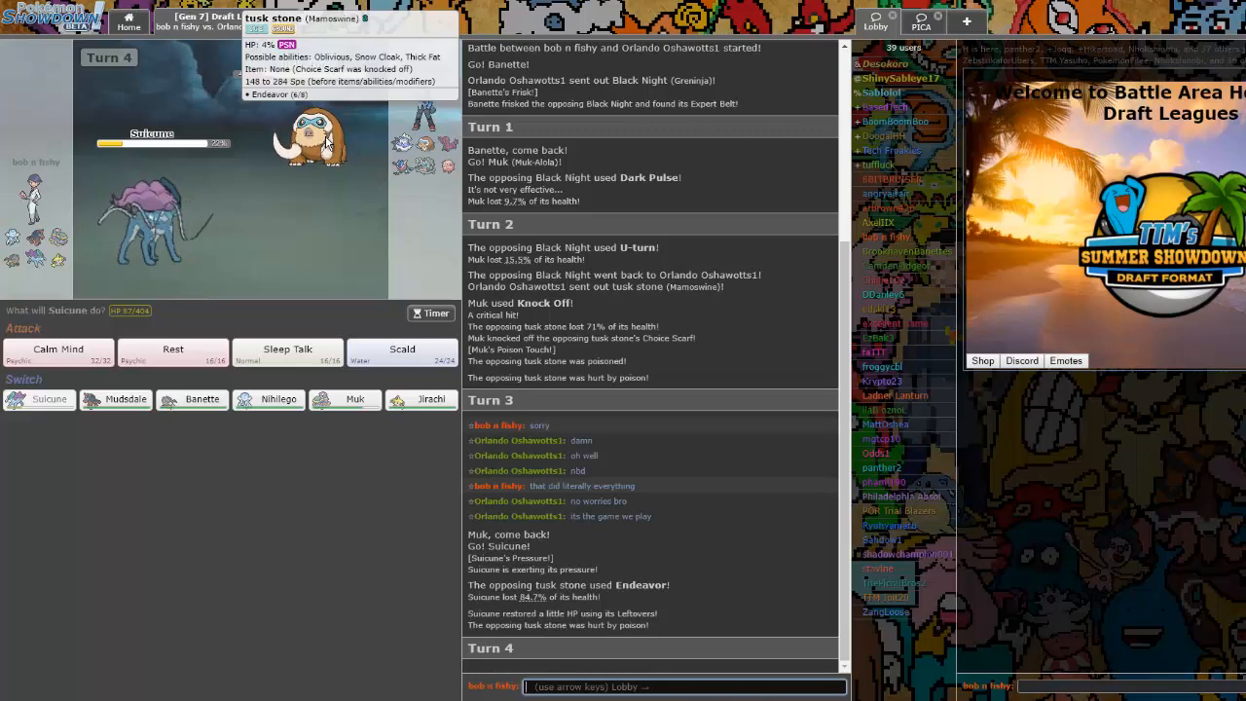
mouse_move(524, 243)
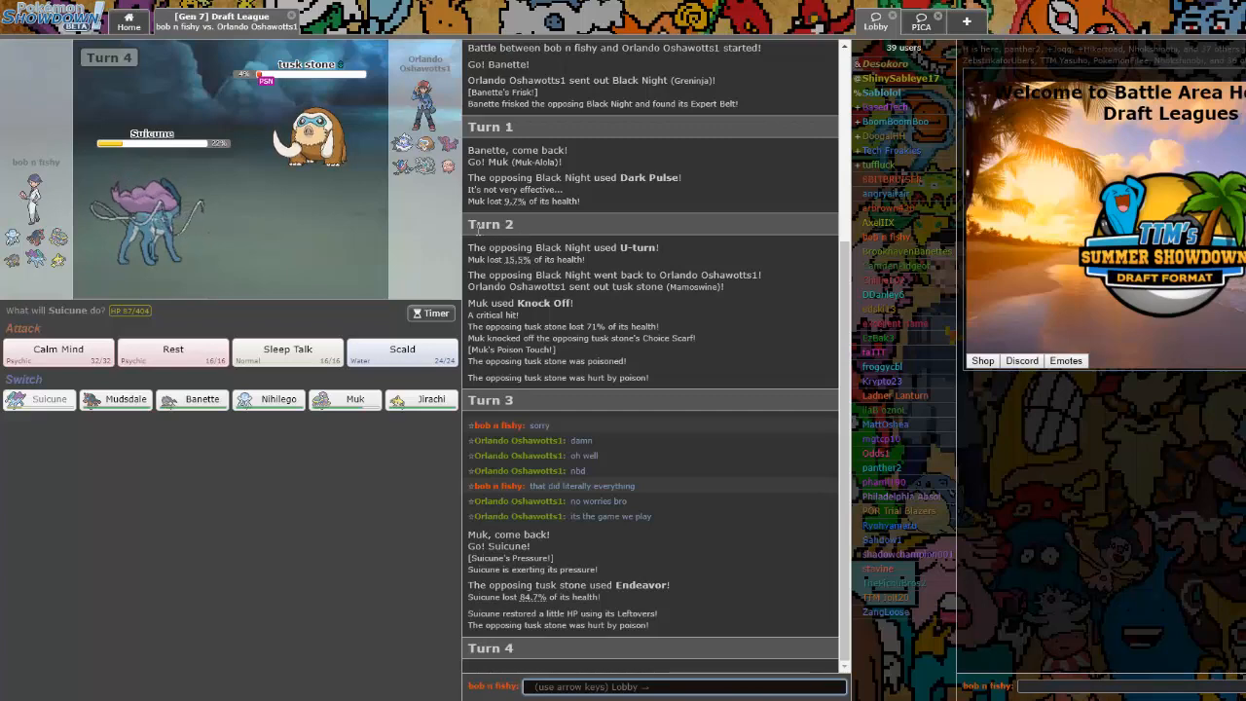
mouse_move(354, 399)
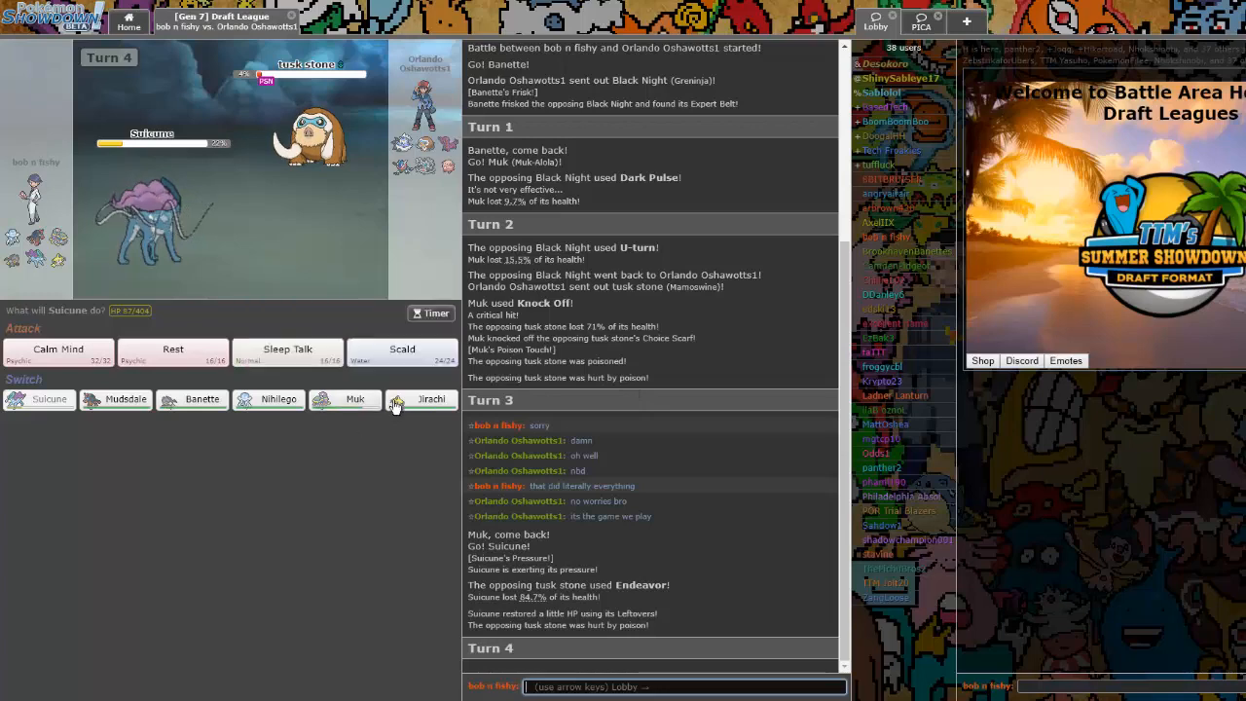
mouse_move(312, 146)
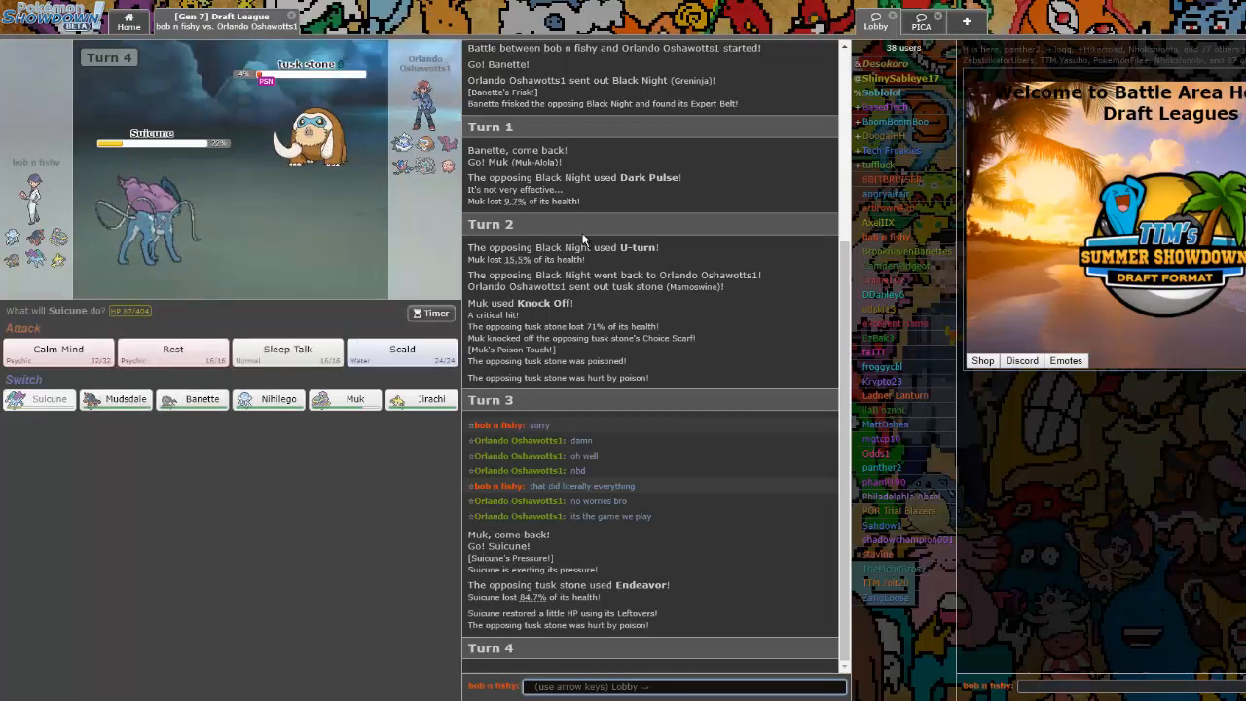
mouse_move(399, 177)
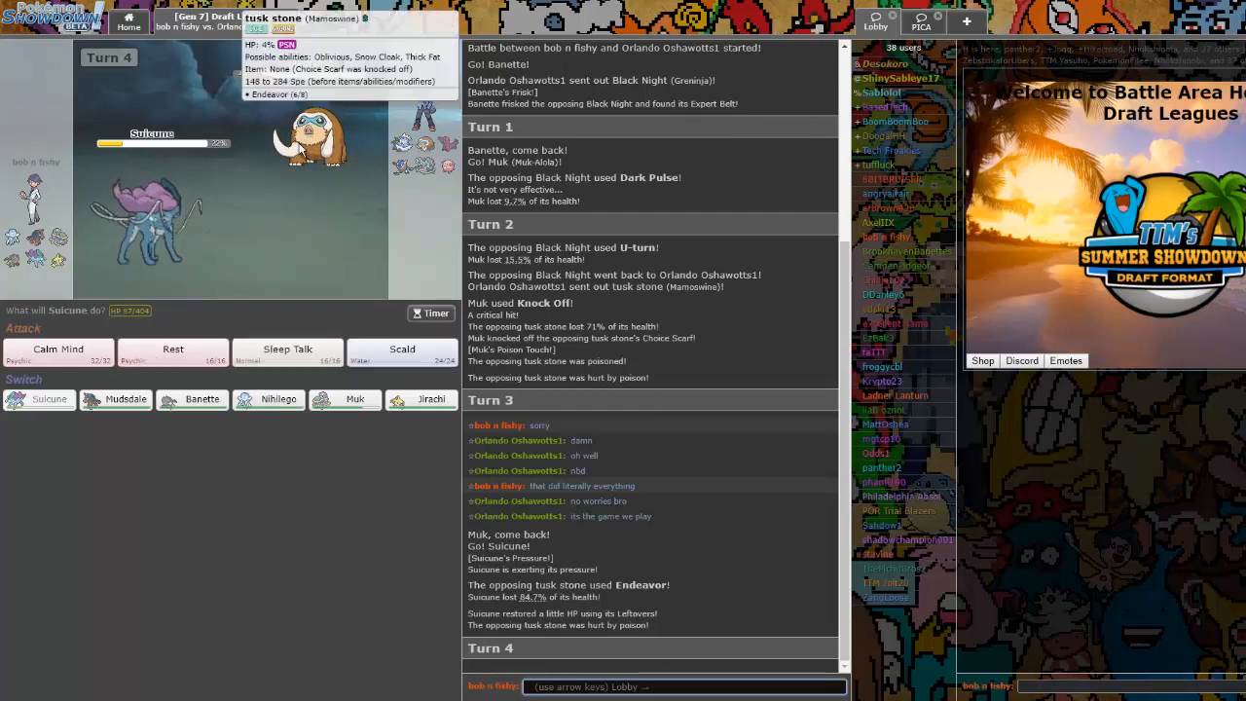
Send Jirachi out to replace the fainted Suicune against Chansey
left_click(171, 353)
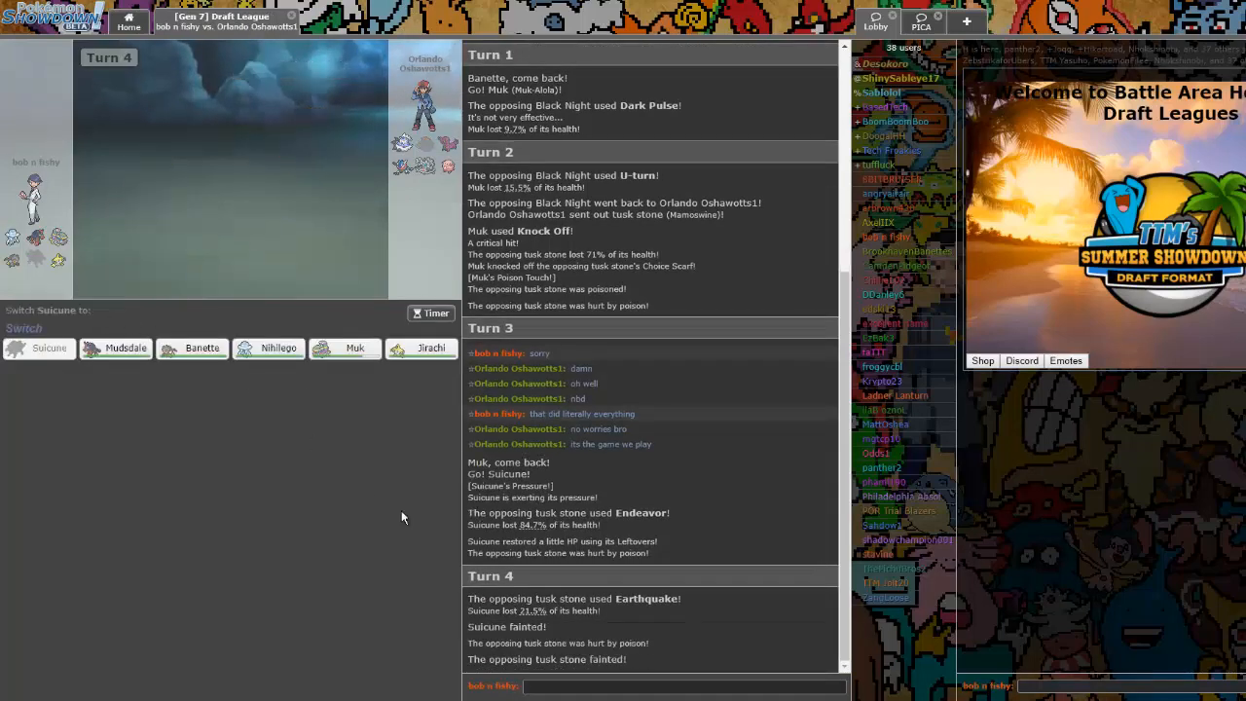
mouse_move(405, 385)
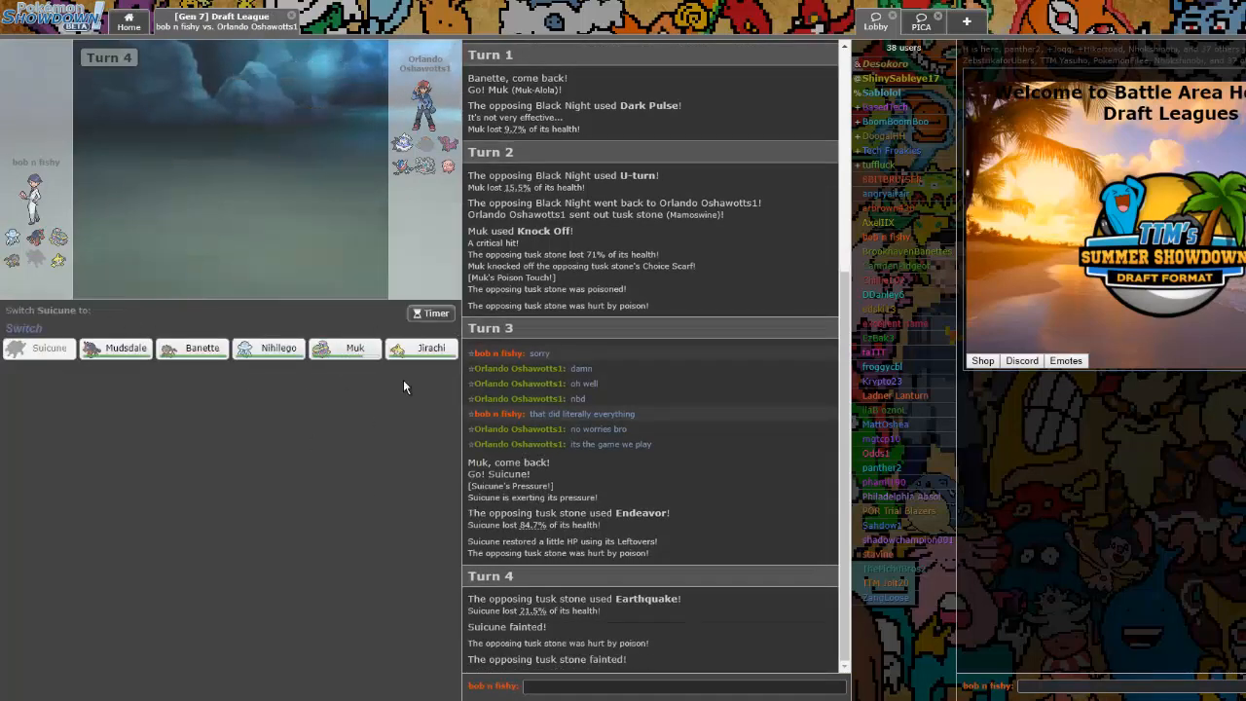
mouse_move(430, 346)
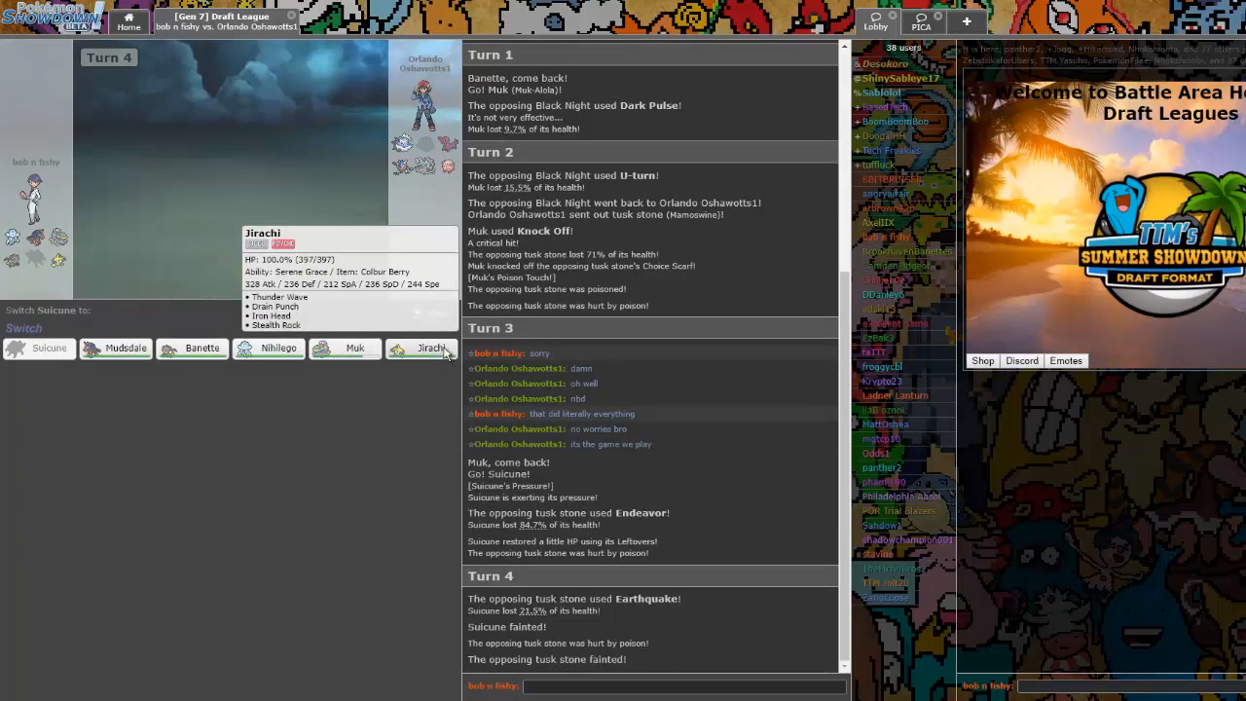
left_click(428, 346)
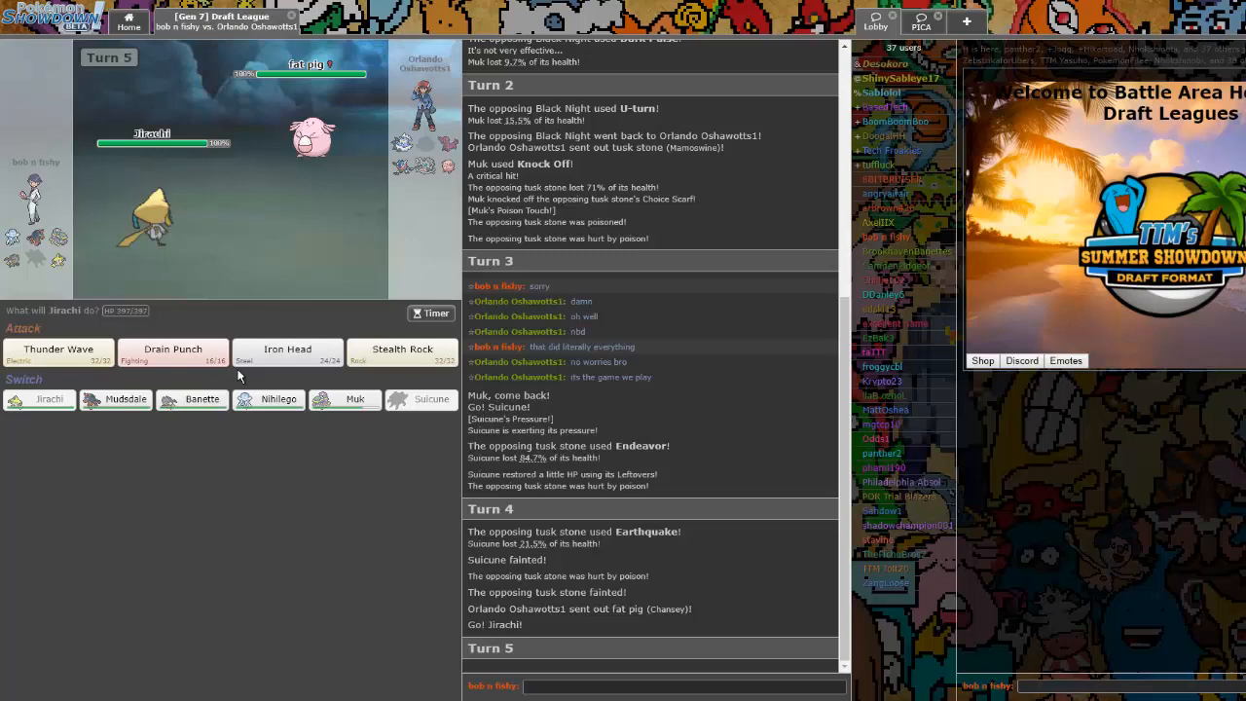
mouse_move(401, 352)
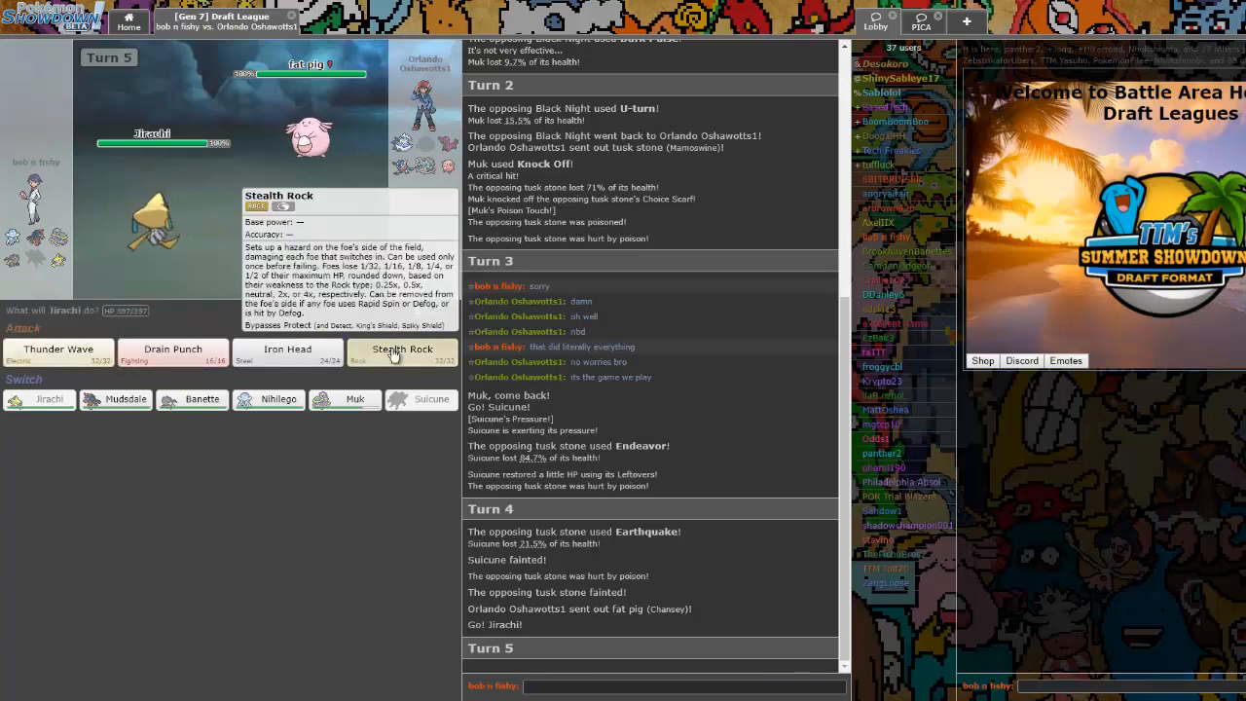
Have Jirachi use Stealth Rock, then Thunder Wave, then Iron Head on Chansey
left_click(401, 353)
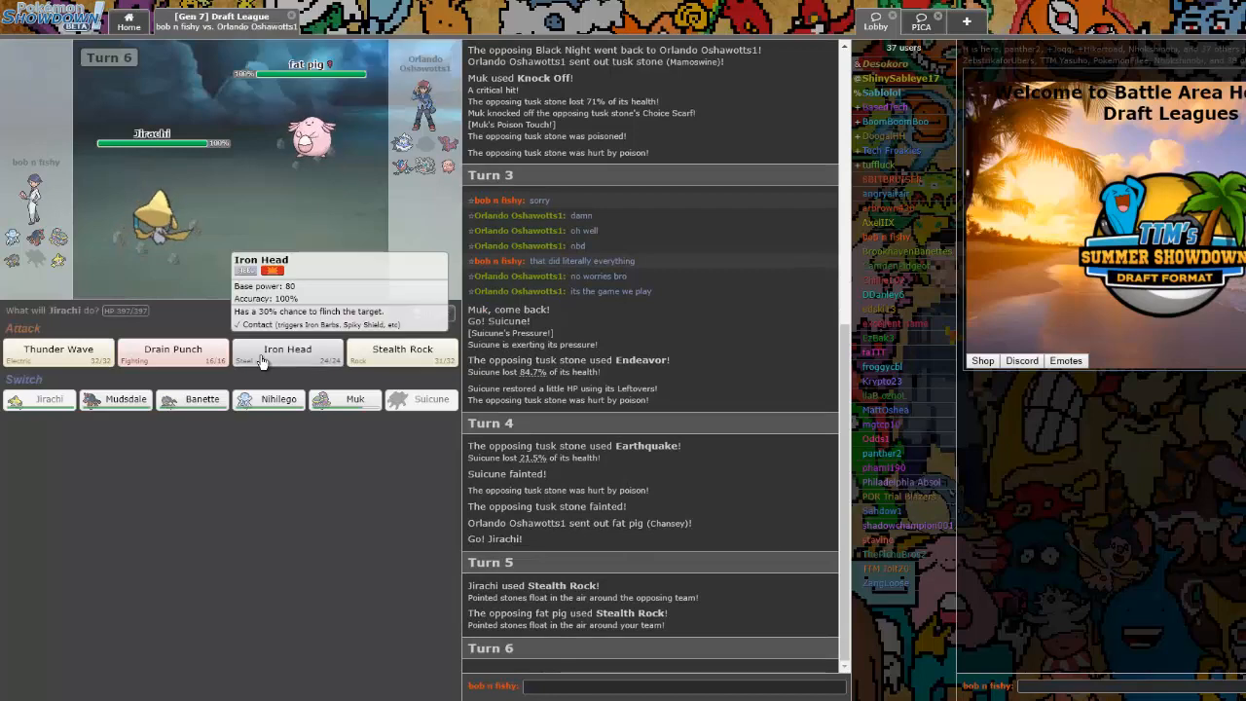
left_click(56, 354)
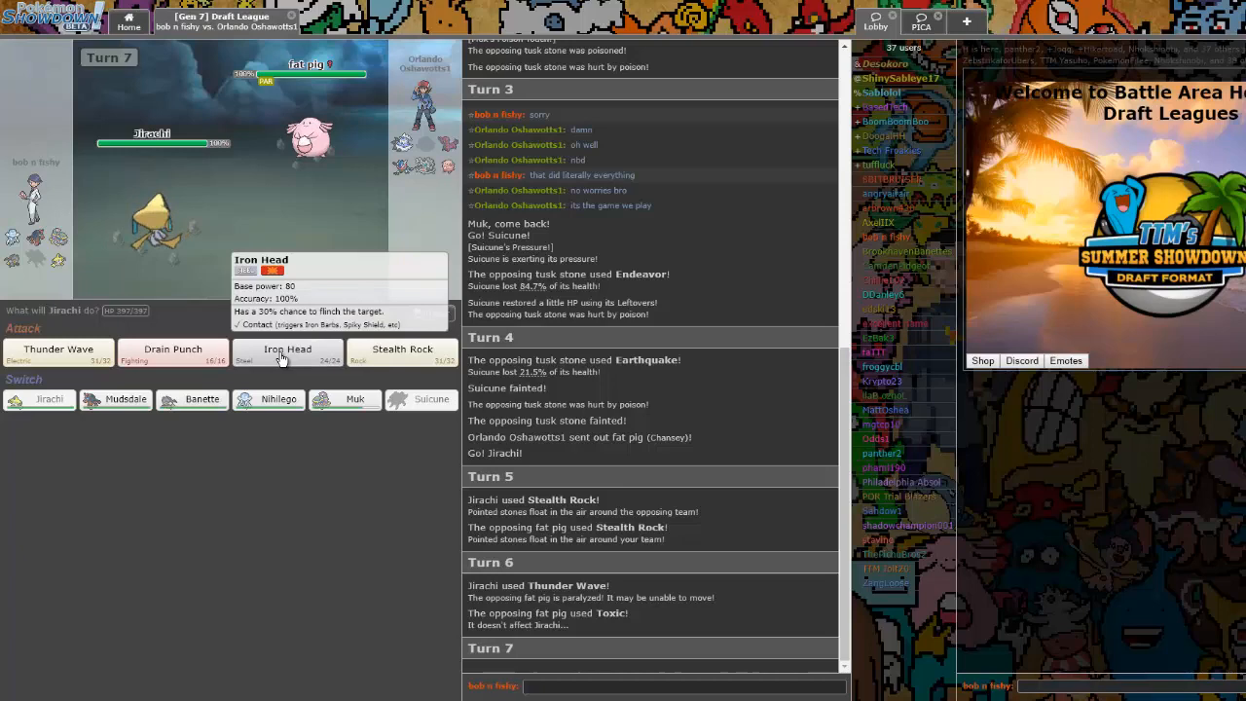
left_click(288, 353)
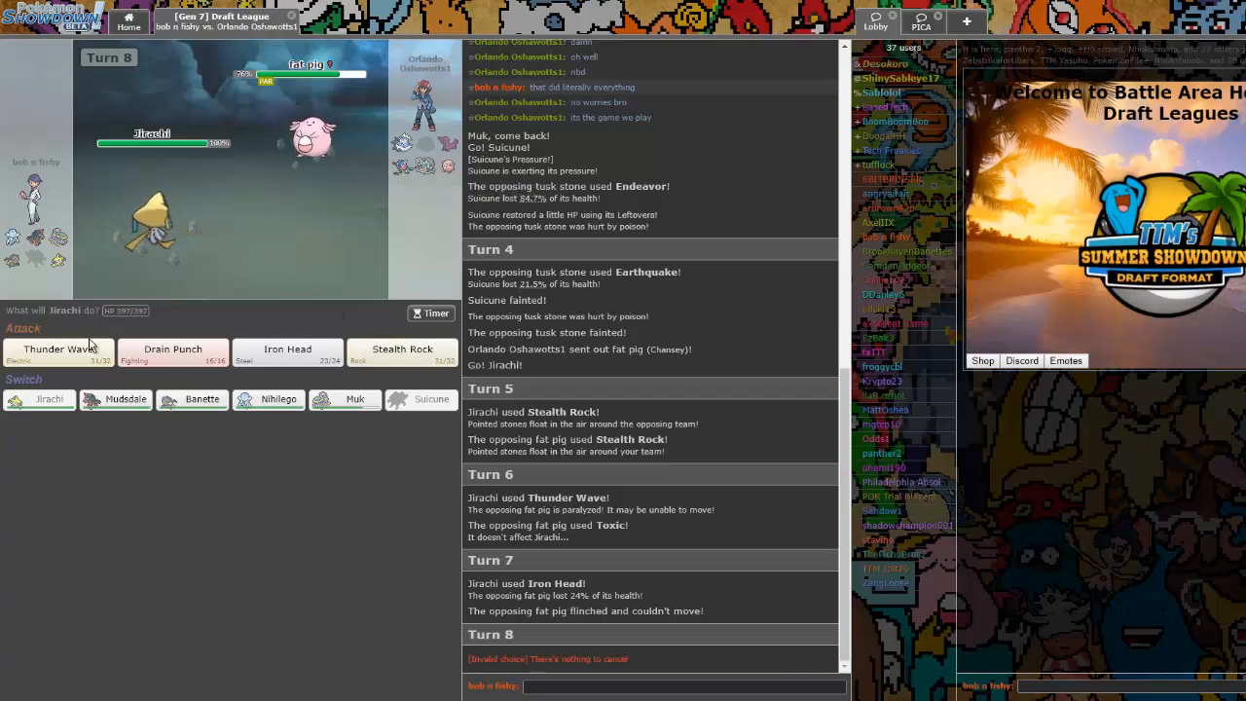
mouse_move(171, 353)
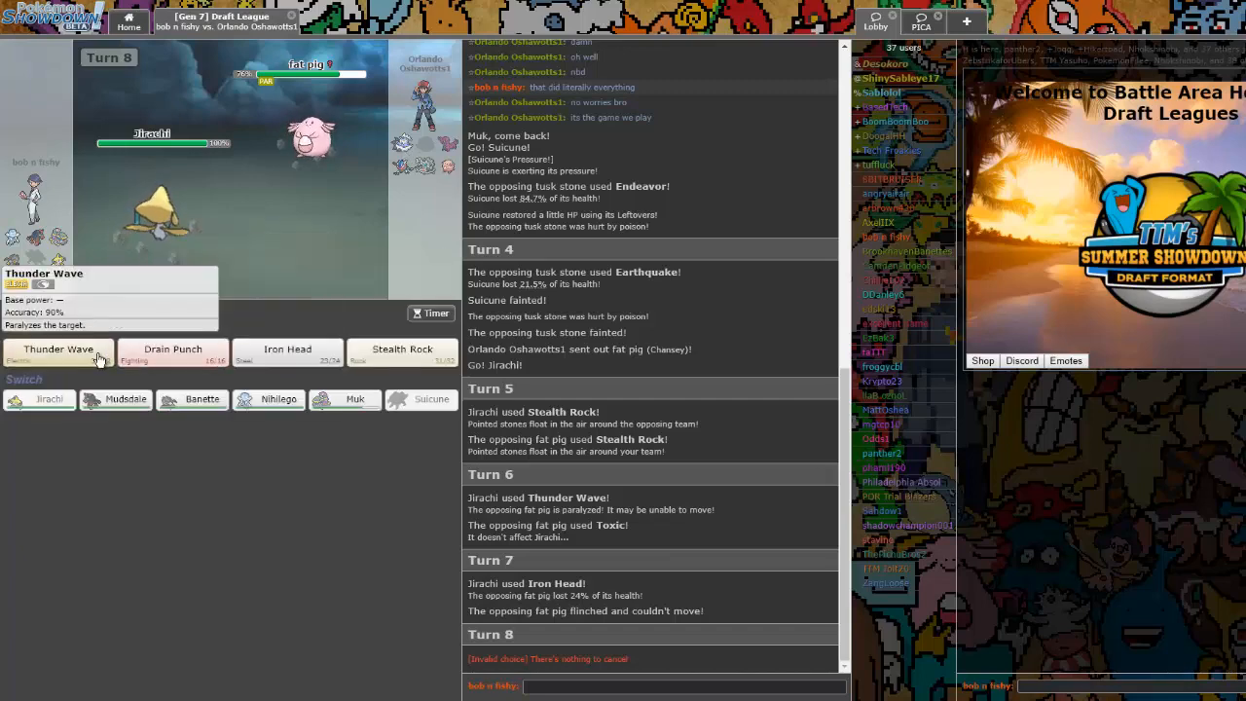
mouse_move(173, 355)
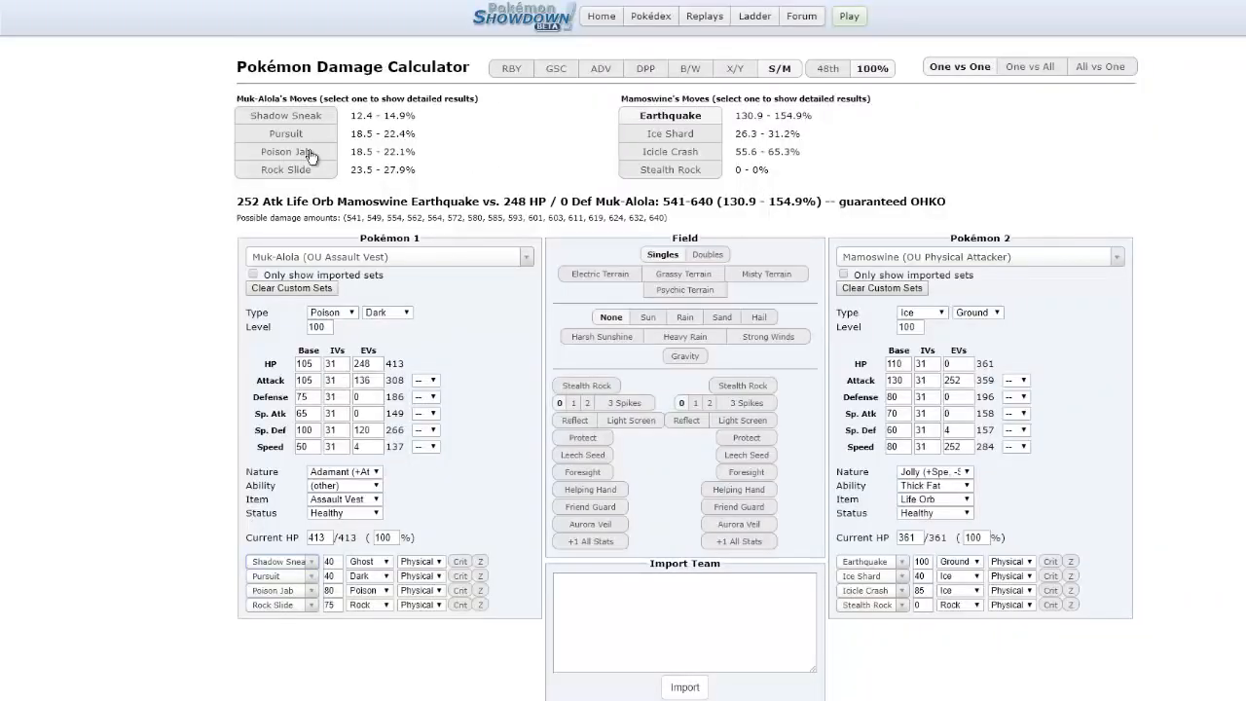
Search 'jirach' and load Jirachi's OU Stealth Rock set as Pokémon 1
type("drain")
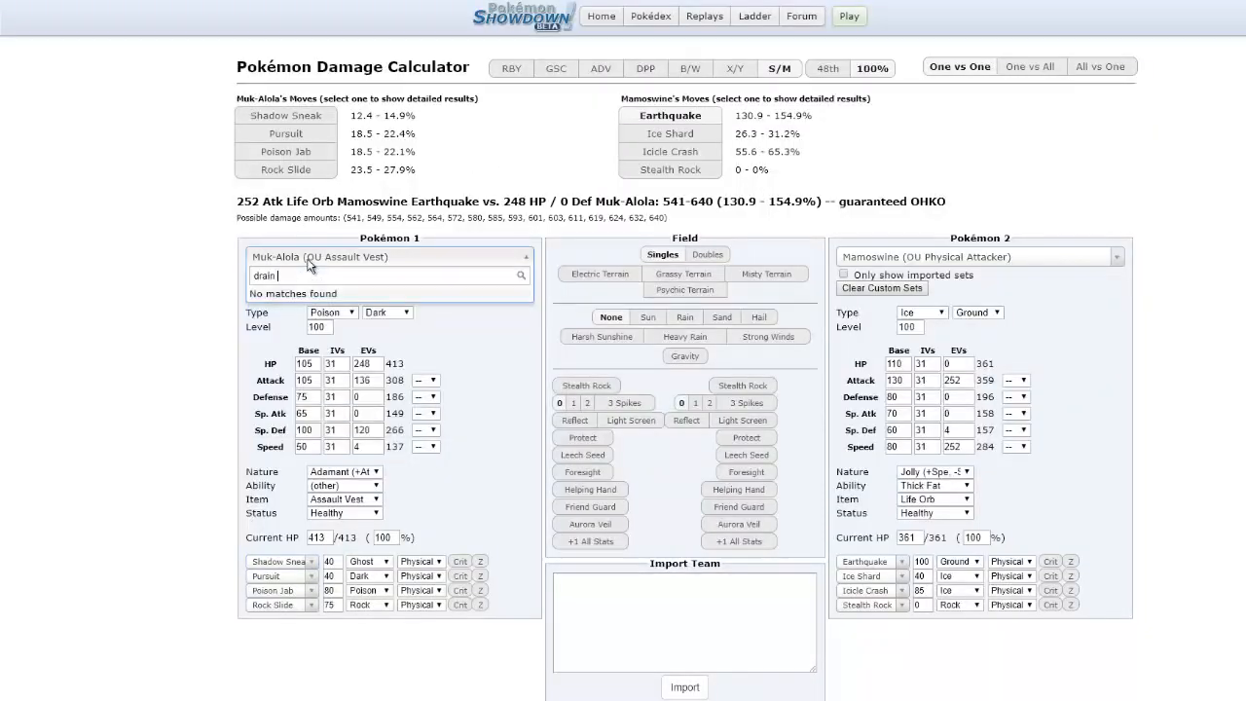
left_click(386, 277)
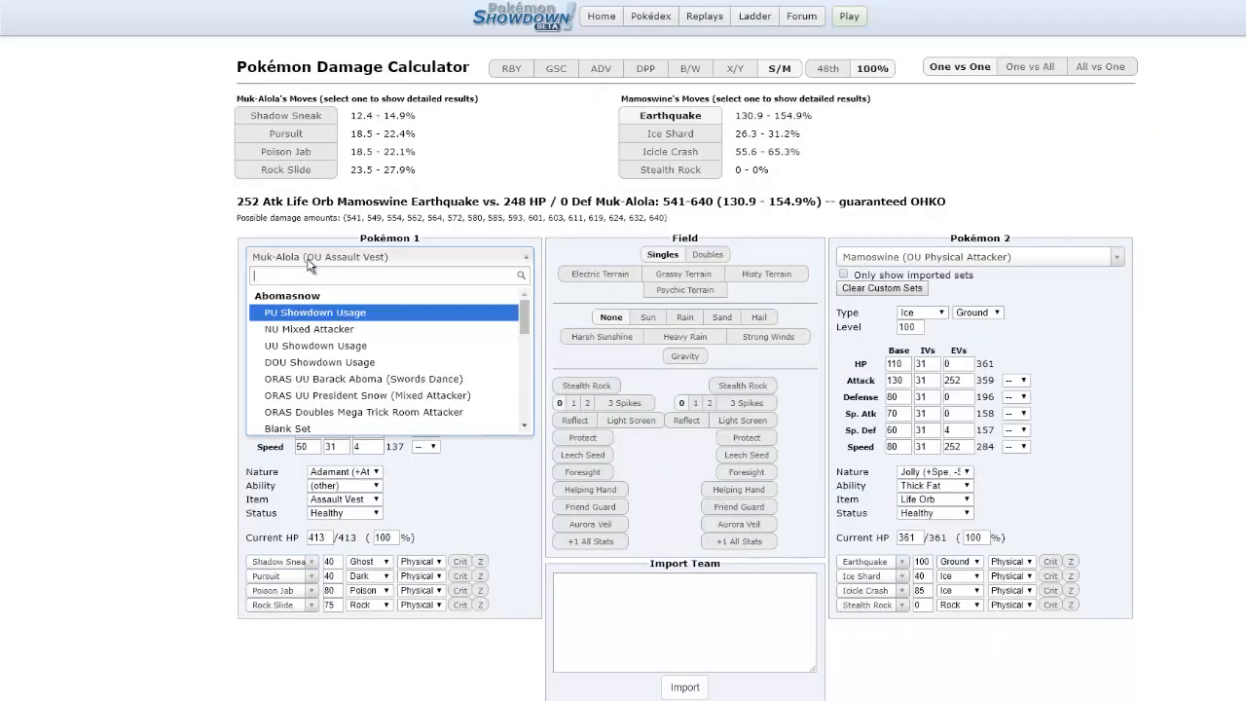
type("jirach")
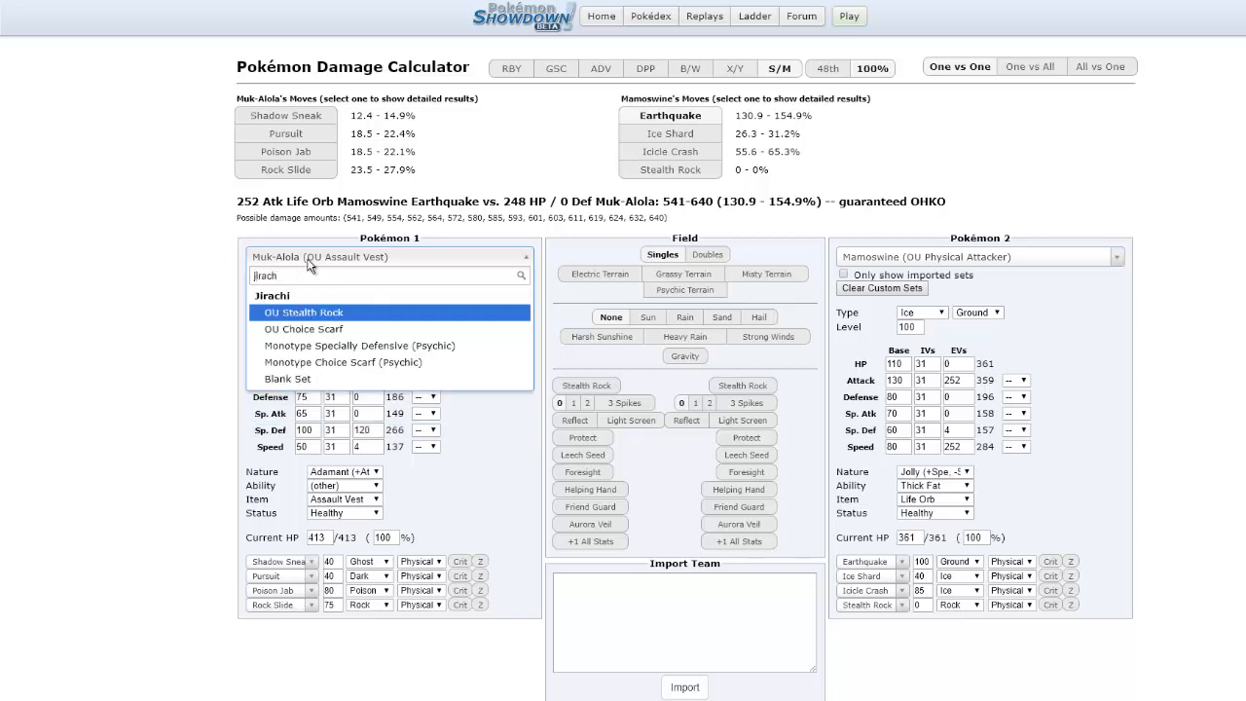
left_click(303, 311)
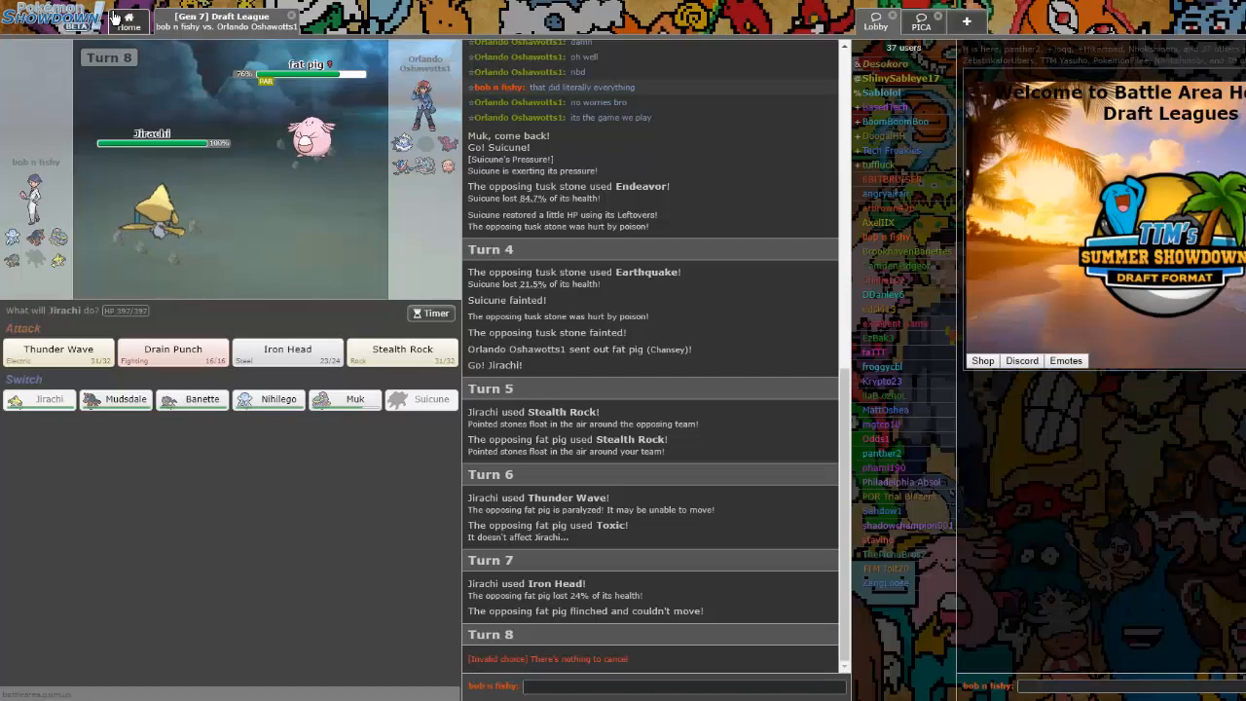
Check the team's Jirachi set in Teambuilder, then return to the damage calculator
left_click(175, 24)
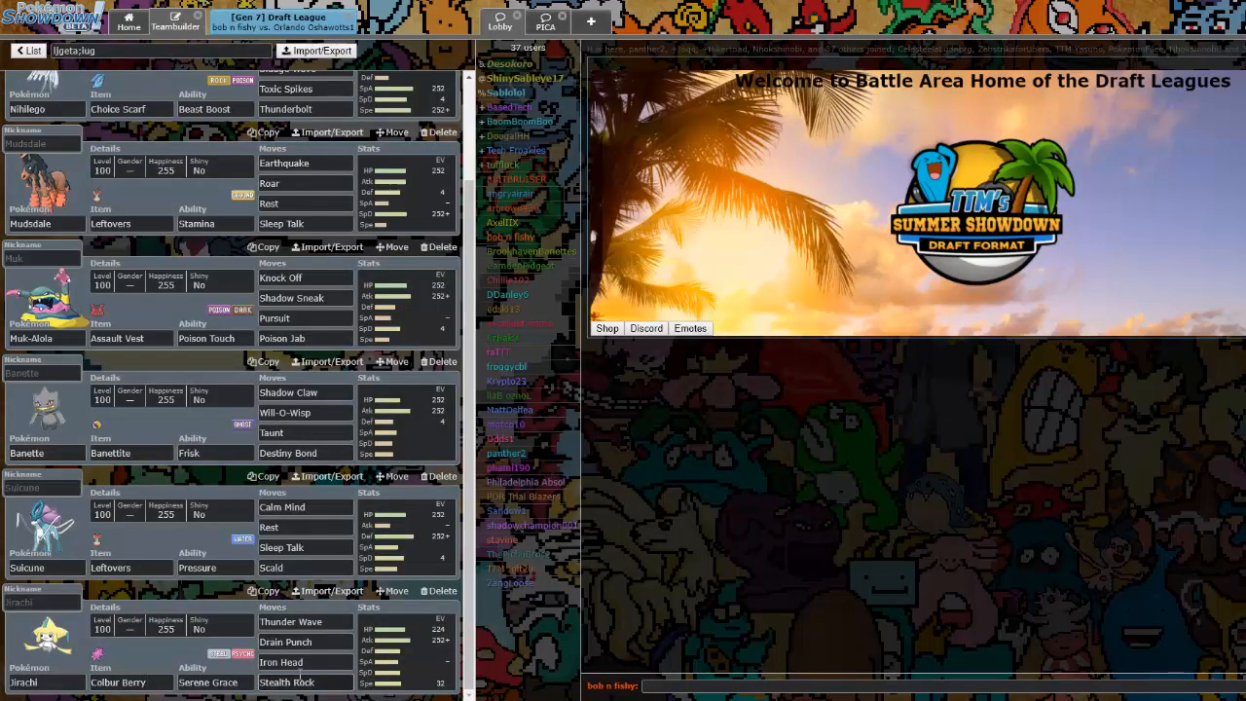
left_click(279, 16)
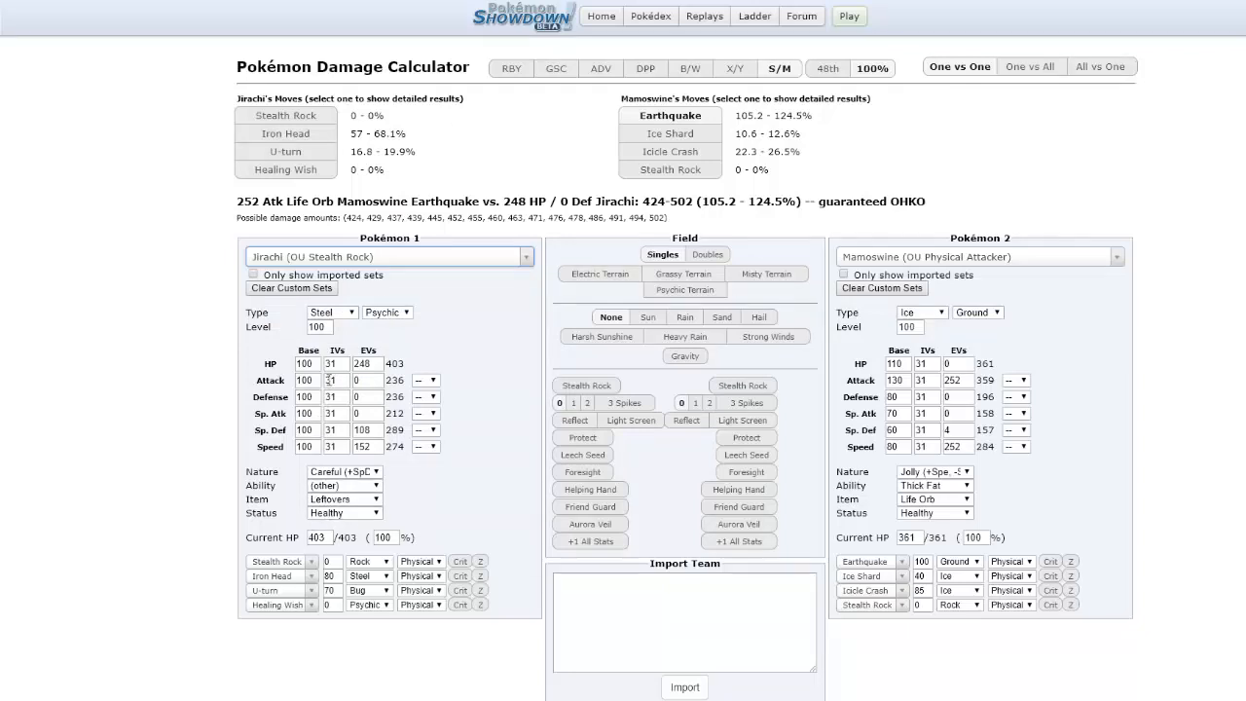
Give Jirachi 252 Attack EVs and load Chansey's OU Defensive set as the opponent
left_click(366, 379)
type("252")
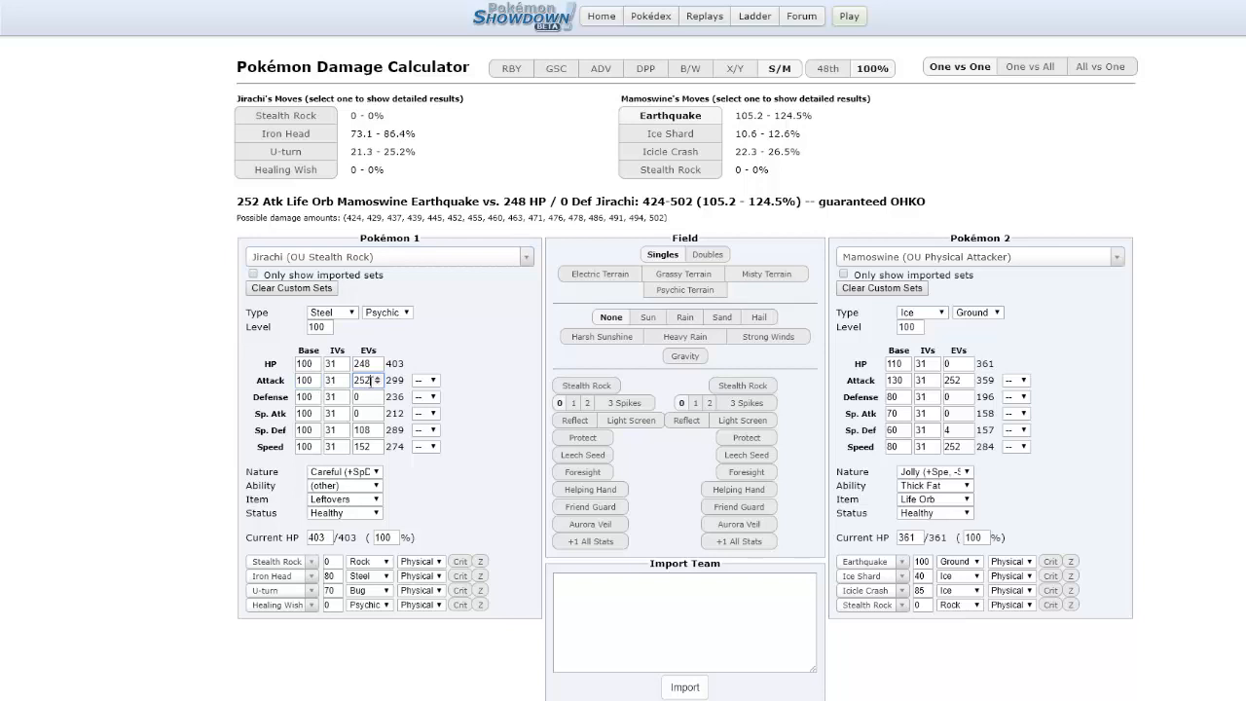
left_click(342, 471)
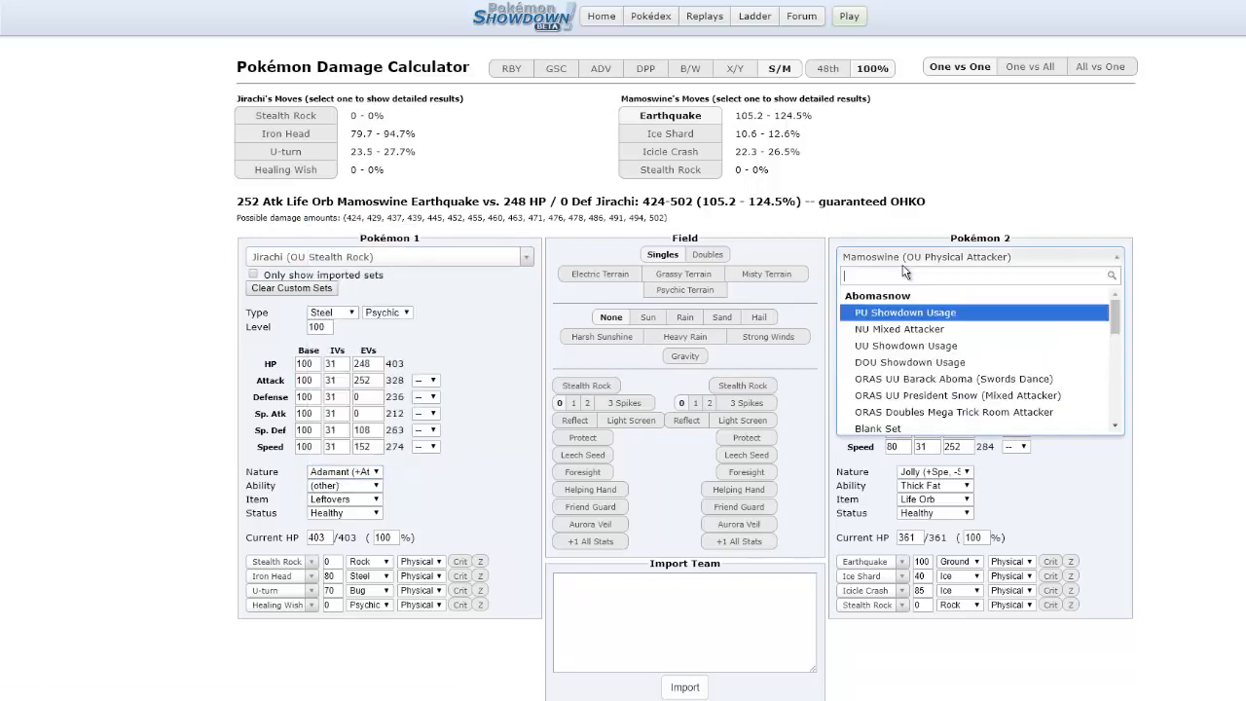
type("chansey")
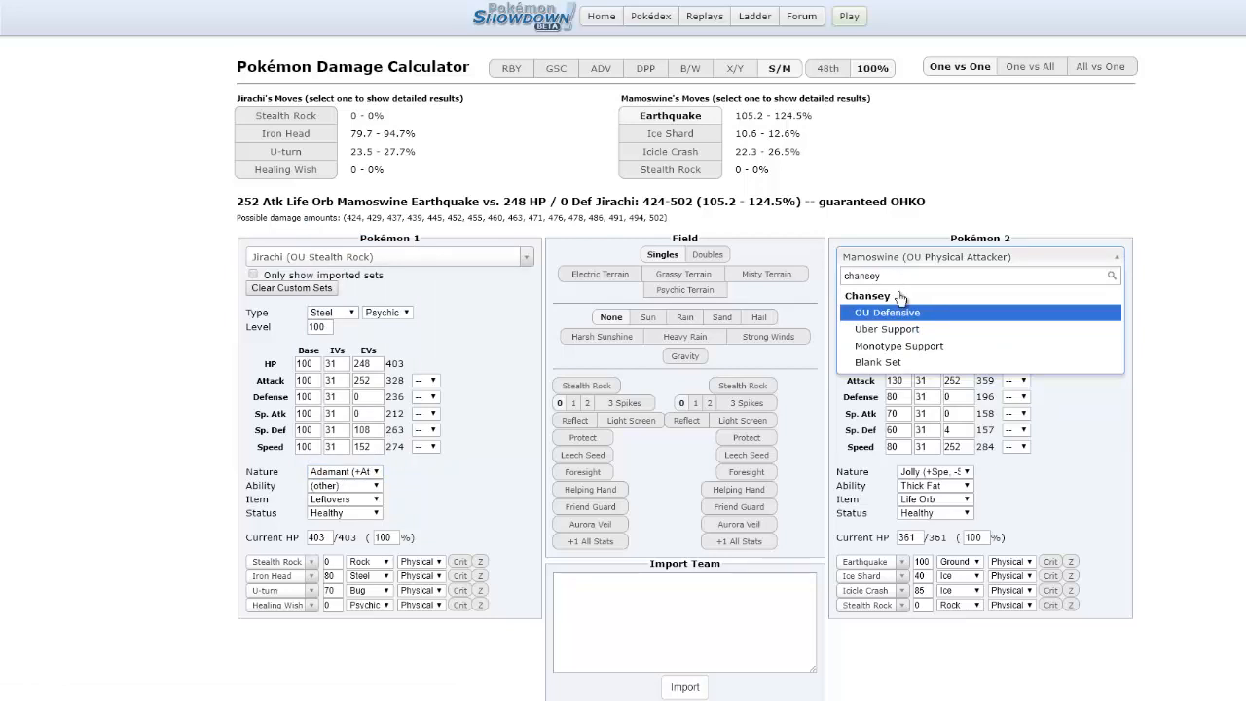
left_click(885, 311)
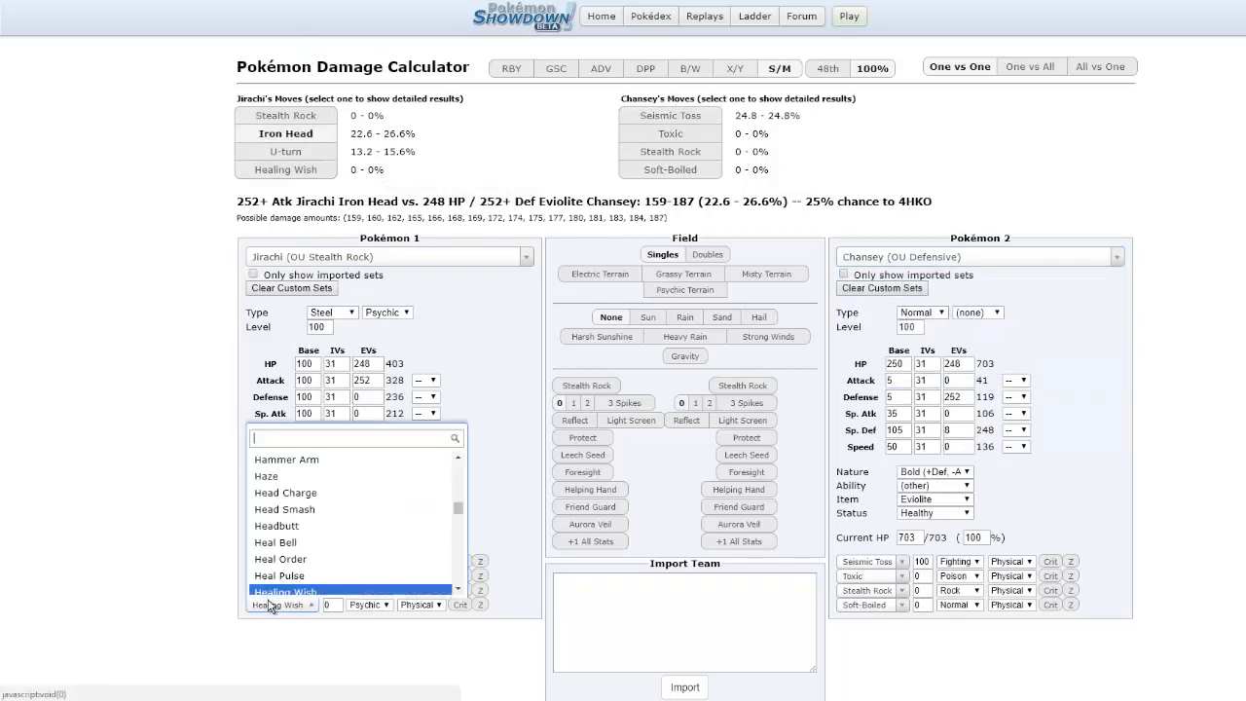
Replace Jirachi's Healing Wish with a 'dra' move for the Iron Head calc
type("dra")
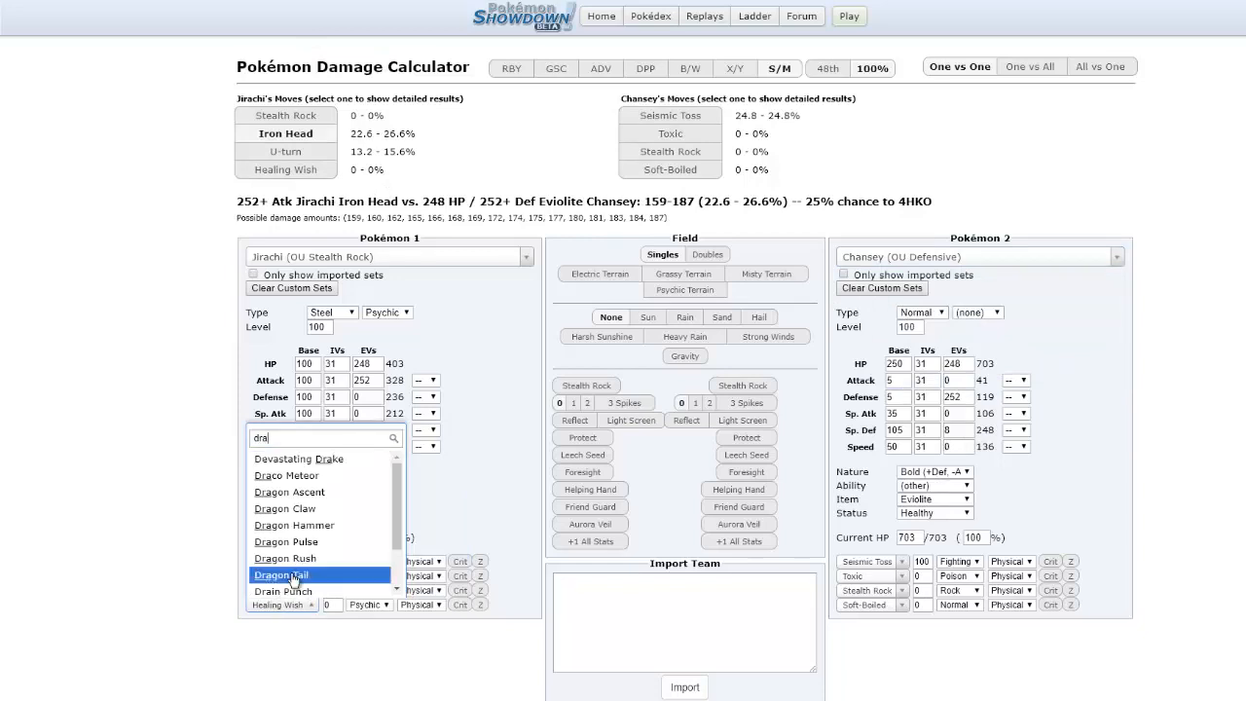
left_click(282, 592)
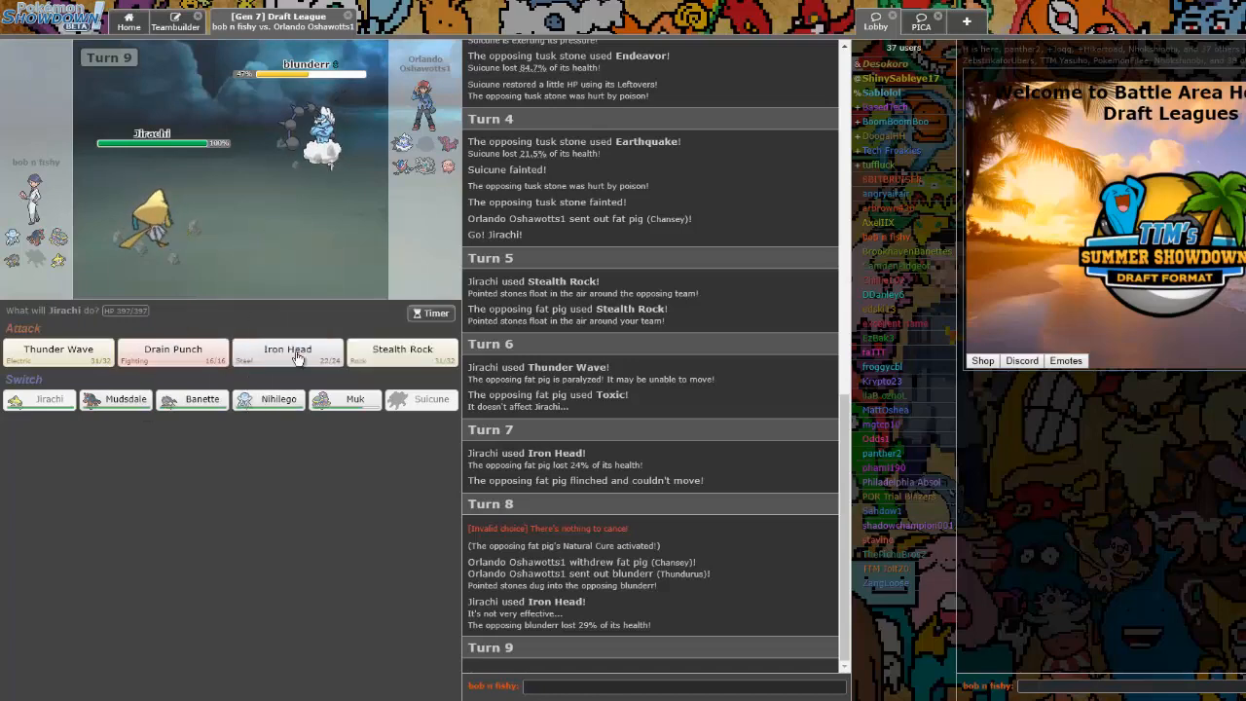
mouse_move(344, 399)
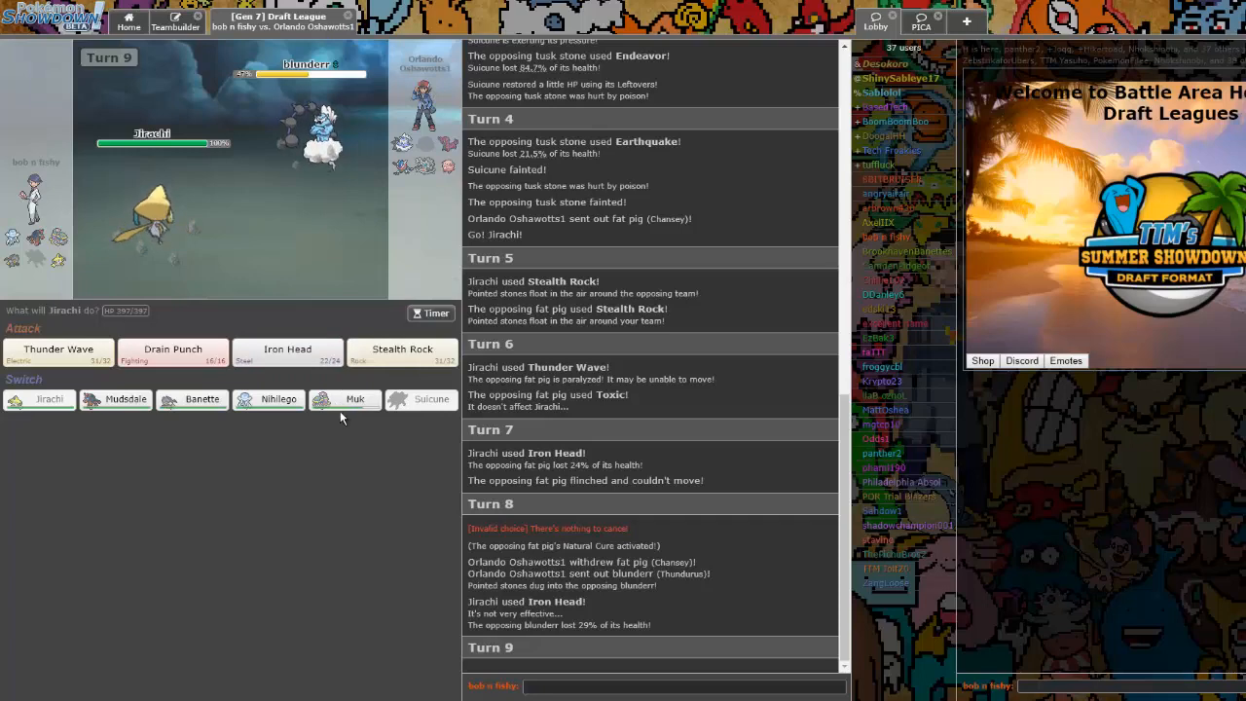
mouse_move(354, 399)
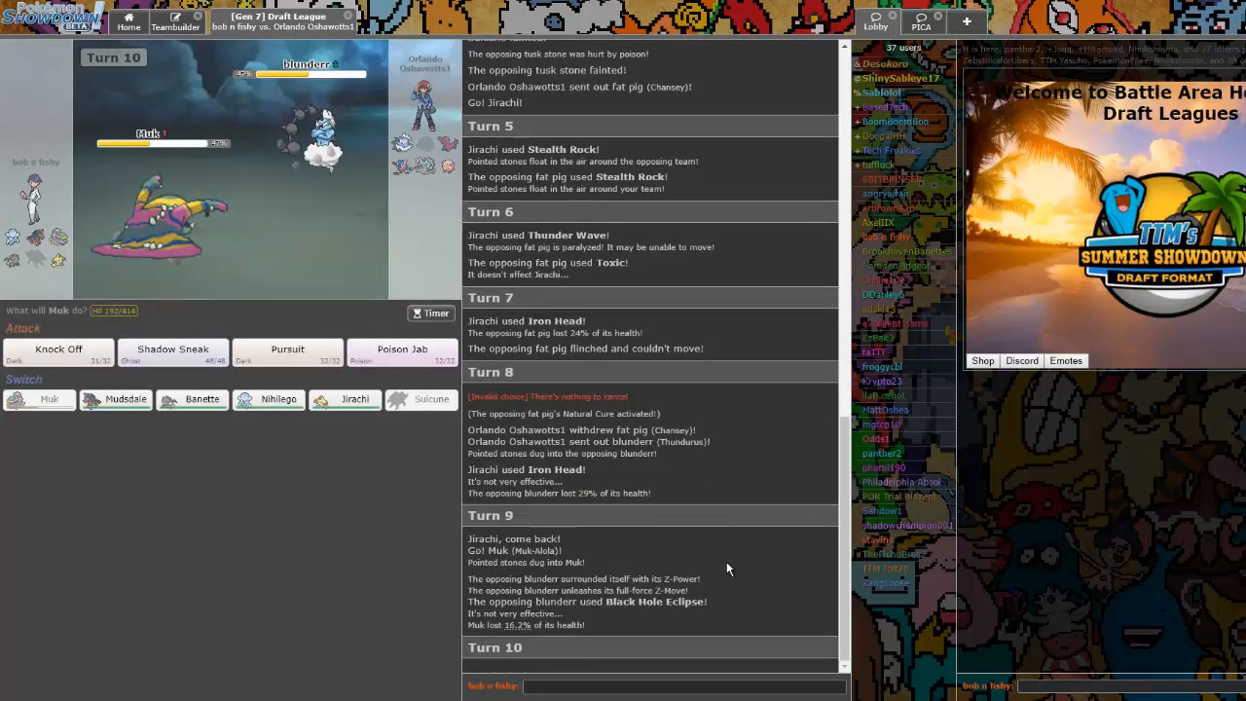
mouse_move(288, 350)
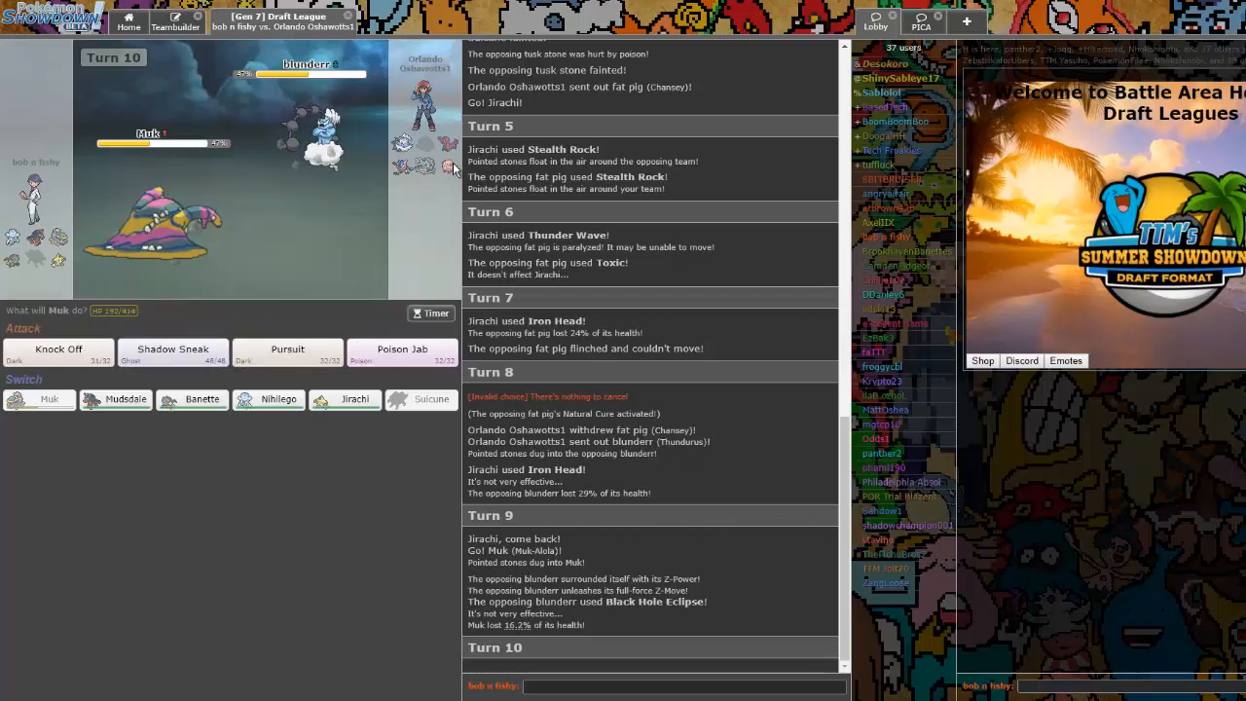
mouse_move(401, 354)
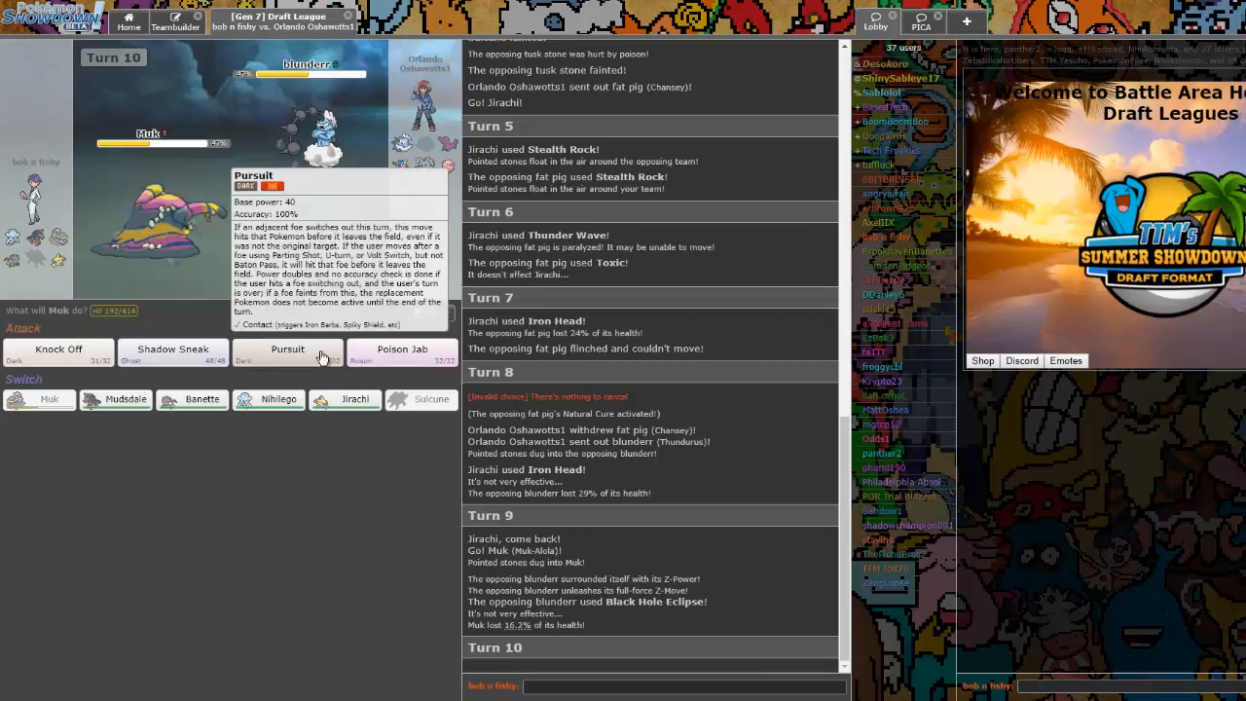
Have Muk knock out Thundurus with Pursuit followed by Shadow Sneak
left_click(288, 349)
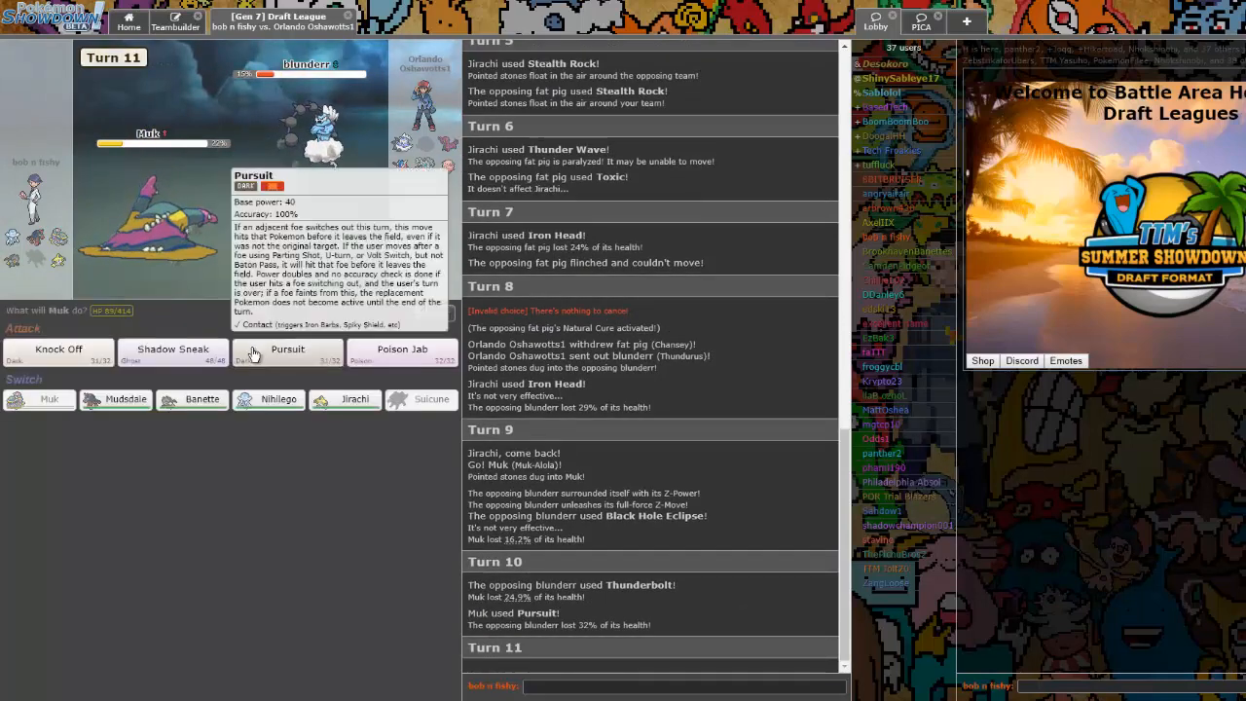
left_click(171, 352)
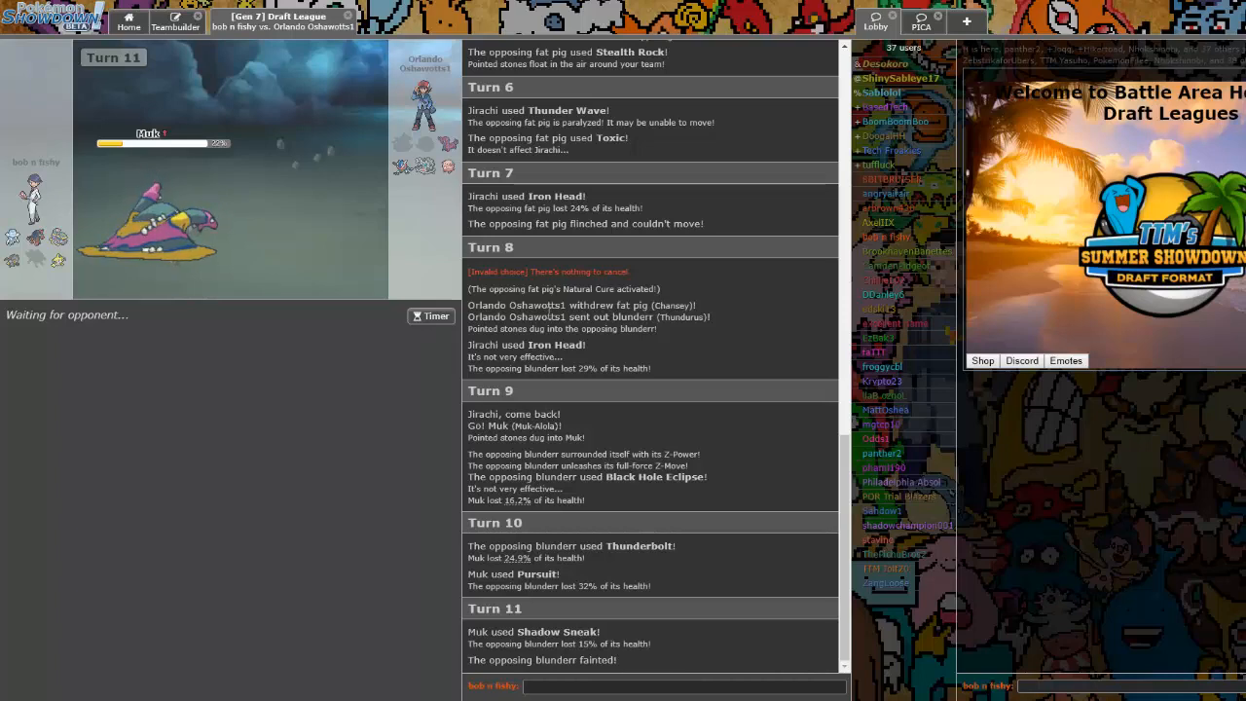
mouse_move(447, 167)
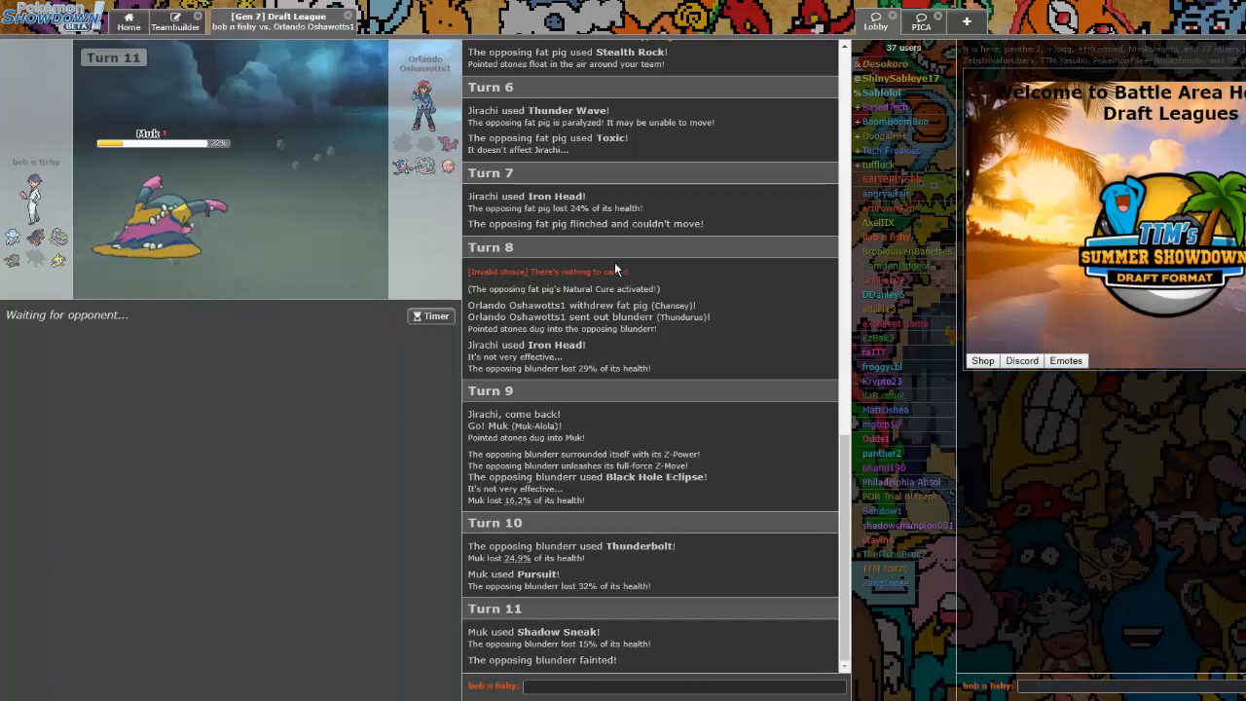
mouse_move(434, 175)
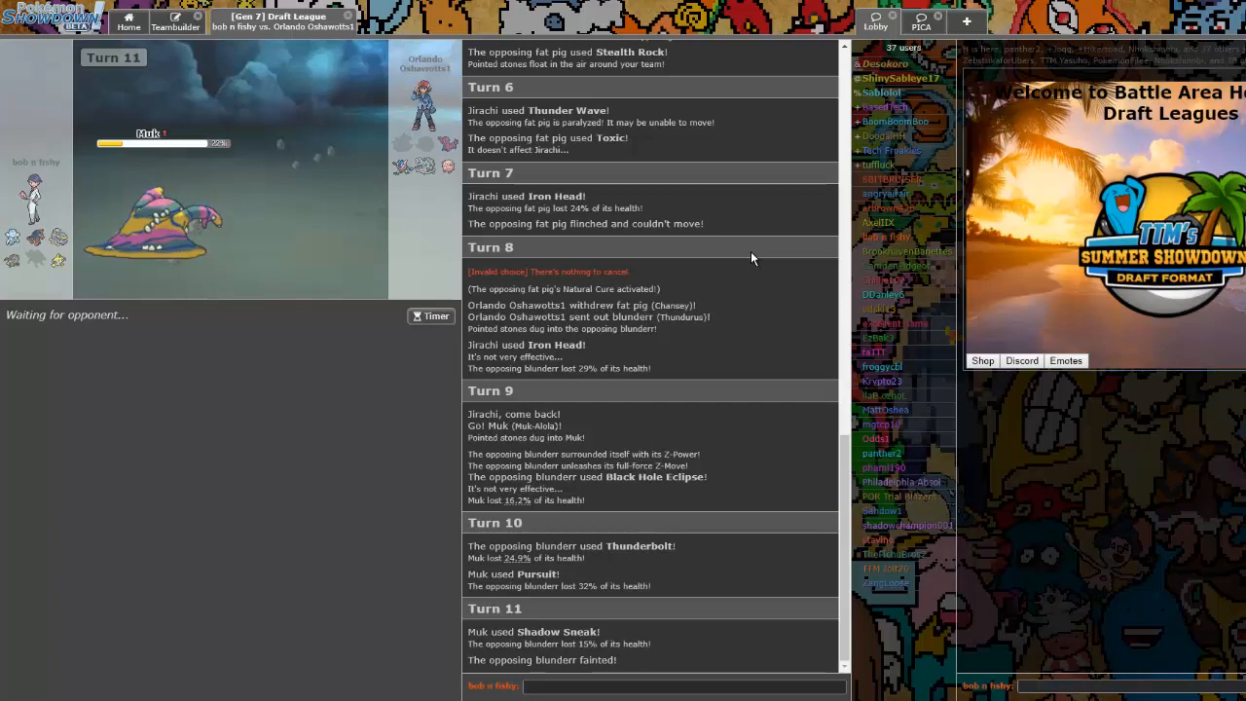
mouse_move(399, 171)
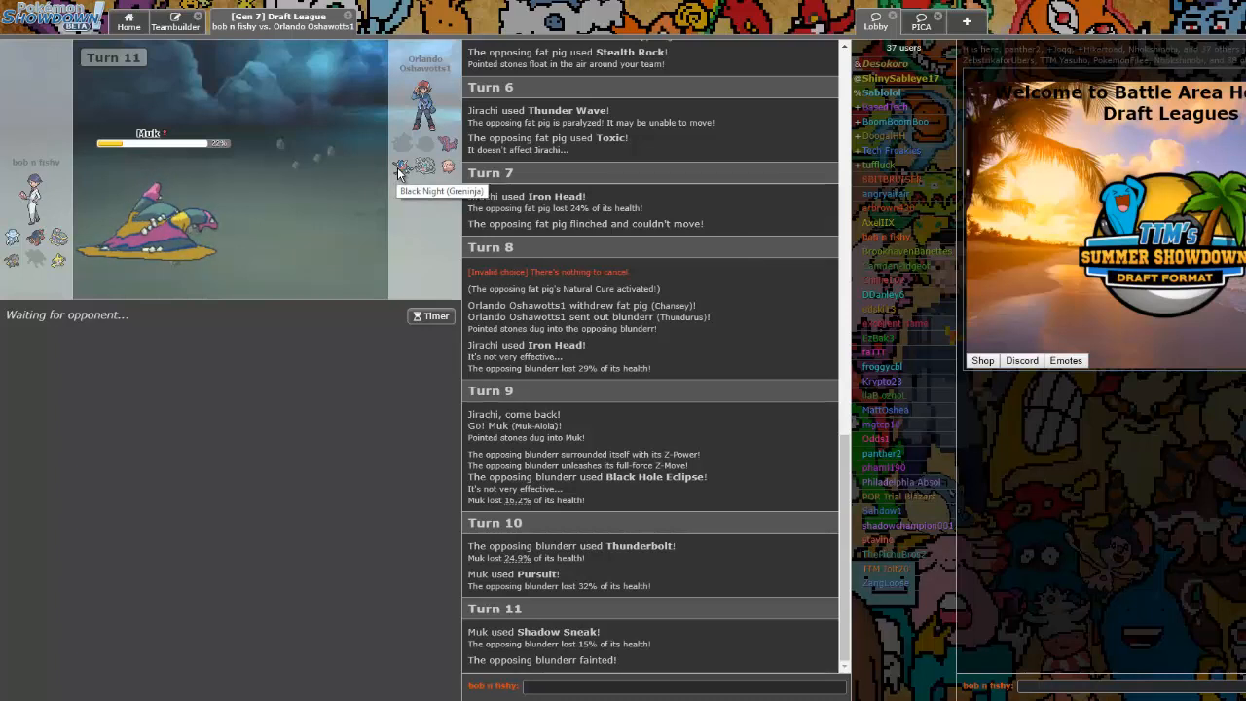
mouse_move(677, 269)
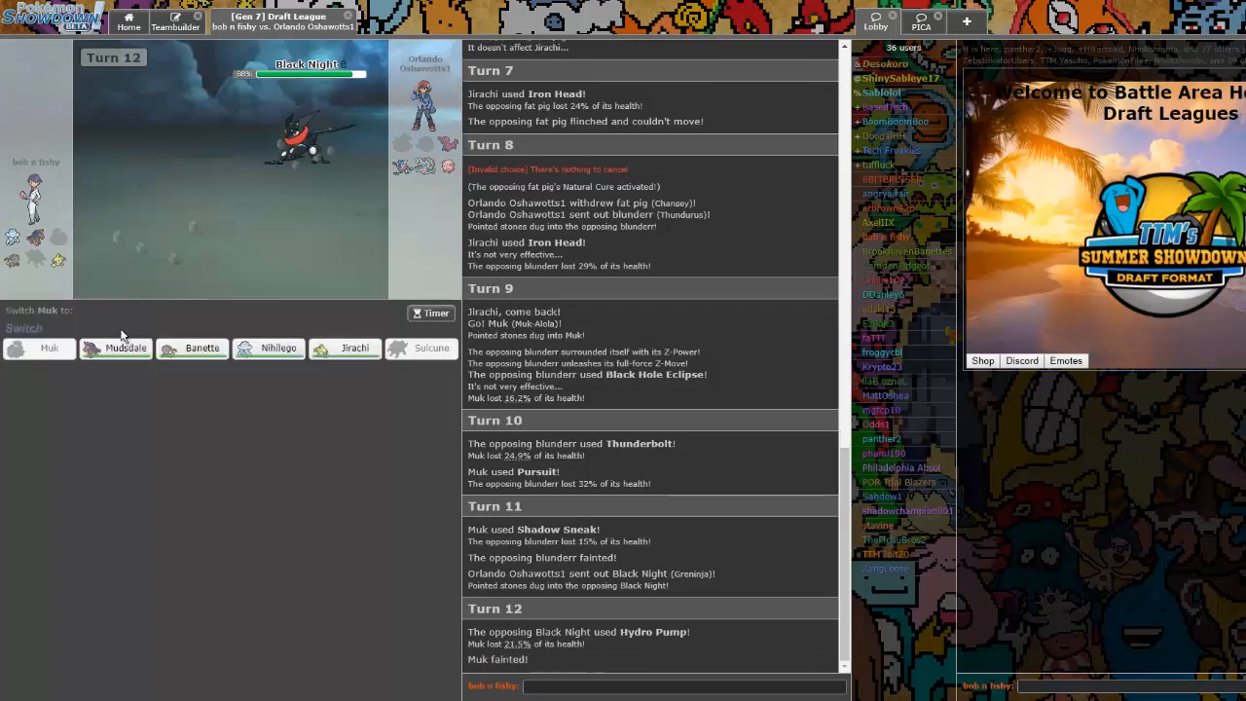
mouse_move(309, 137)
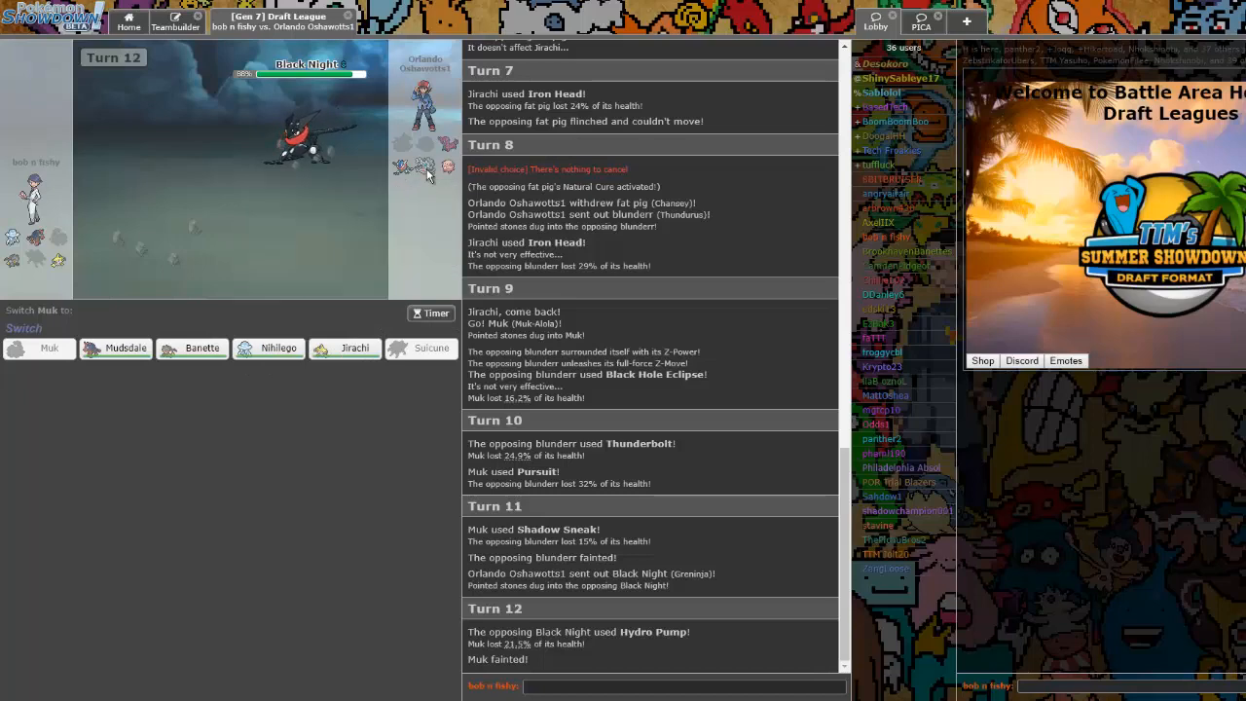
mouse_move(276, 296)
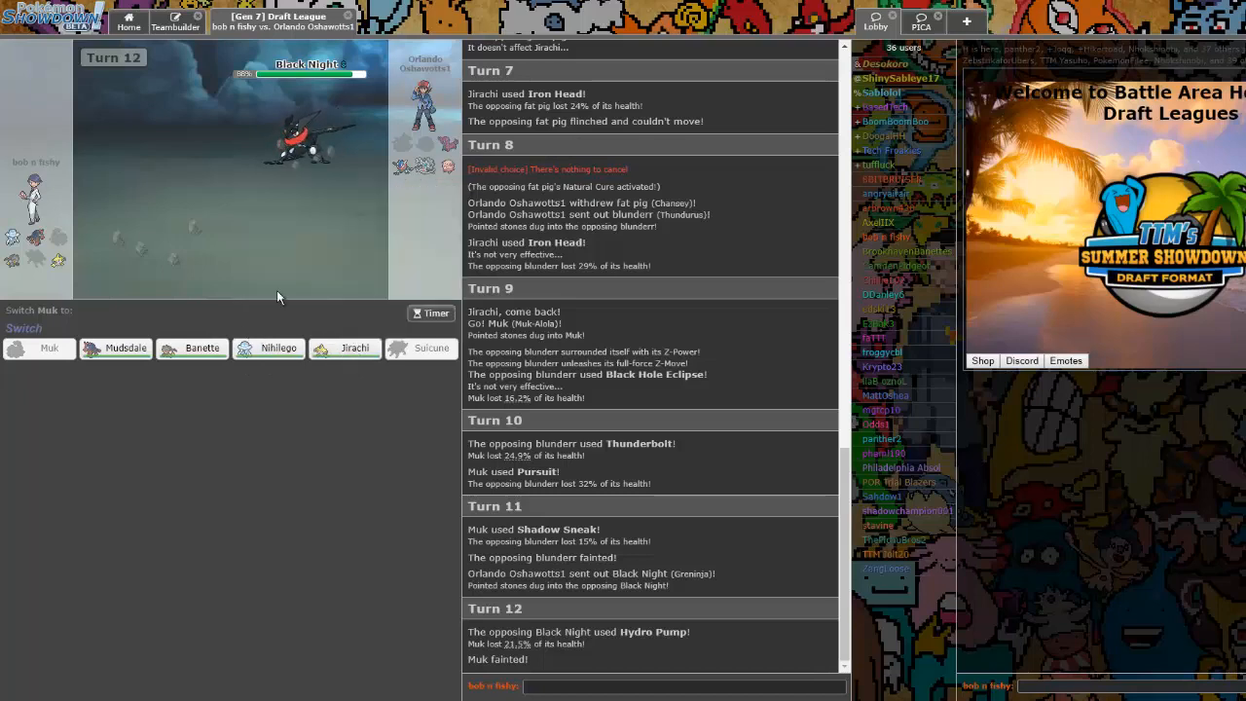
mouse_move(347, 347)
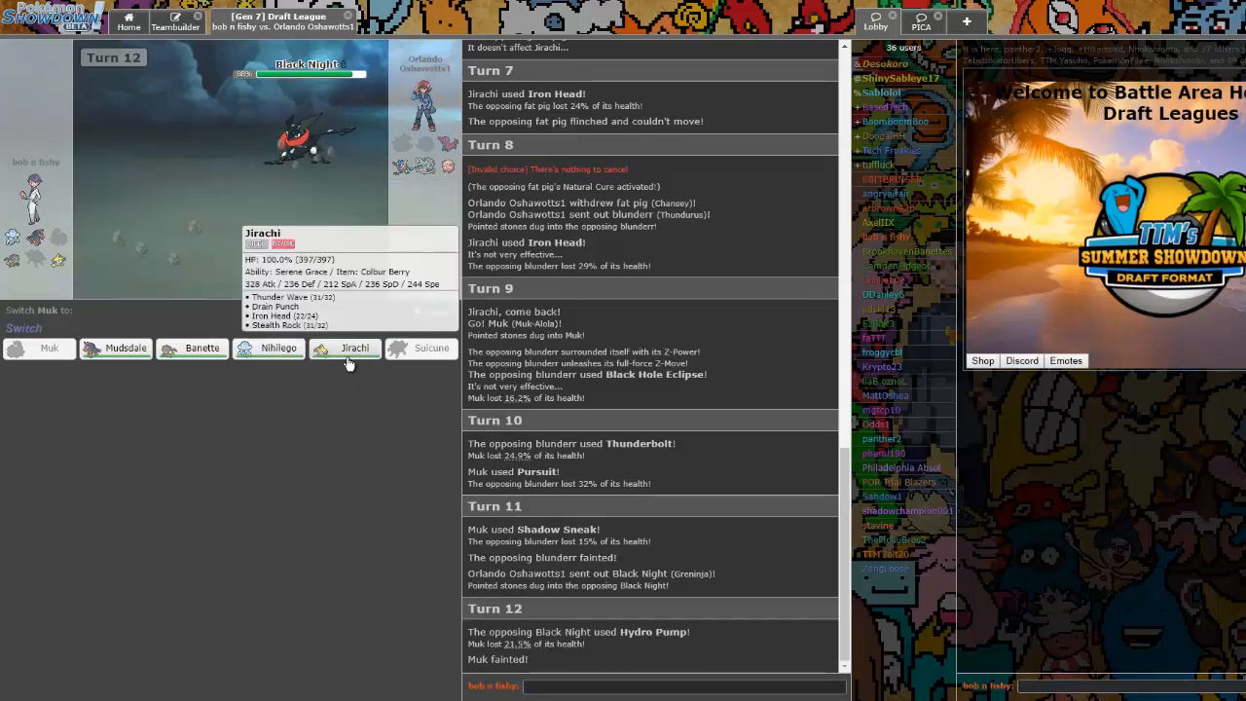
mouse_move(202, 346)
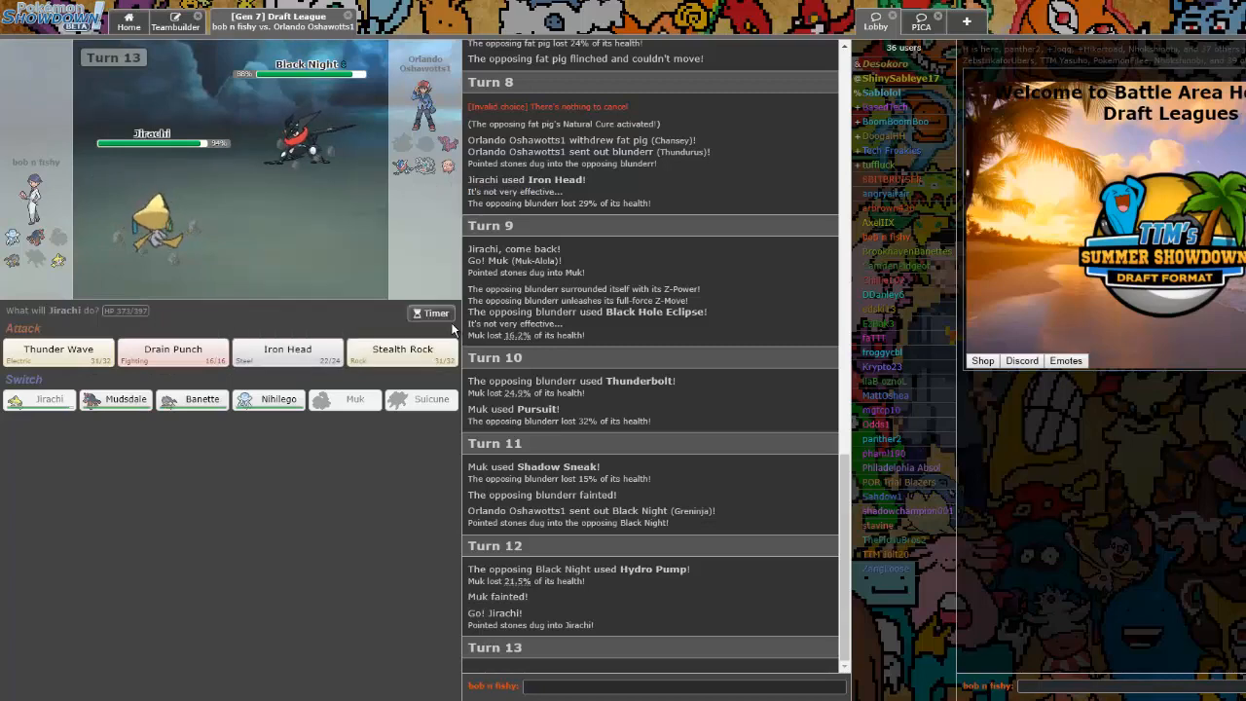
mouse_move(59, 352)
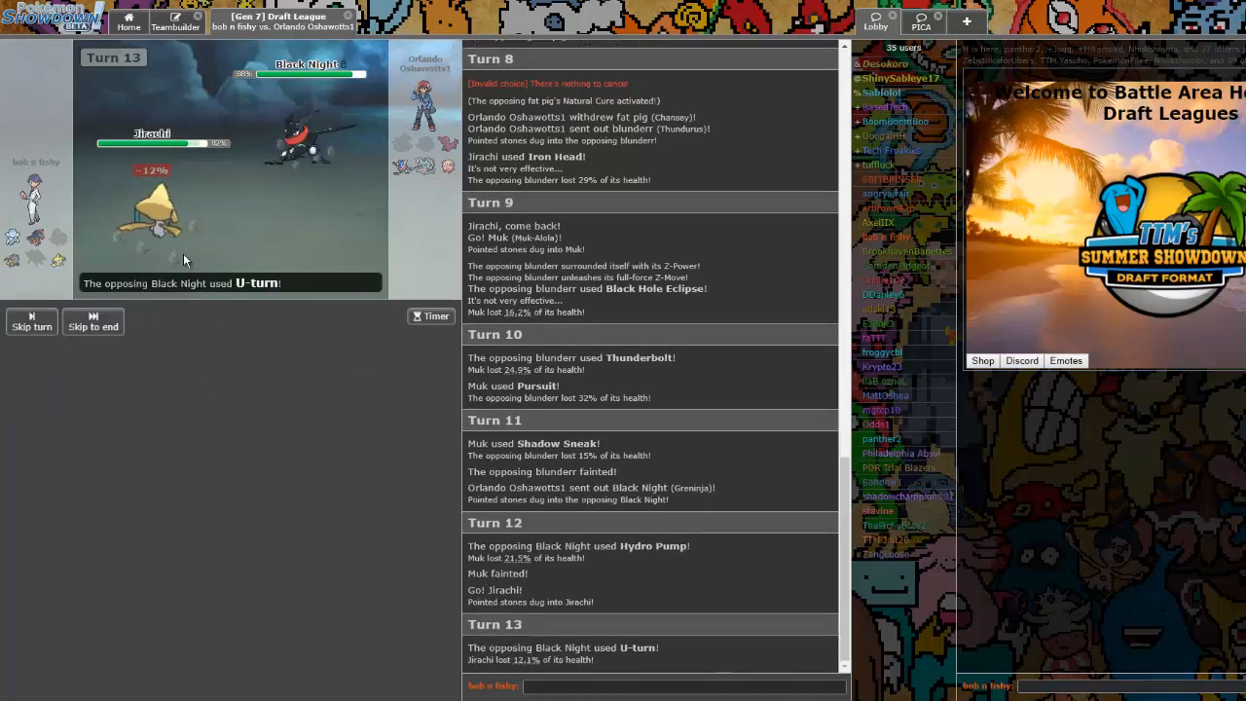
mouse_move(152, 210)
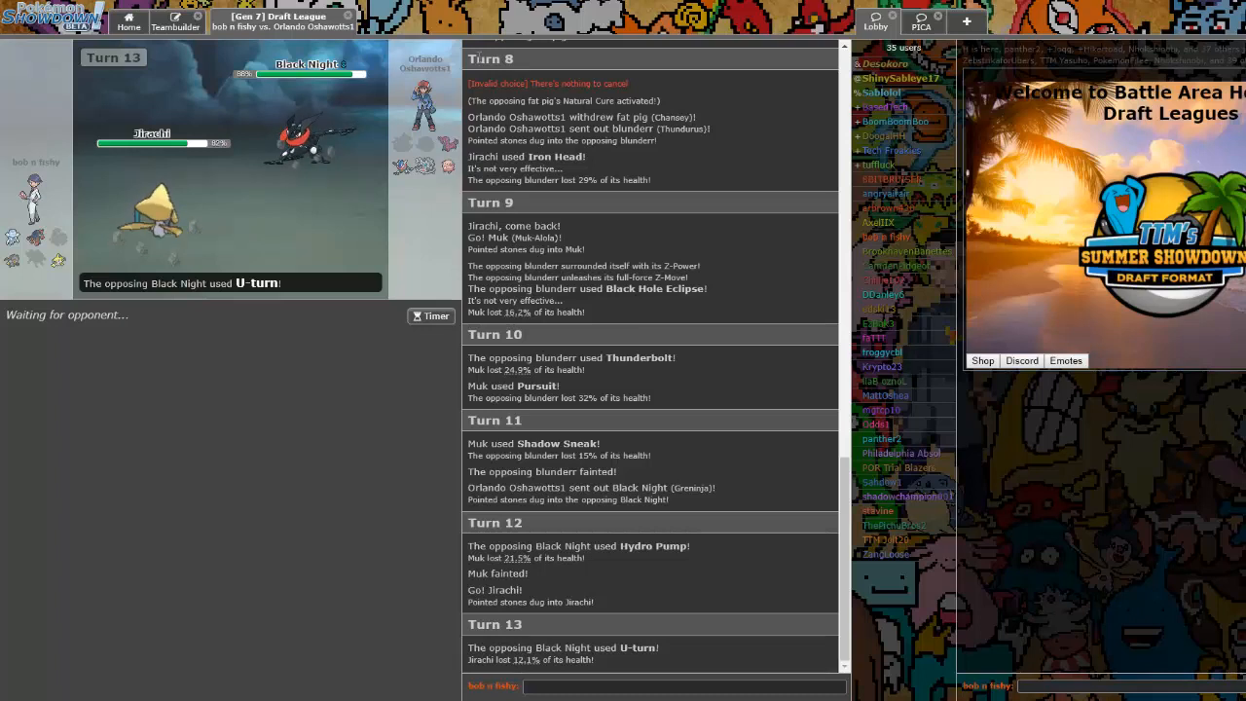
mouse_move(611, 331)
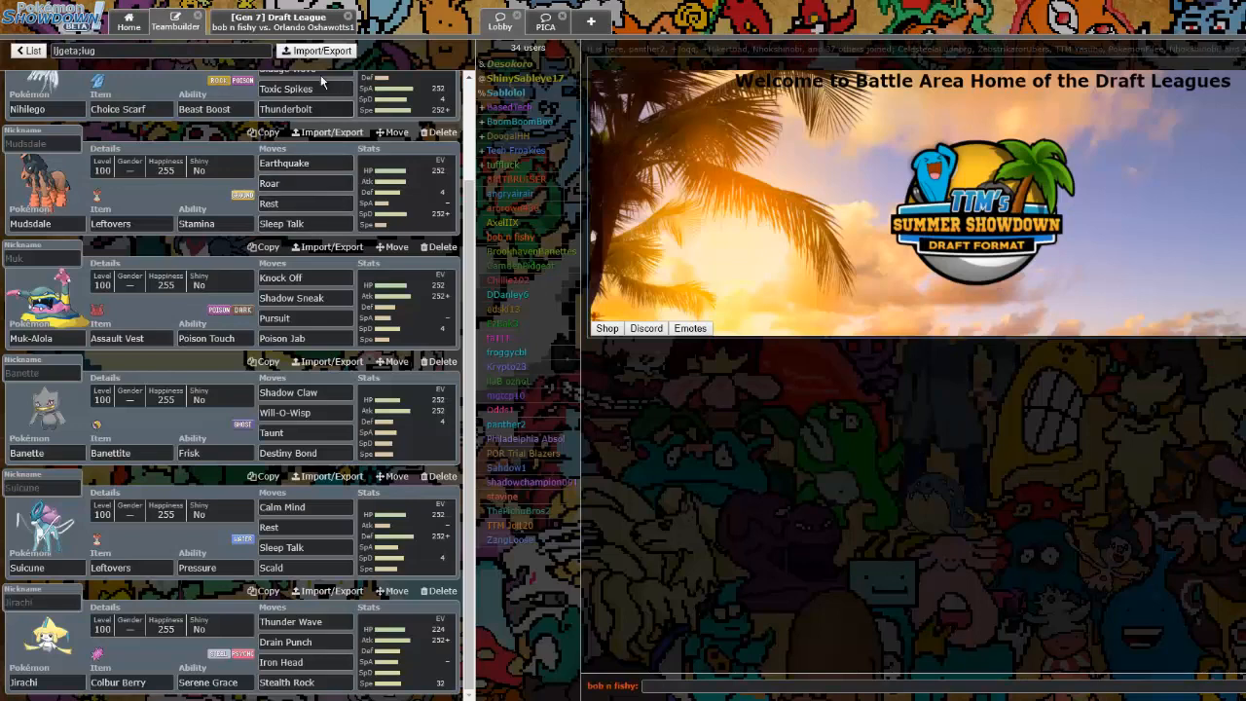
Return to the battle tab after checking the team's sets during Turn 13
left_click(283, 21)
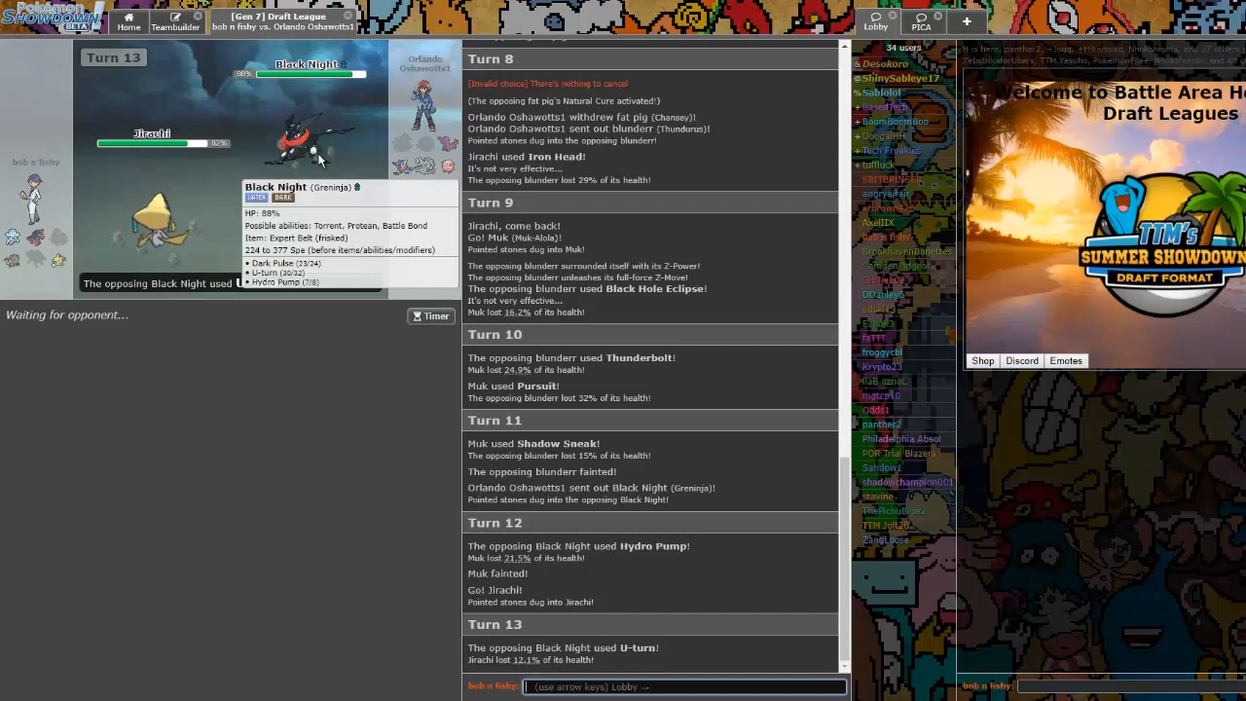
mouse_move(598, 227)
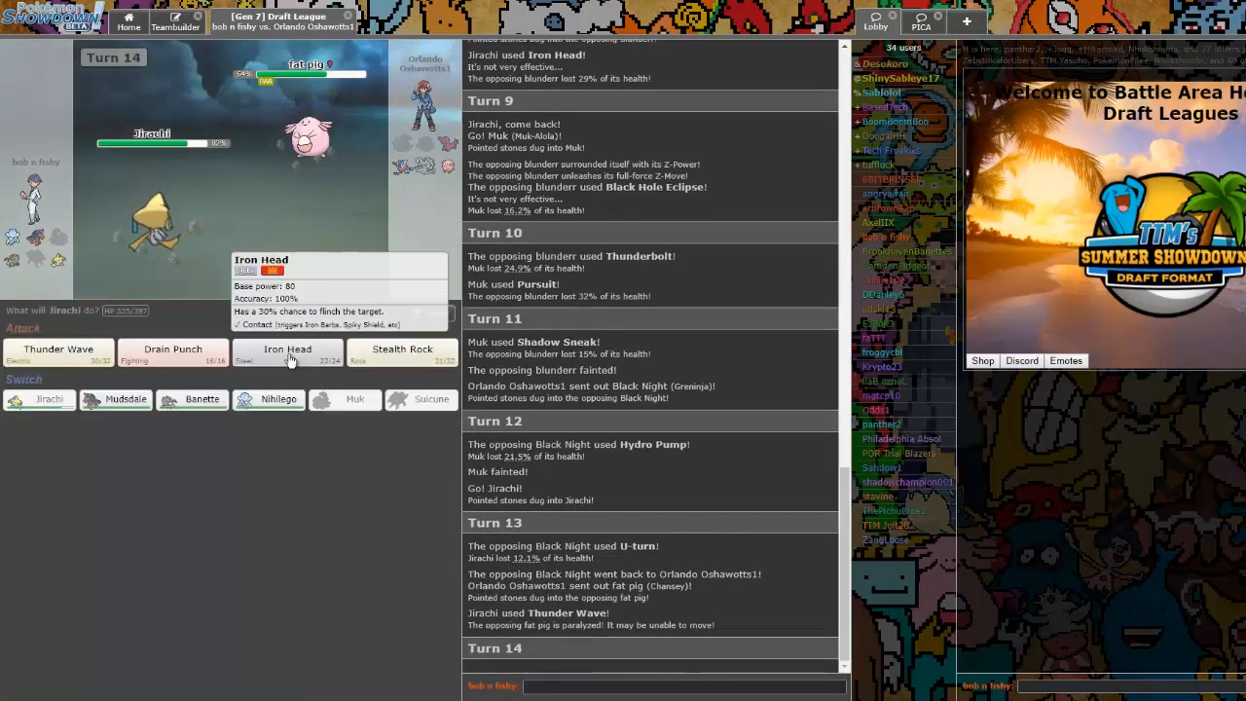
Attack Chansey with Iron Head, then Drain Punch until it faints on turn 16
left_click(288, 352)
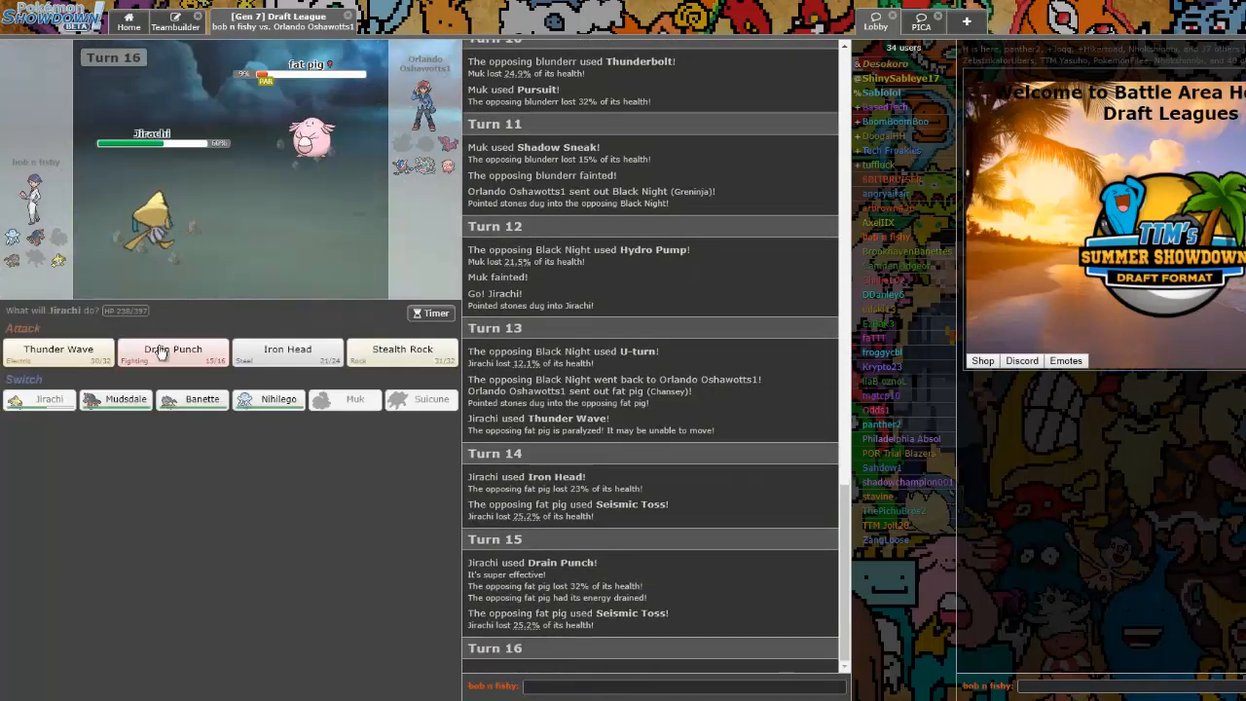
left_click(171, 352)
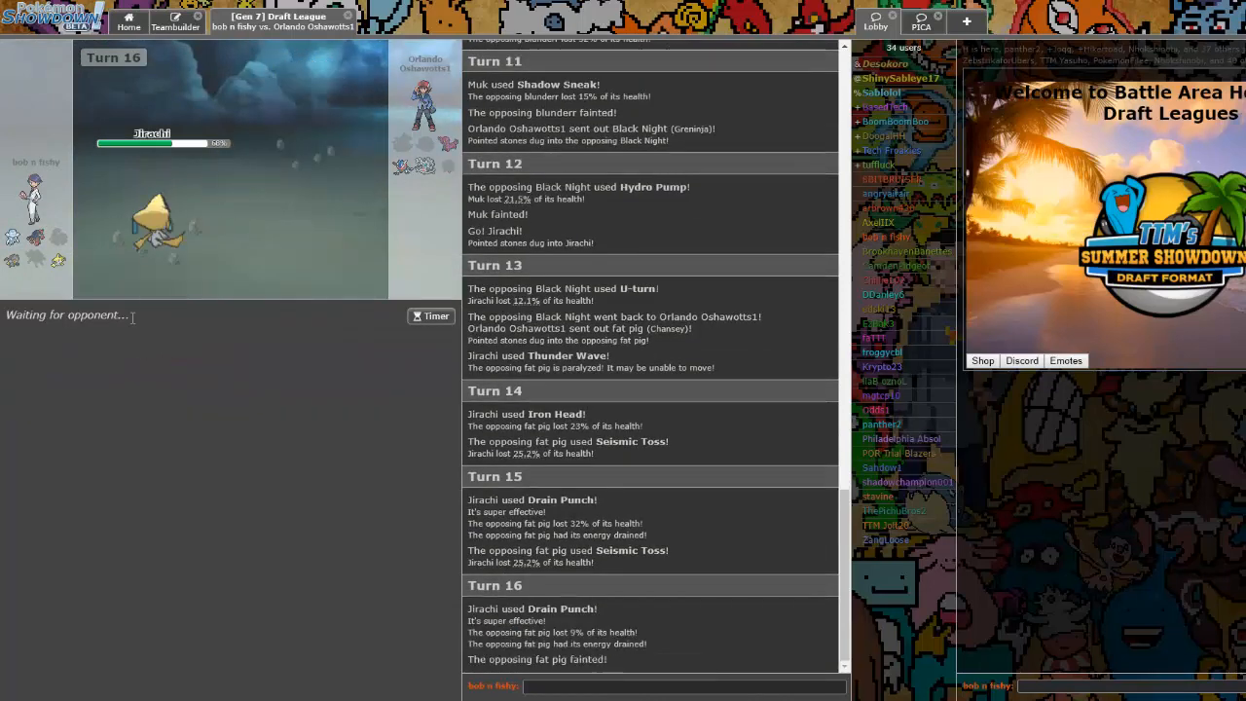
mouse_move(401, 168)
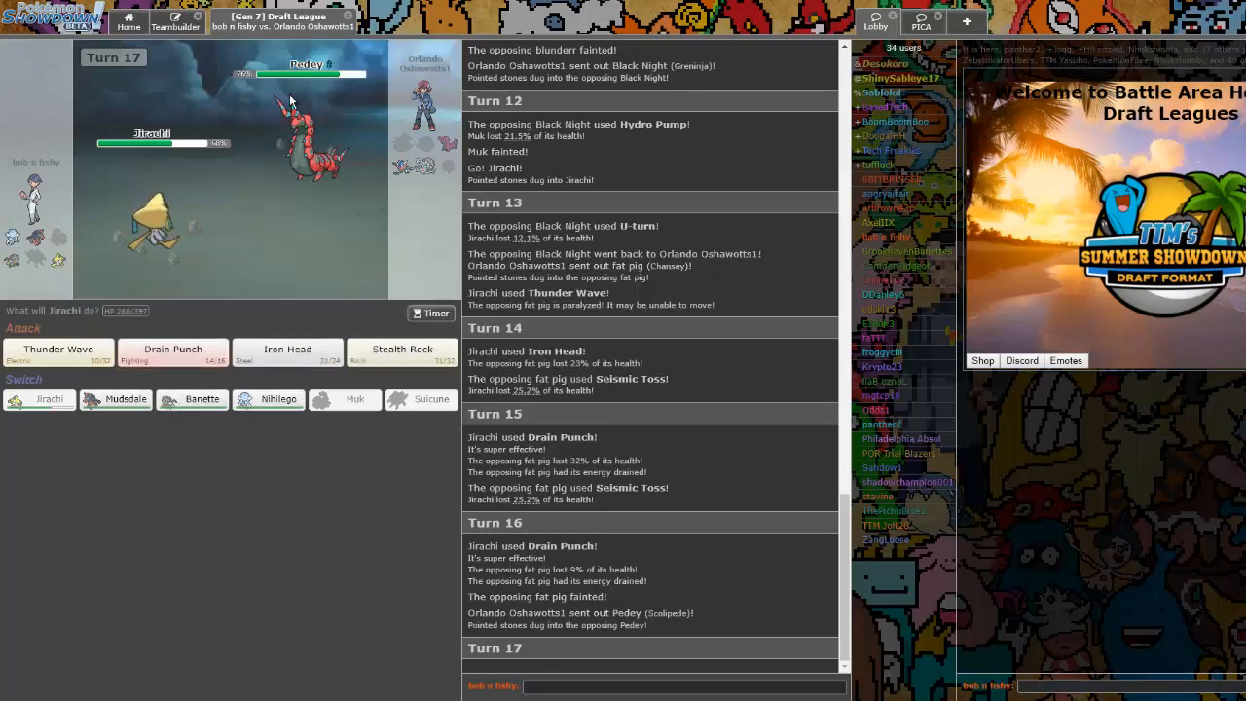
Switch Jirachi out for Mudsdale against Pedey and lock in Roar for turn 18
left_click(115, 399)
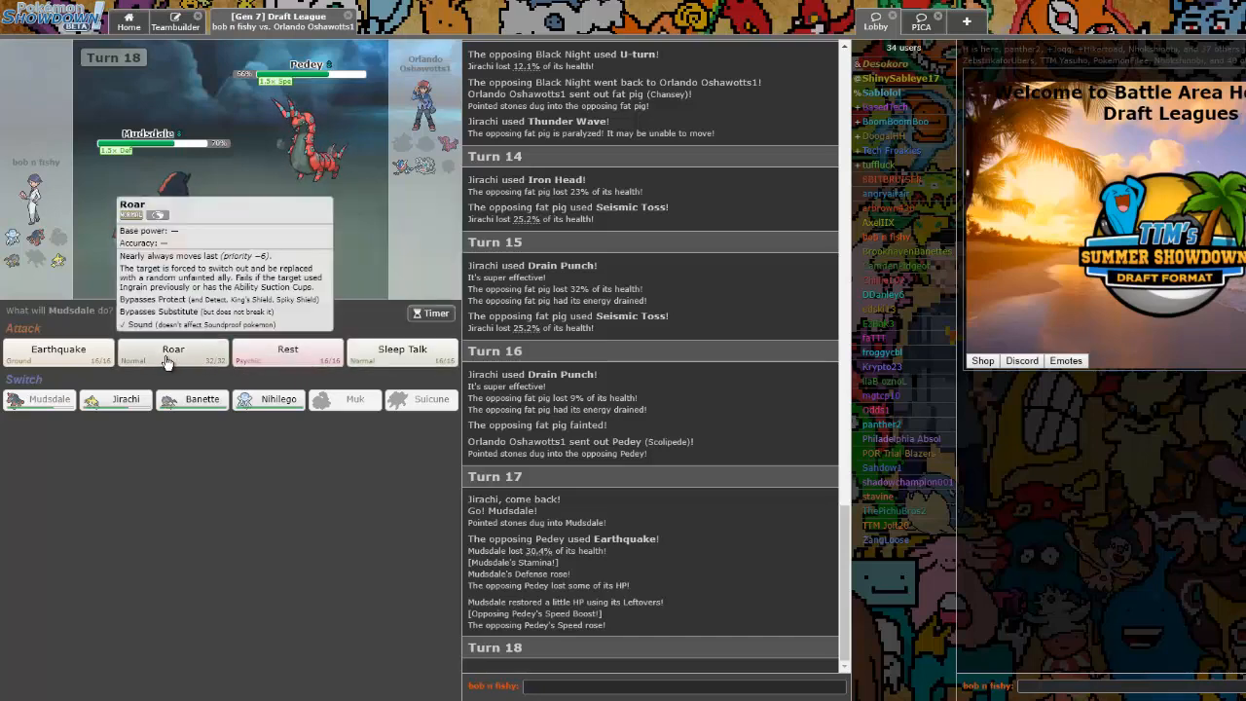
left_click(173, 353)
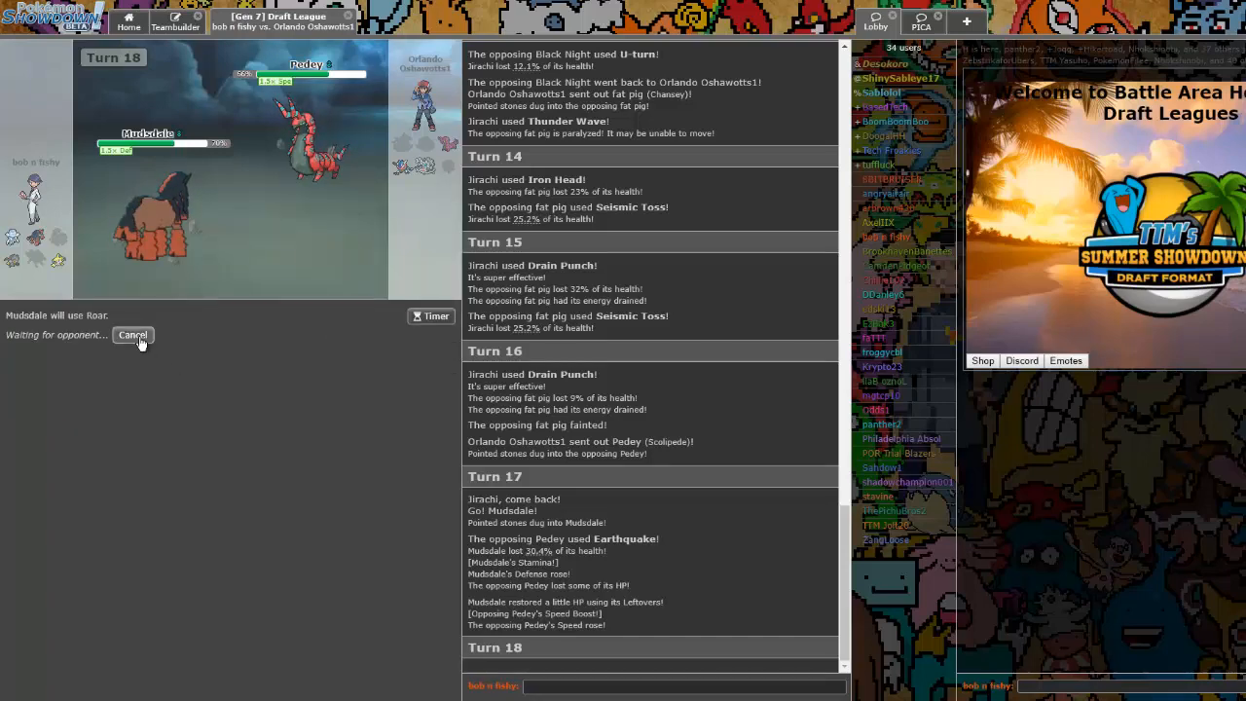
mouse_move(428, 152)
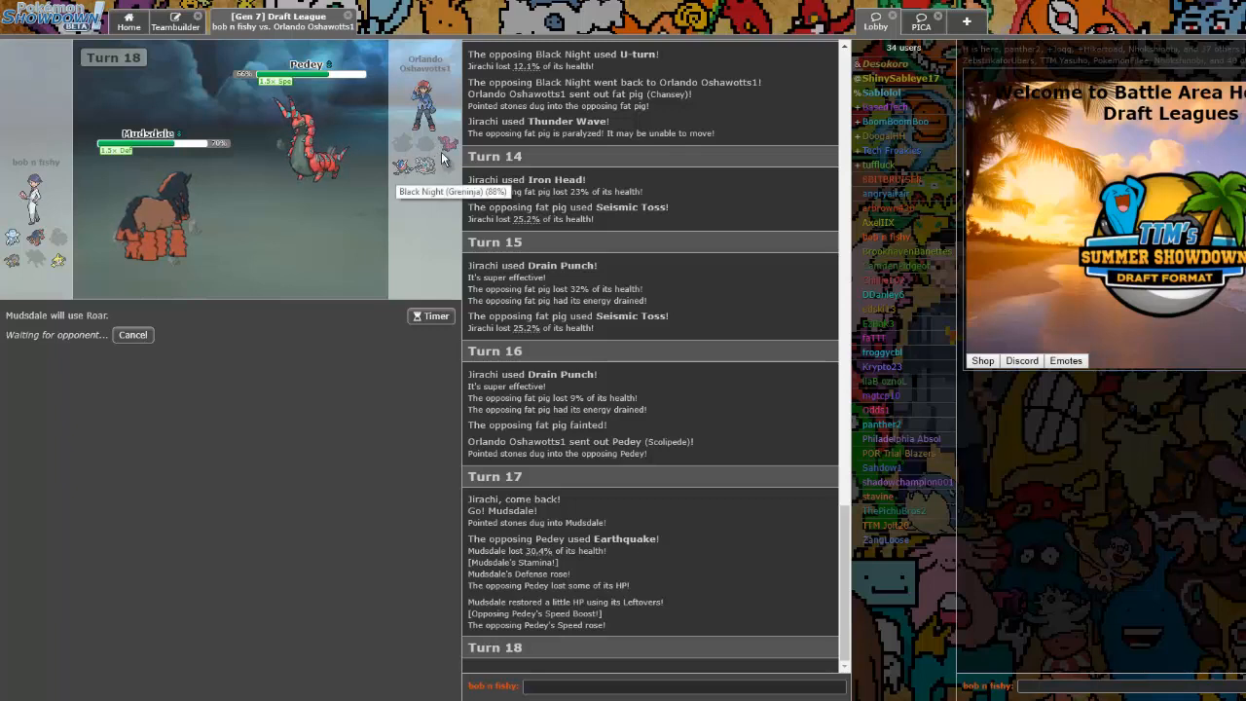
mouse_move(424, 171)
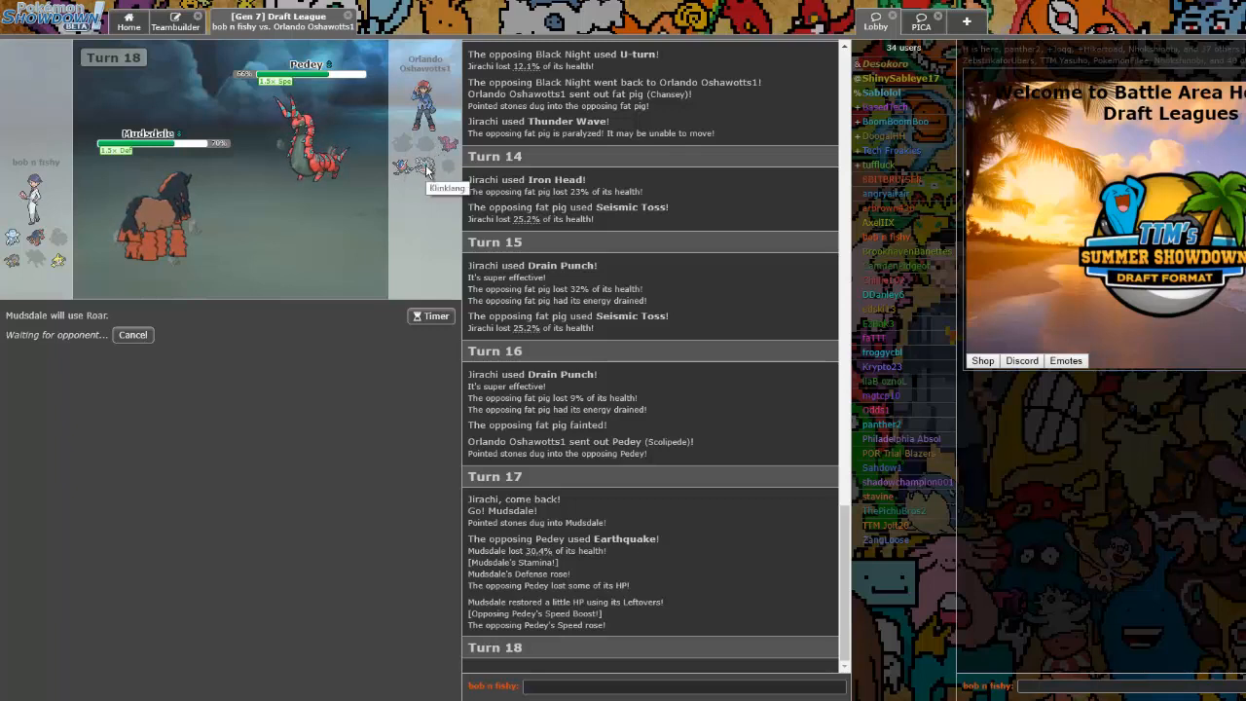
mouse_move(307, 63)
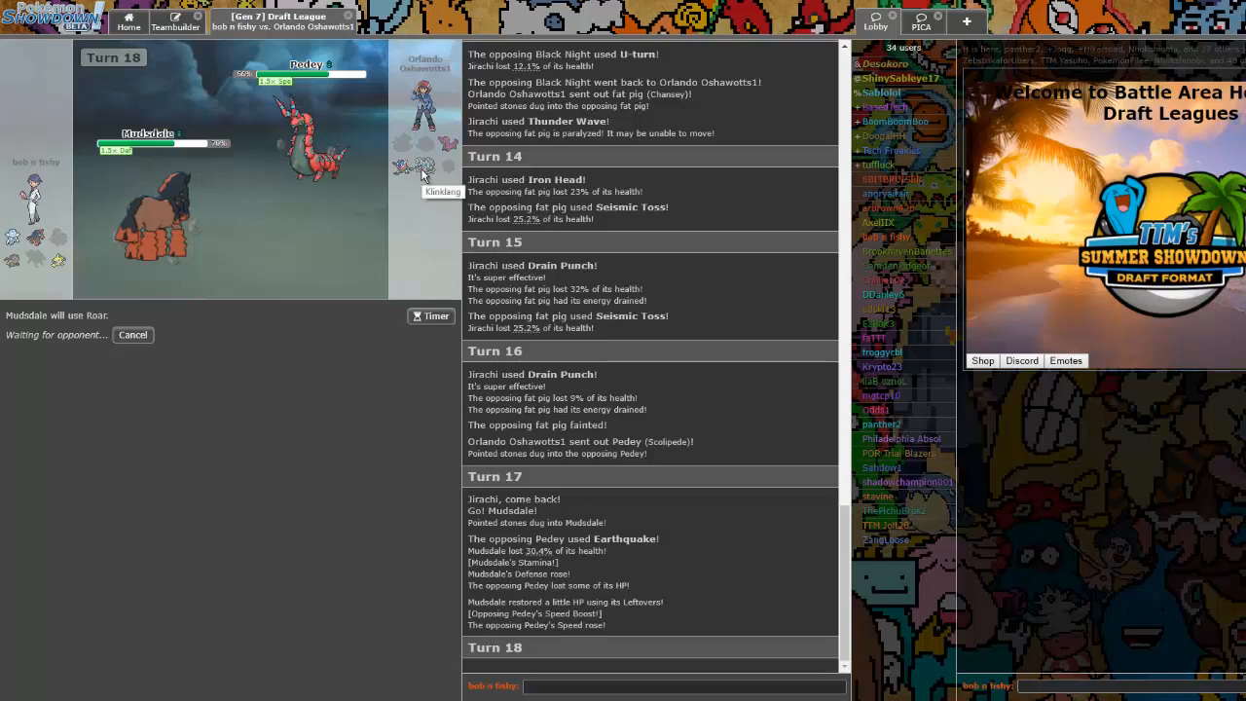
mouse_move(409, 176)
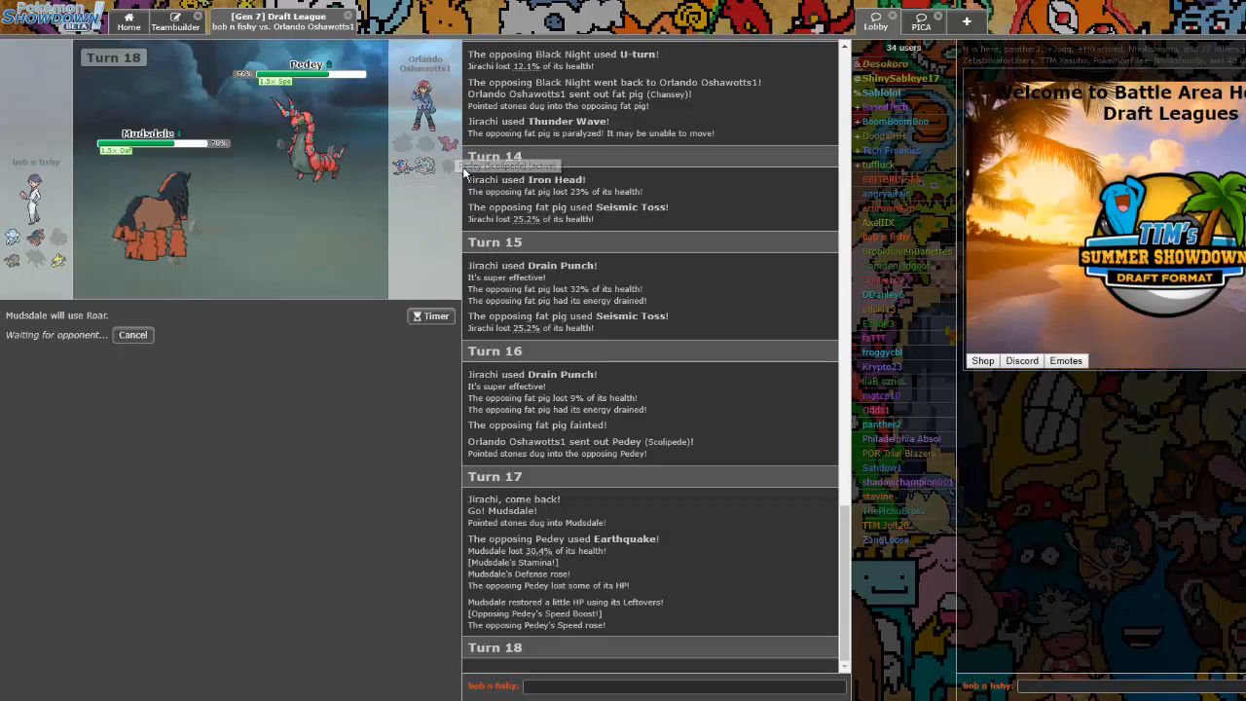
mouse_move(39, 237)
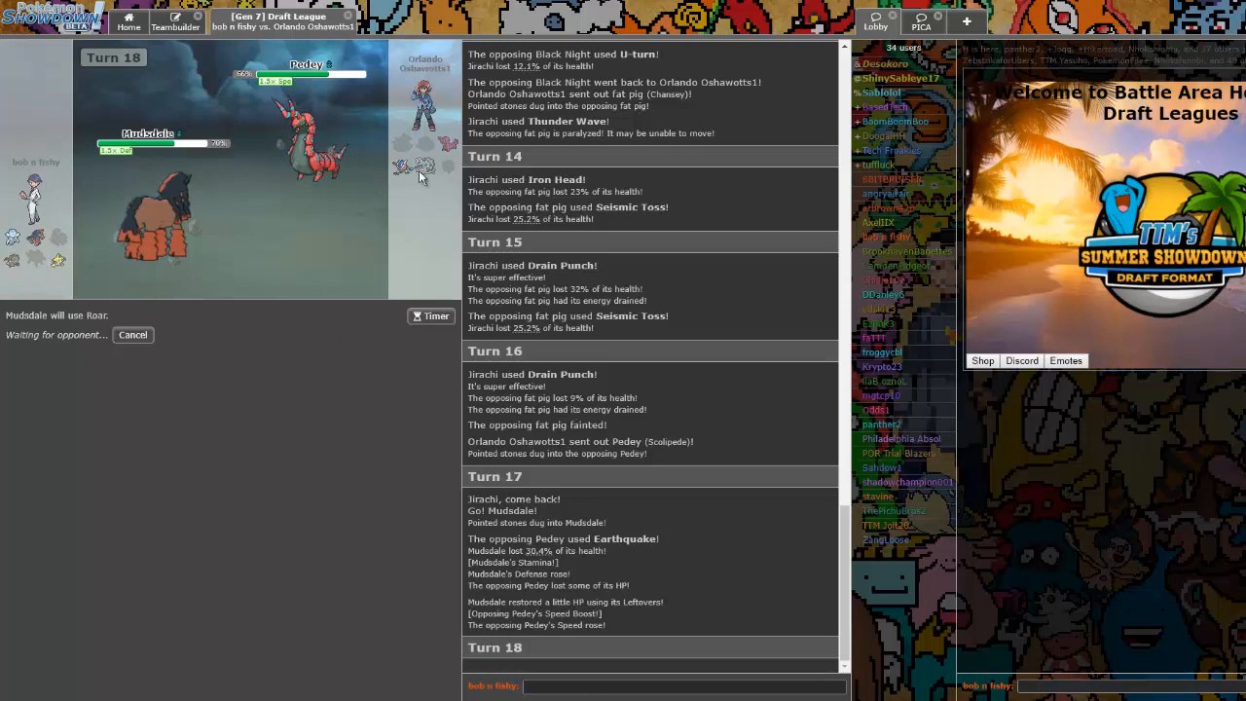
mouse_move(127, 249)
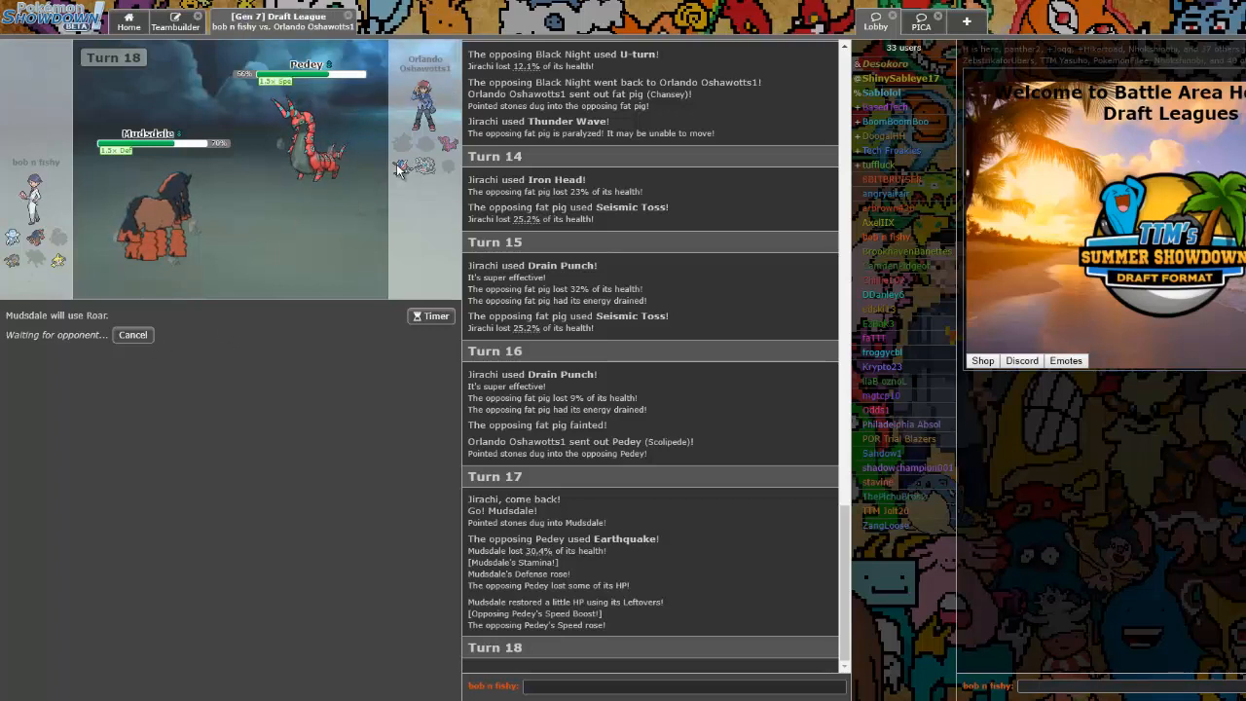
mouse_move(58, 263)
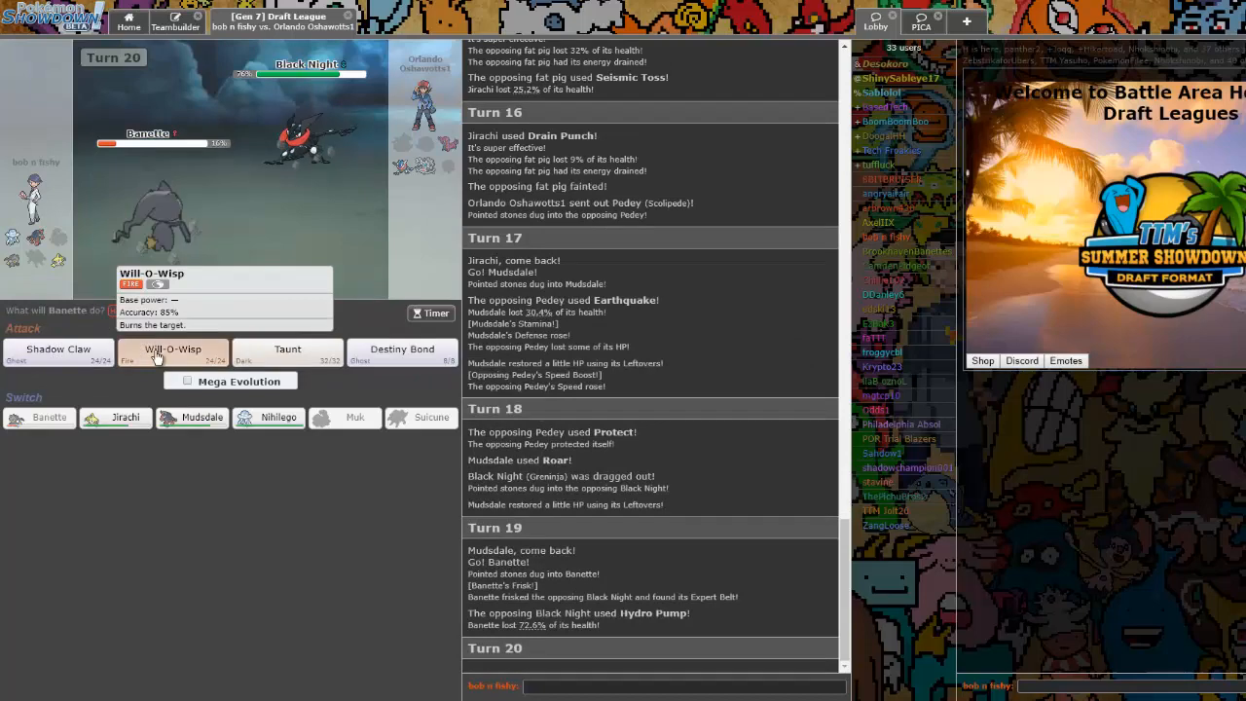
Have Banette use Will-O-Wisp on Black Night for turn 20
left_click(171, 348)
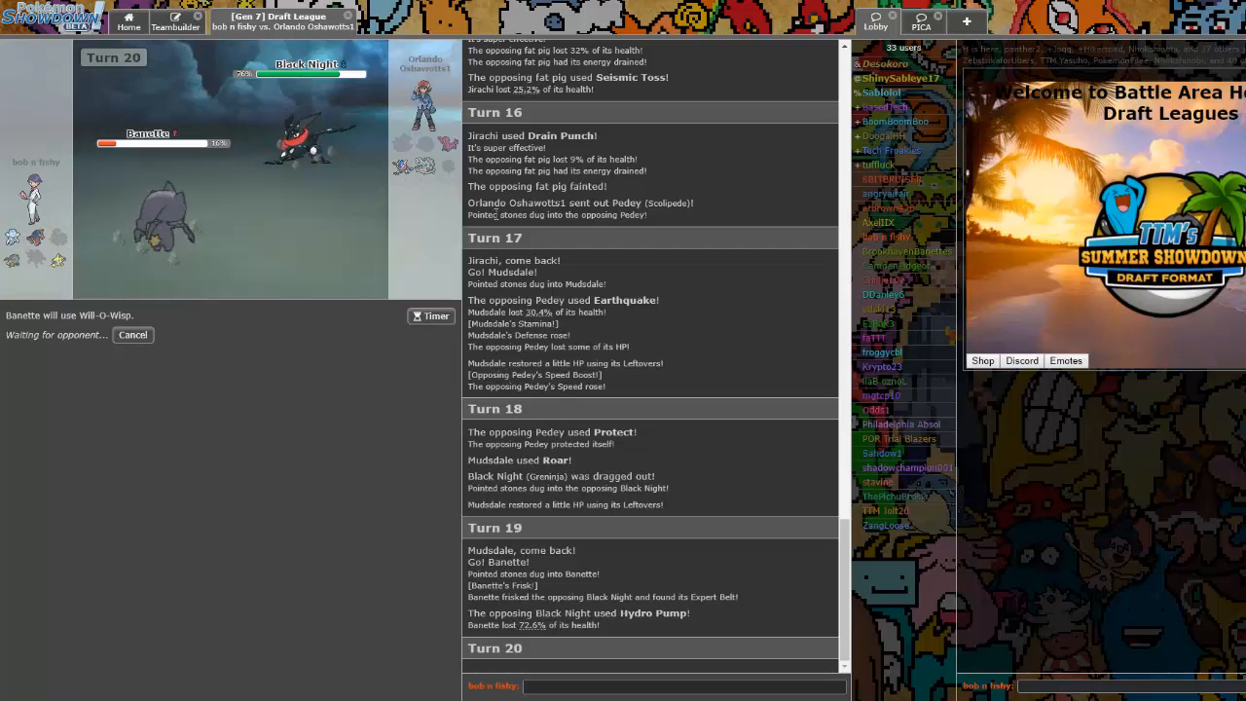
mouse_move(426, 165)
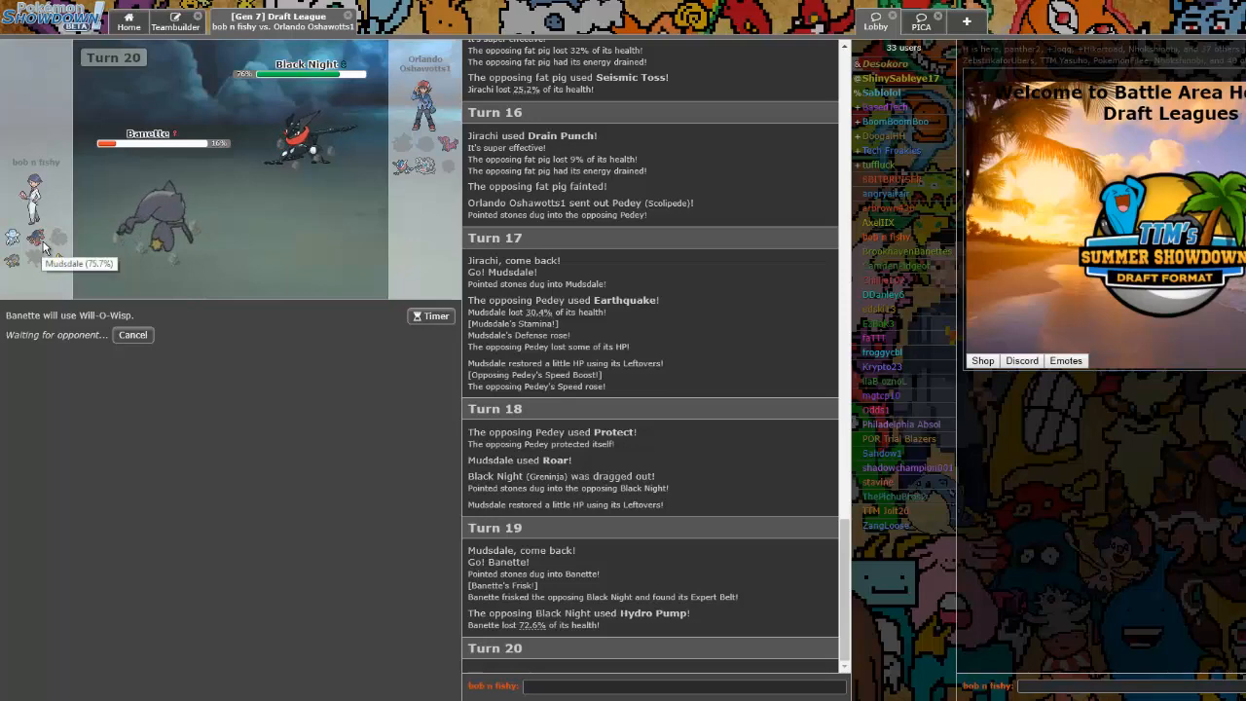
mouse_move(331, 152)
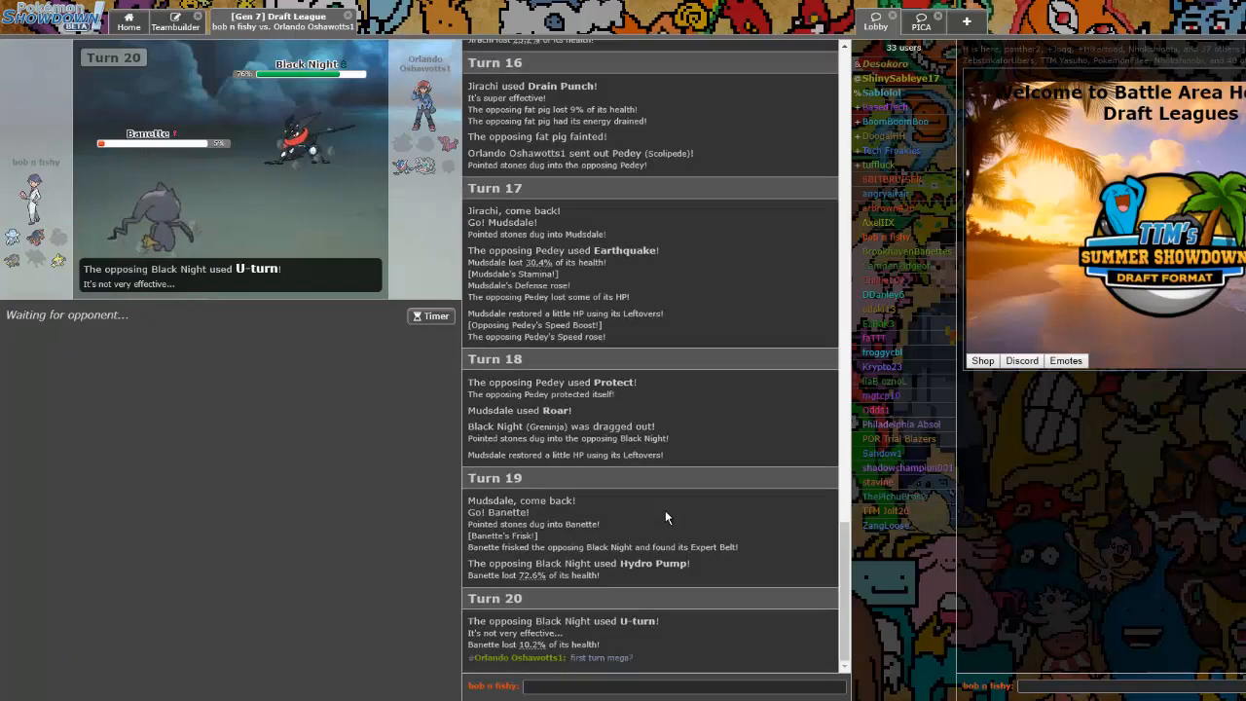
Chat to the opponent: 'is that a', 'well shit', and that Will-O-Wisp should have failed last turn
left_click(682, 685)
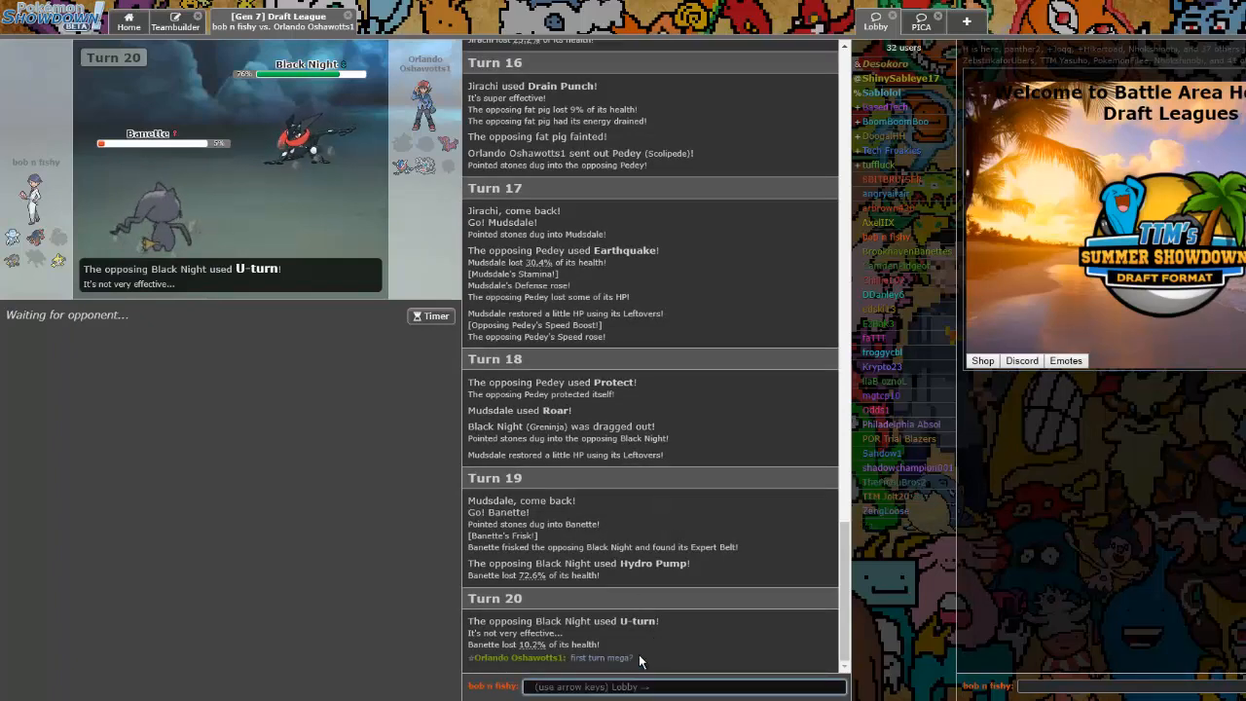
type("is that a")
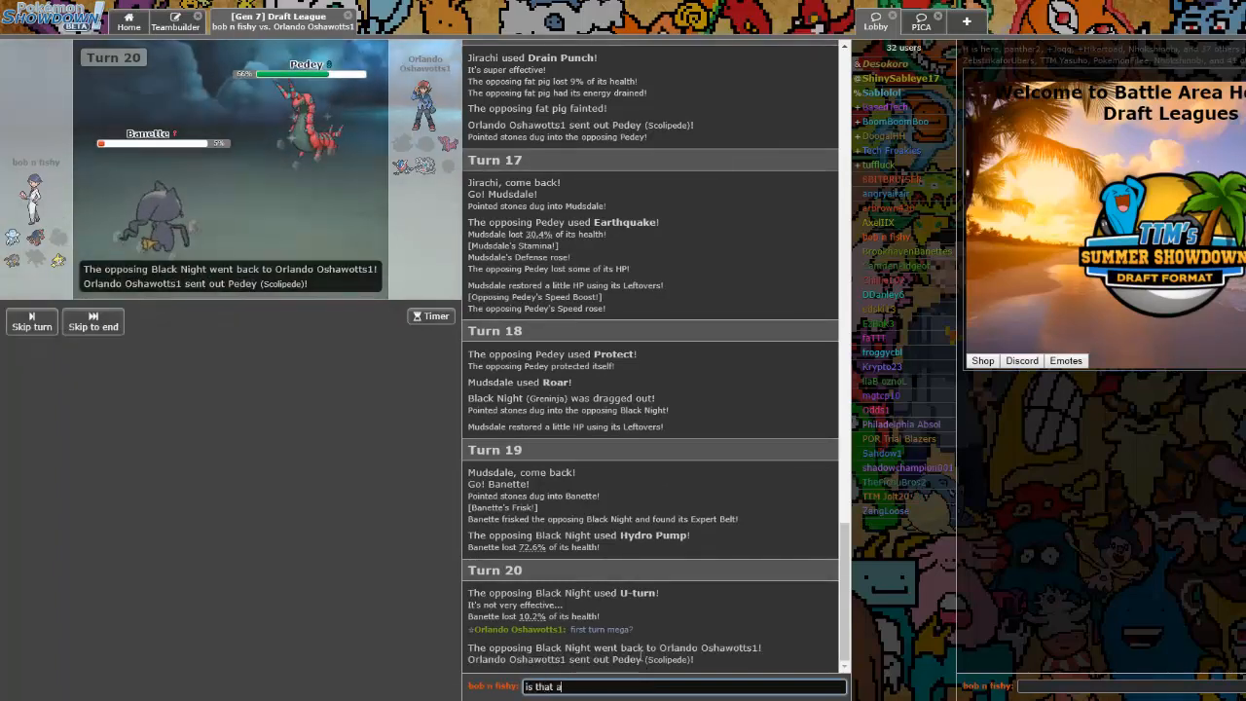
key("enter")
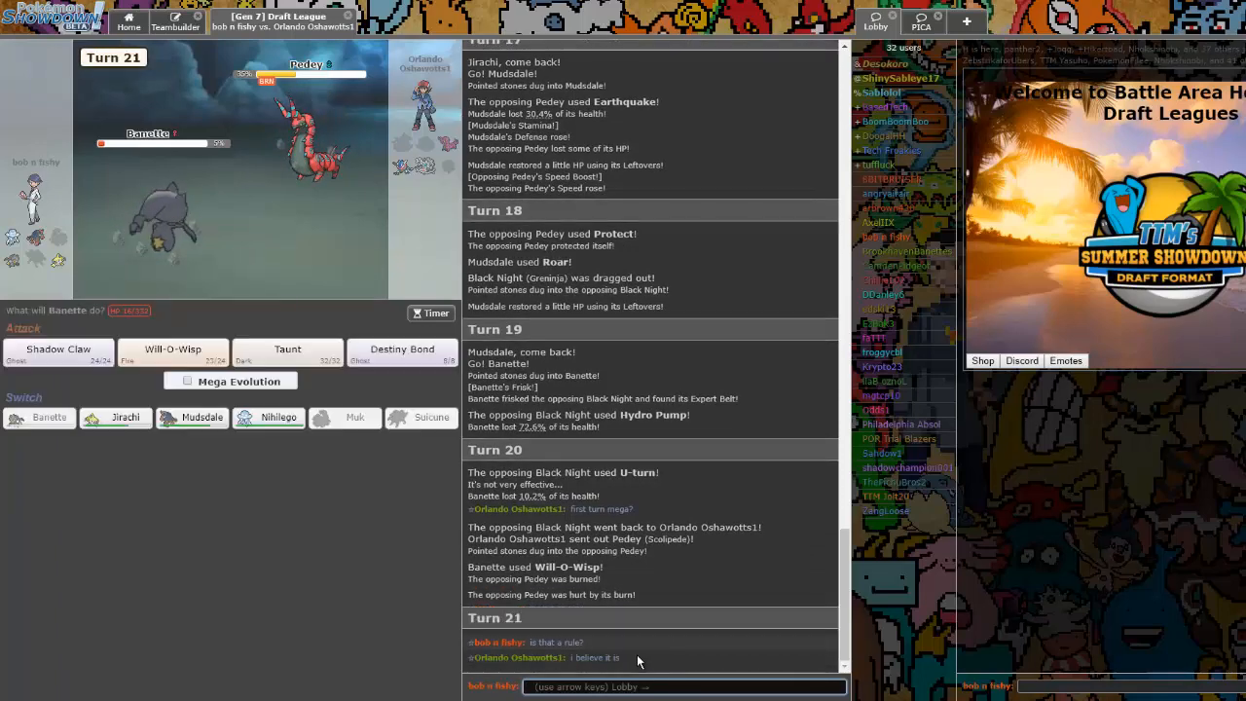
type("well shit")
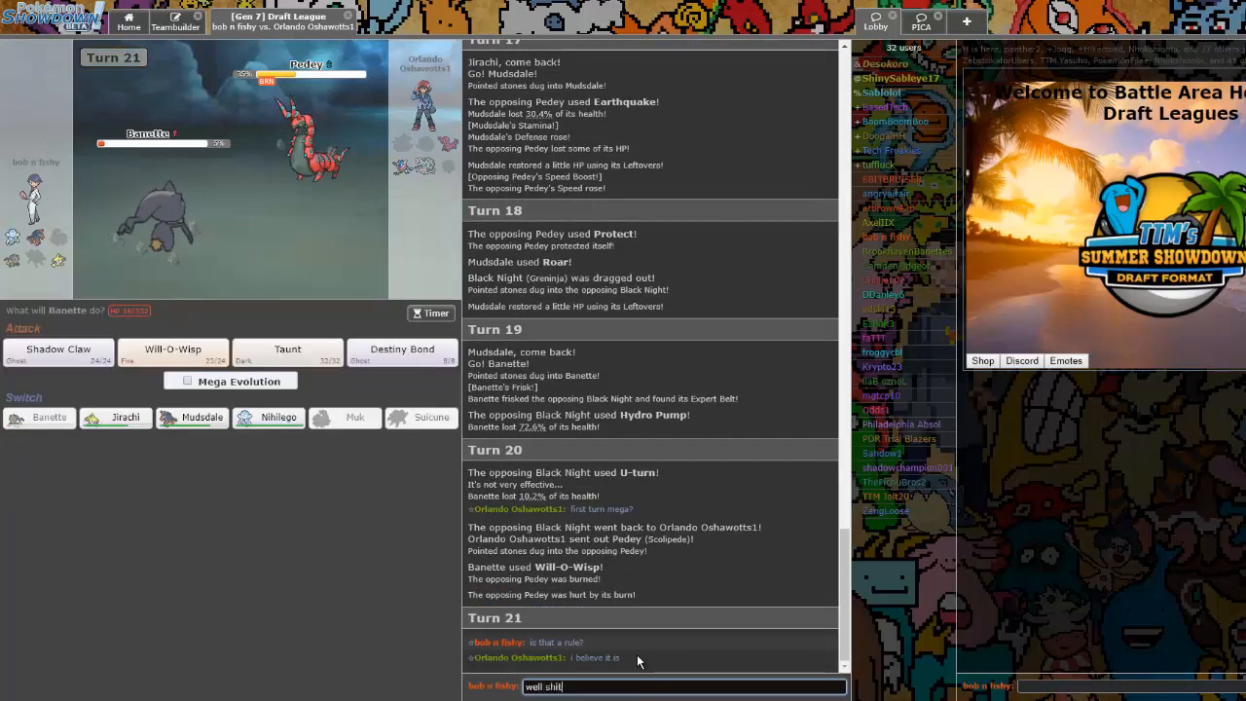
key("enter")
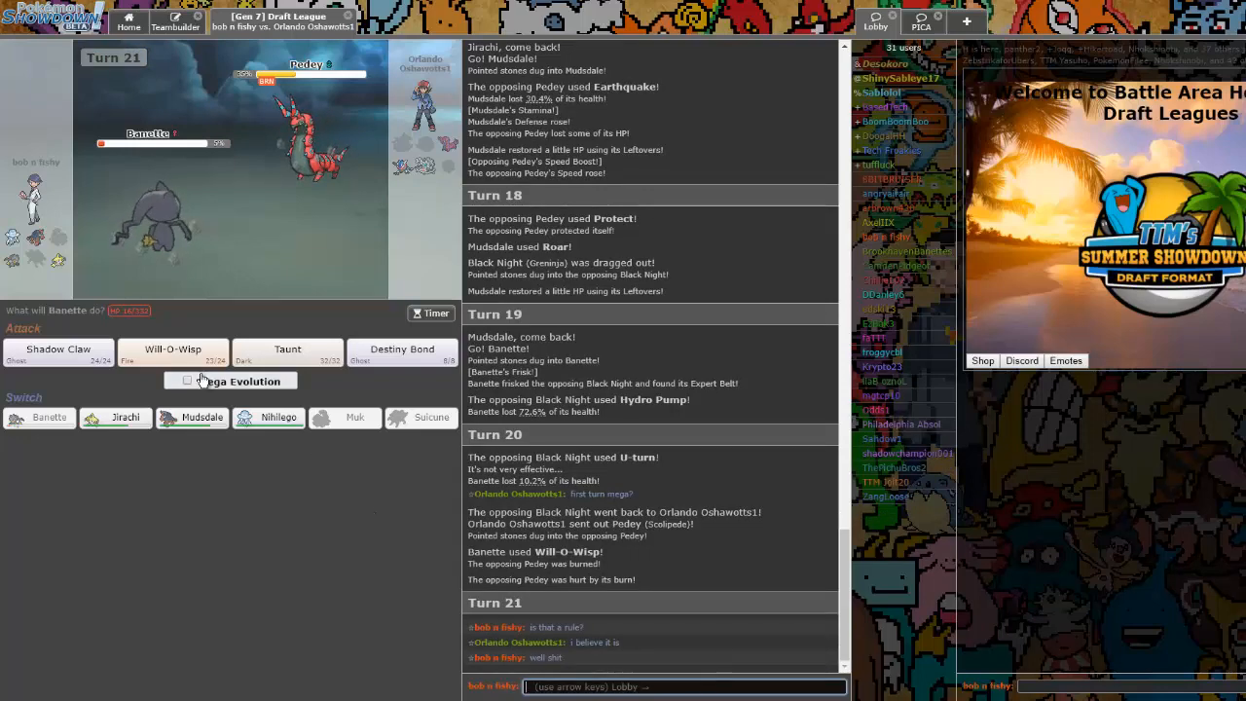
mouse_move(191, 416)
type("i'll wisp again because it would h")
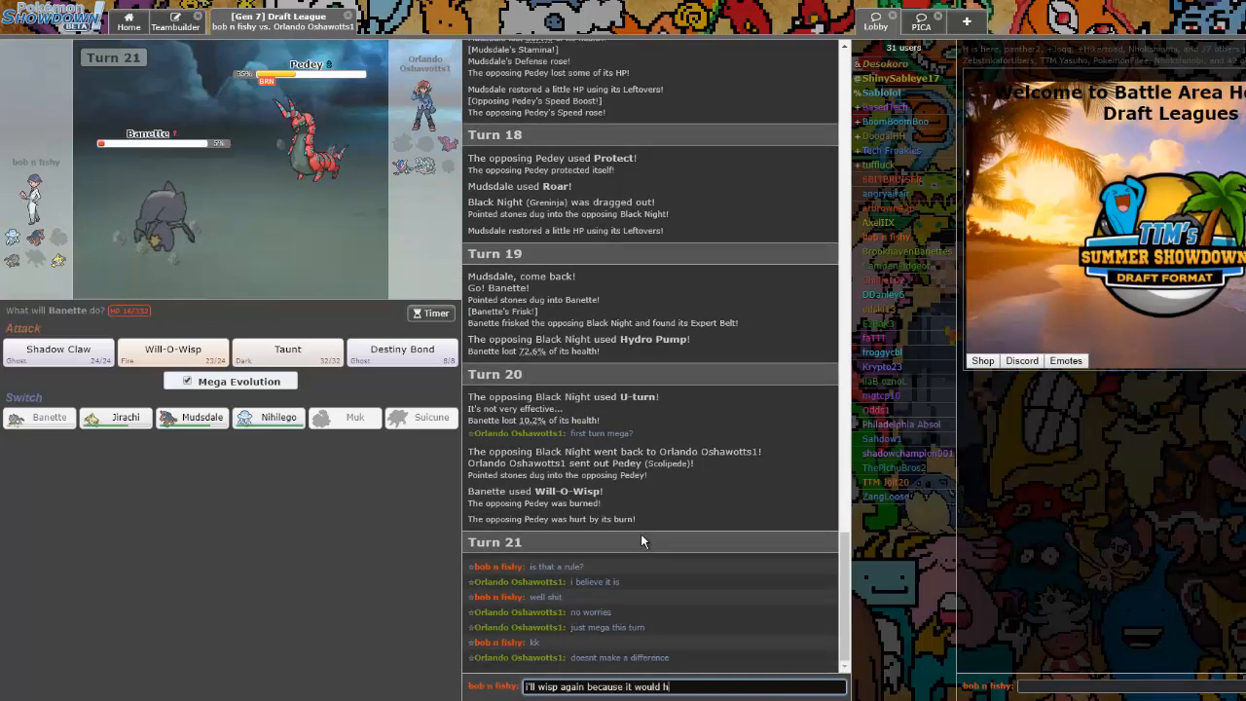
type("ave failed last turn")
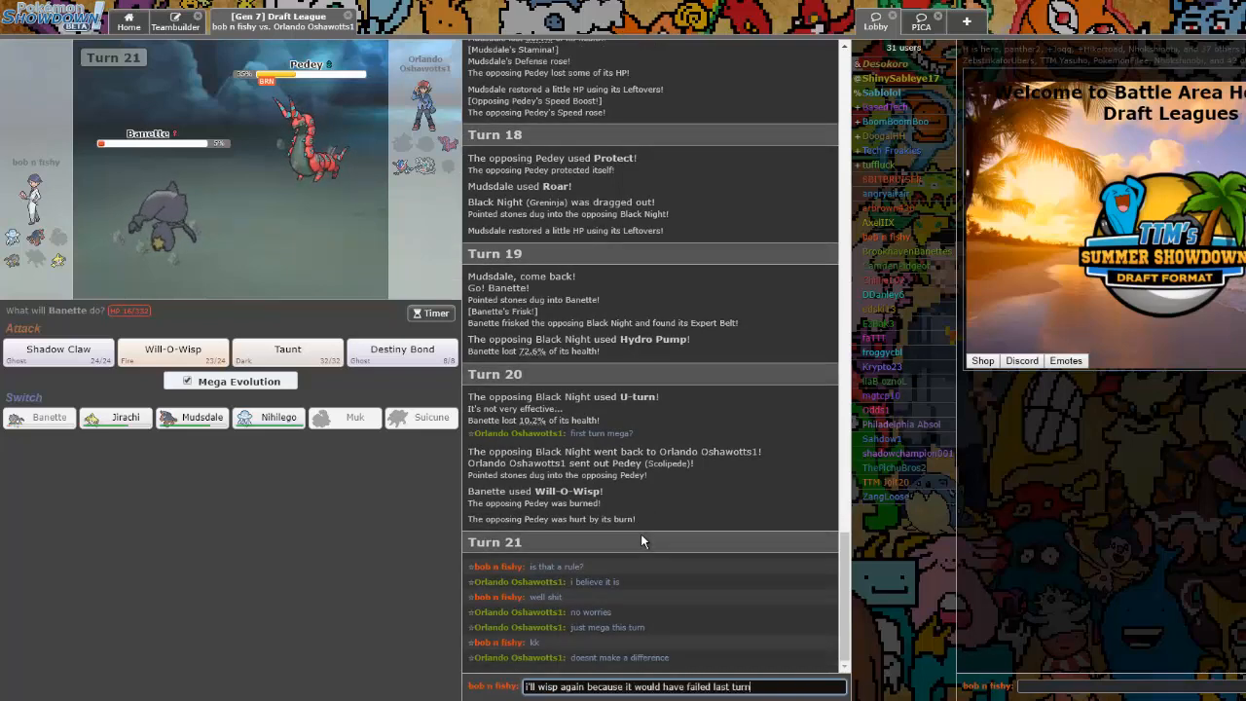
key("enter")
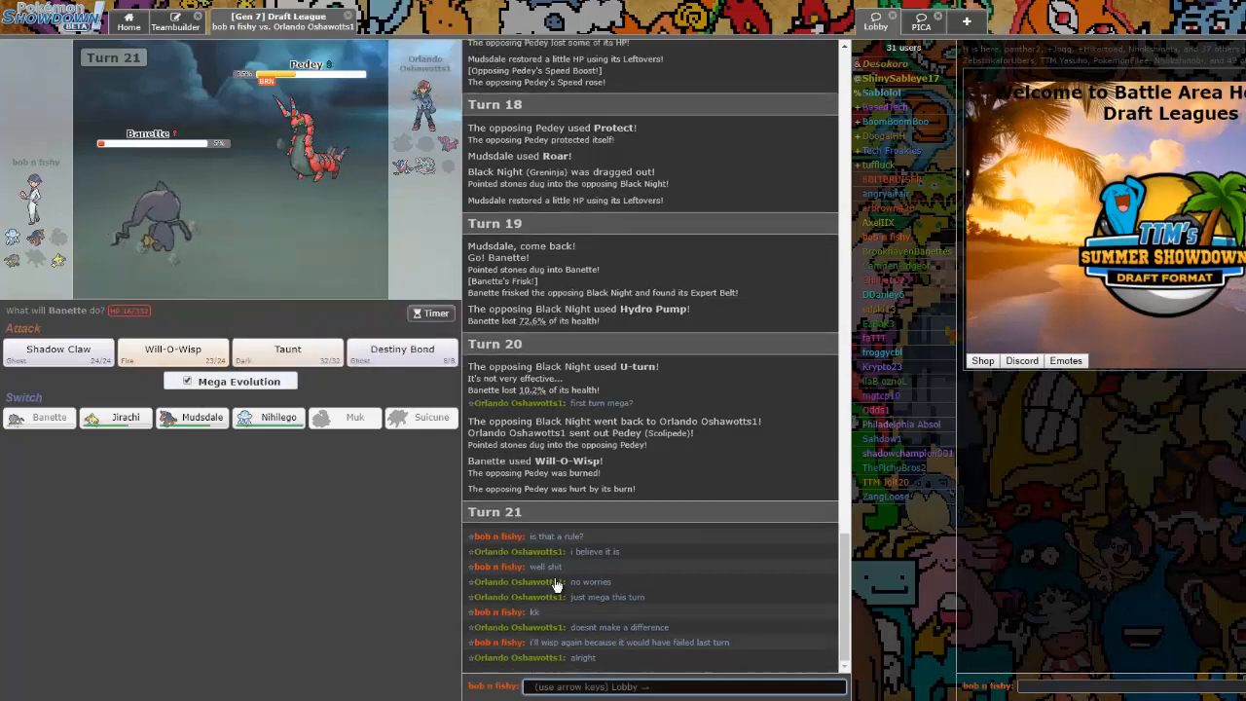
Have Banette use Will-O-Wisp again to burn Pedey on turn 21
left_click(172, 354)
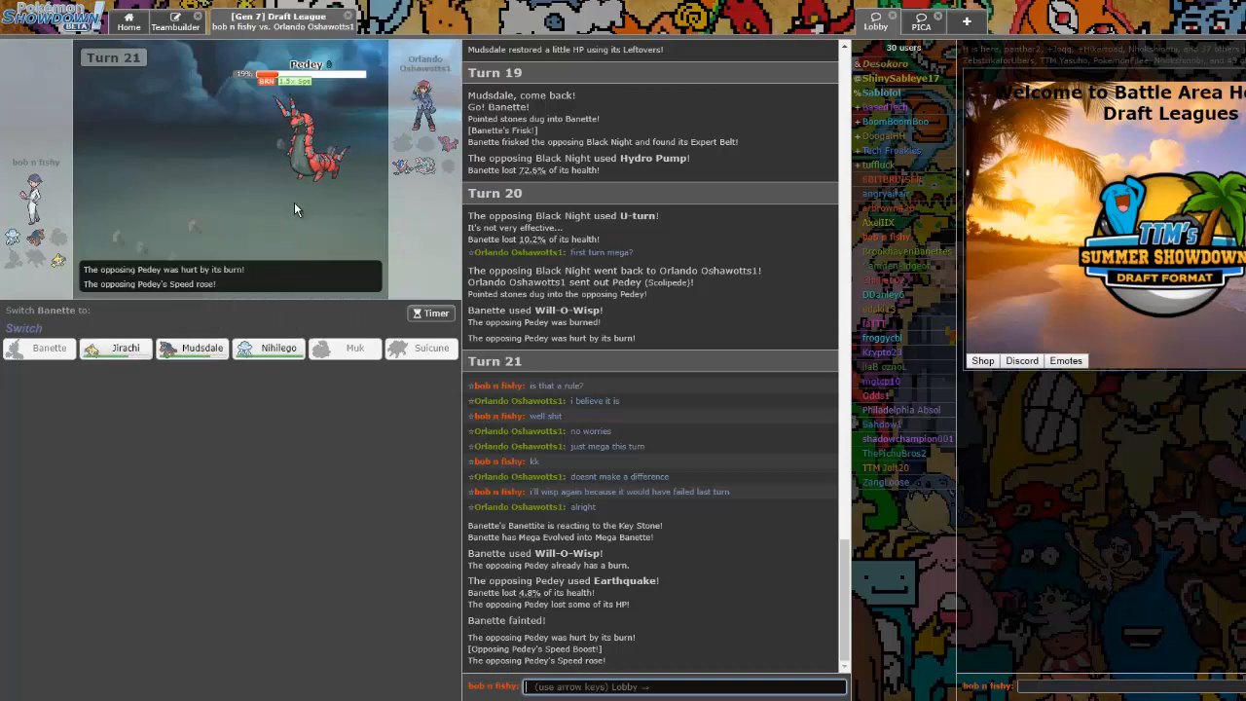
mouse_move(377, 177)
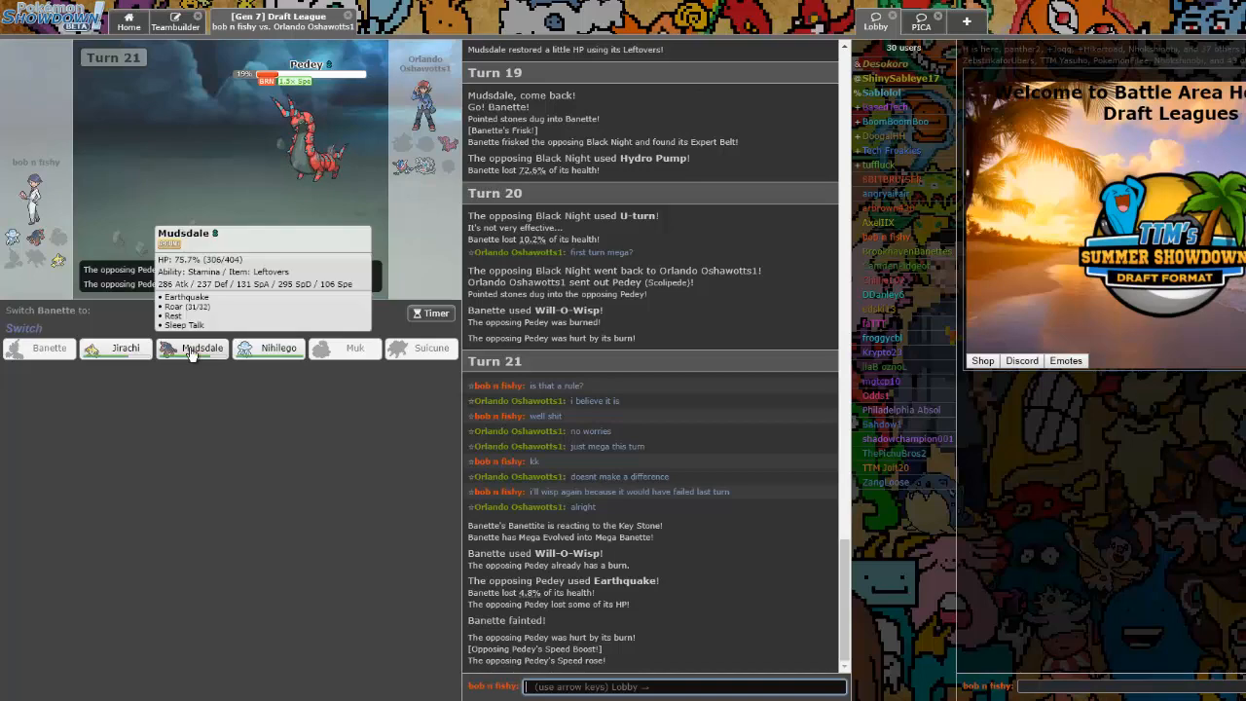
Send Mudsdale in for the fainted Banette and skip through the turn animation
left_click(191, 346)
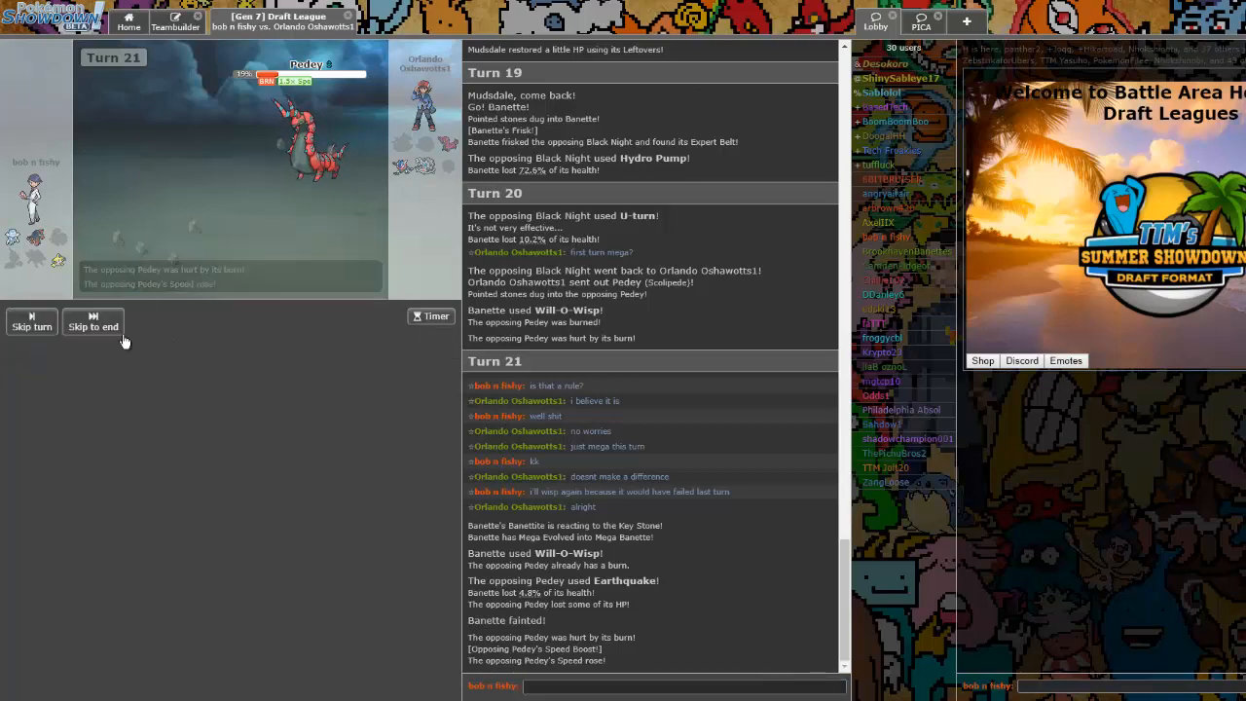
left_click(94, 327)
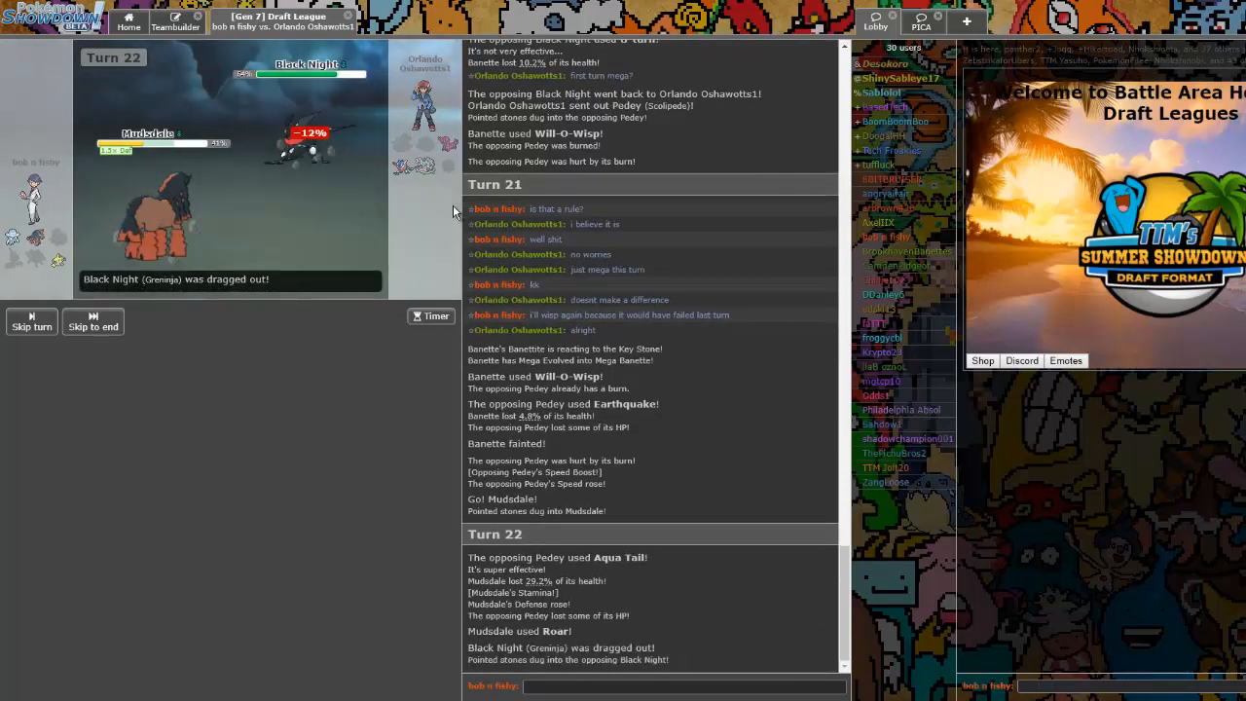
mouse_move(341, 140)
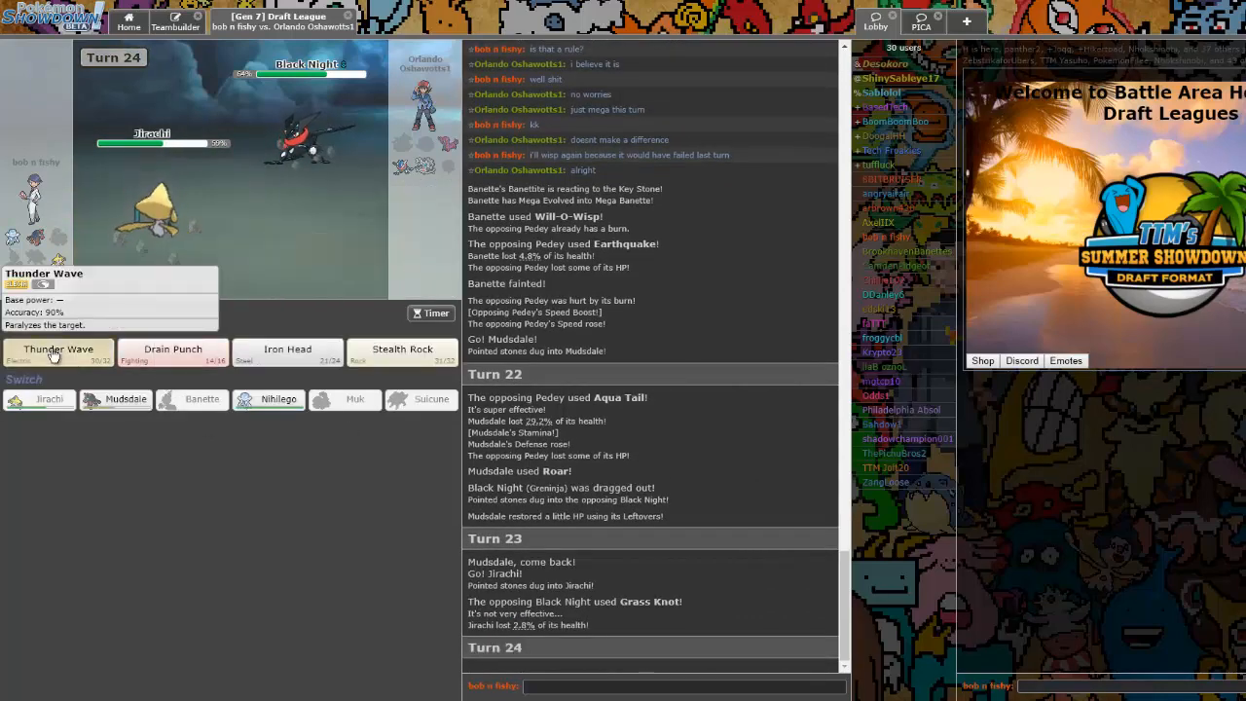
Attack with Jirachi's Drain Punch on consecutive turns until Black Night faints
left_click(56, 349)
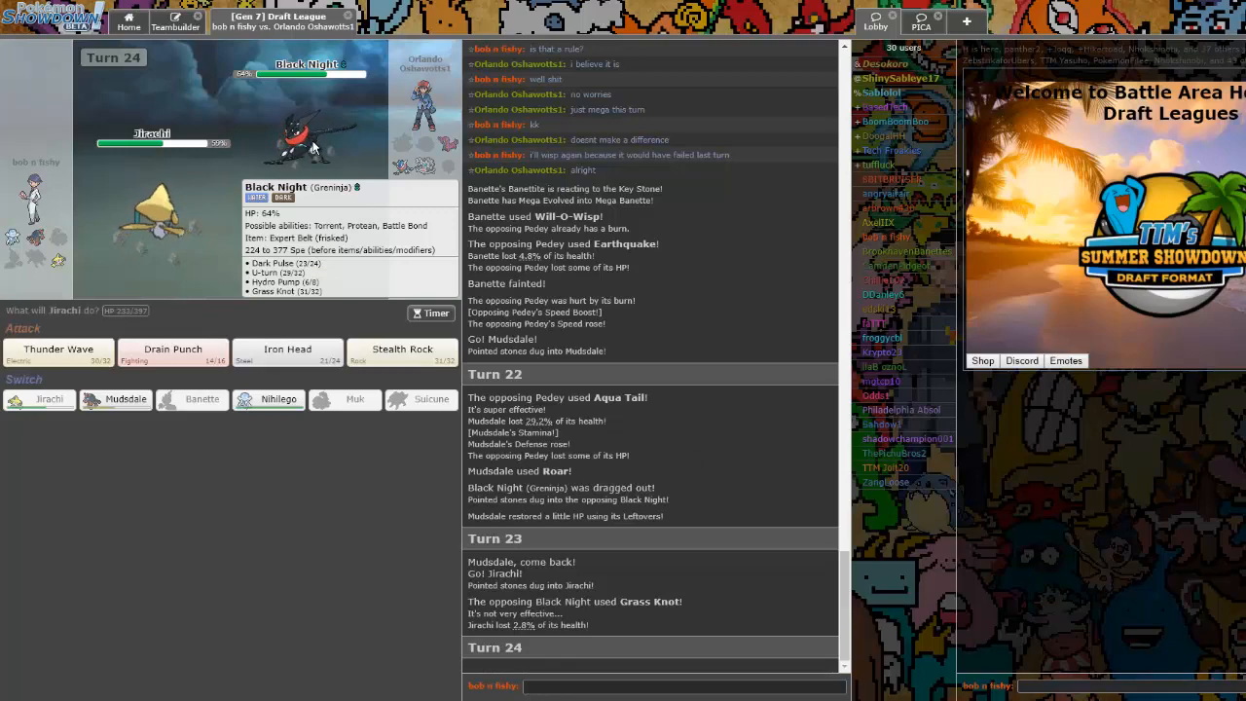
mouse_move(172, 350)
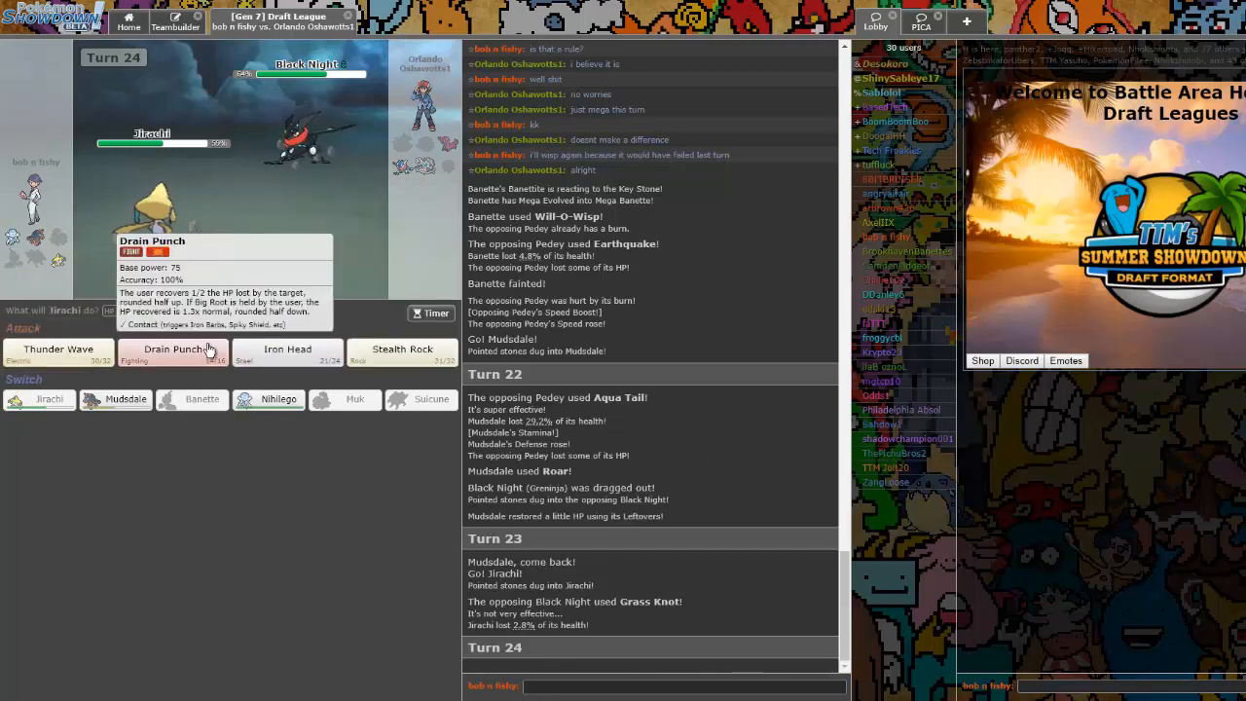
left_click(172, 352)
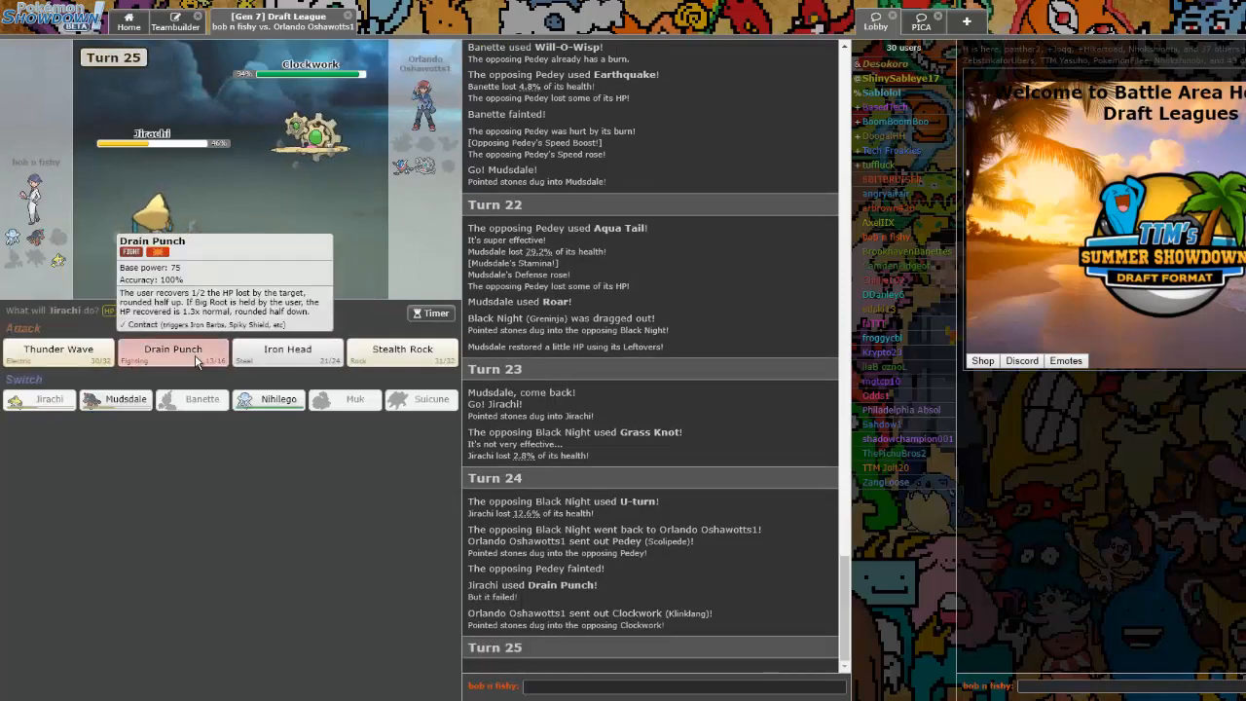
left_click(171, 353)
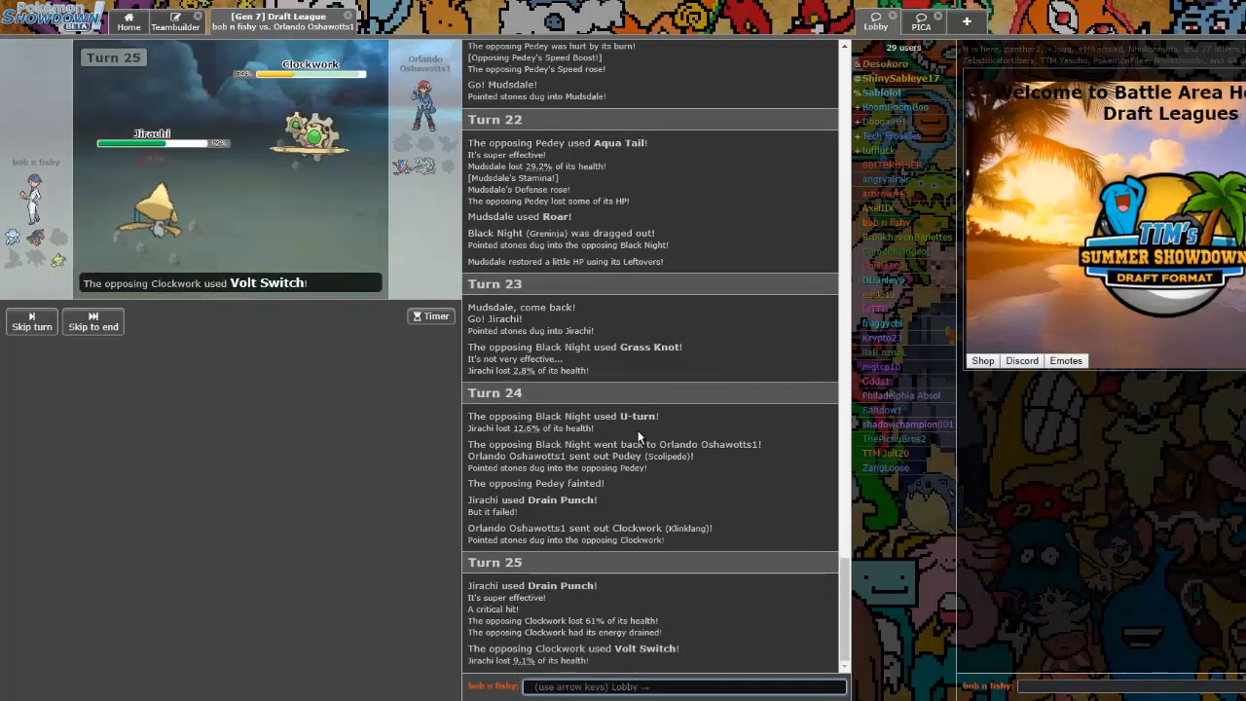
Say 'sorry again' in chat, then Drain Punch Clockwork and skip to the winning turn's end
type("sorry again")
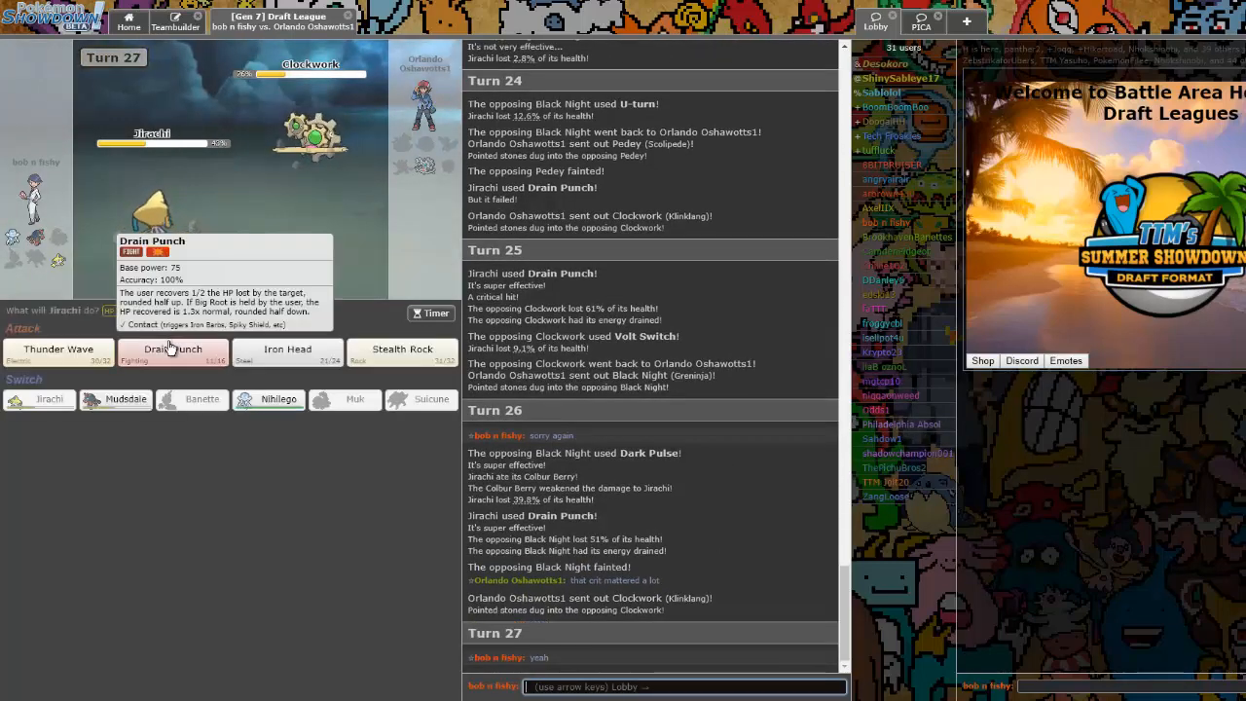
left_click(172, 350)
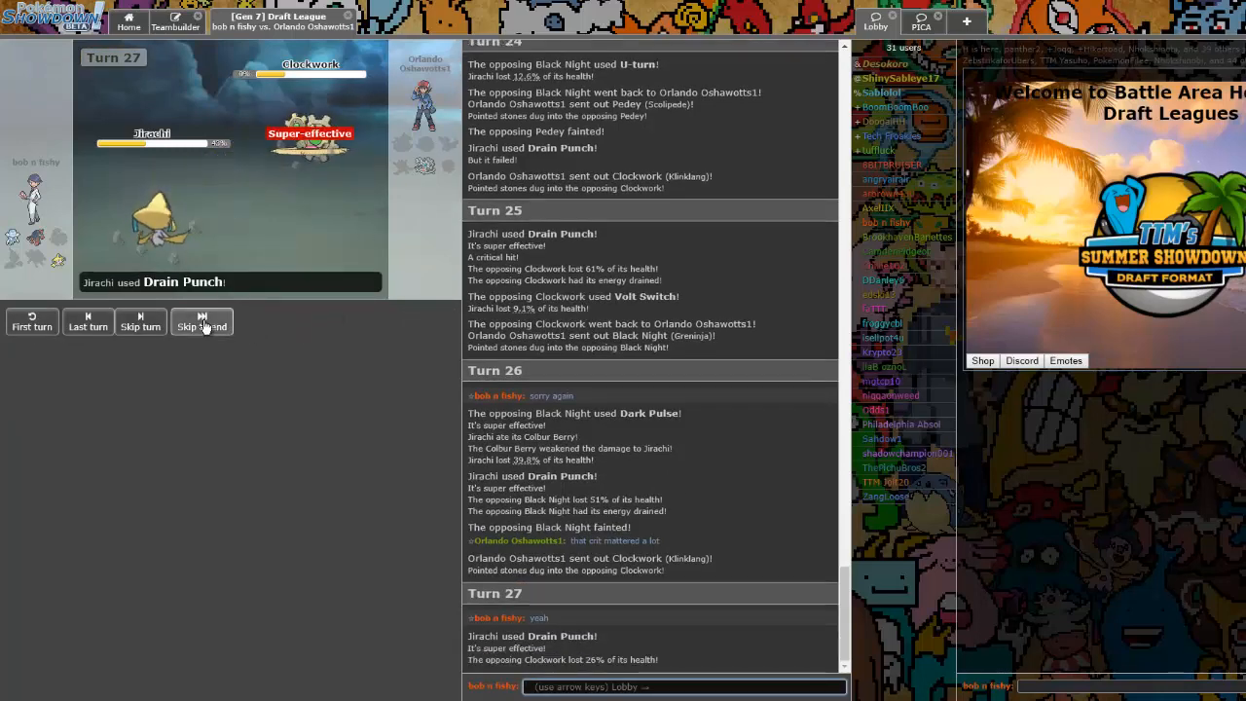
left_click(202, 321)
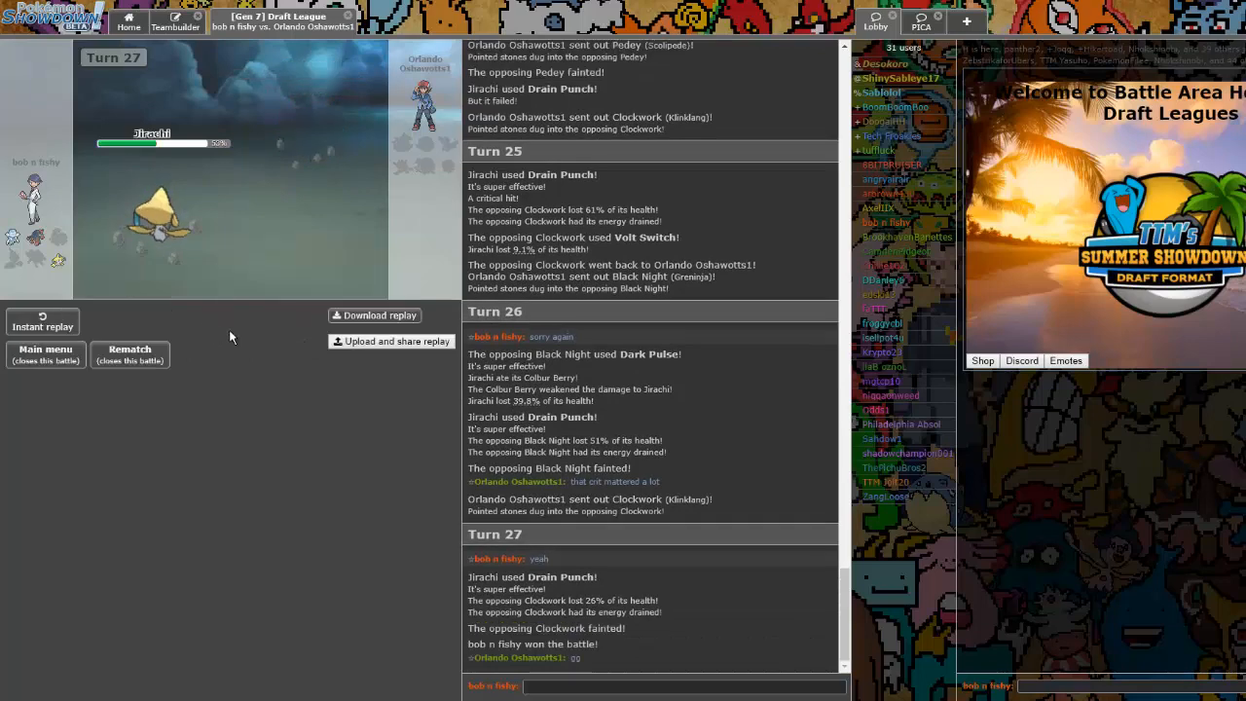
Send 'gg' in chat and upload the battle replay, dismissing the confirmation
type("gg sorry for my ter")
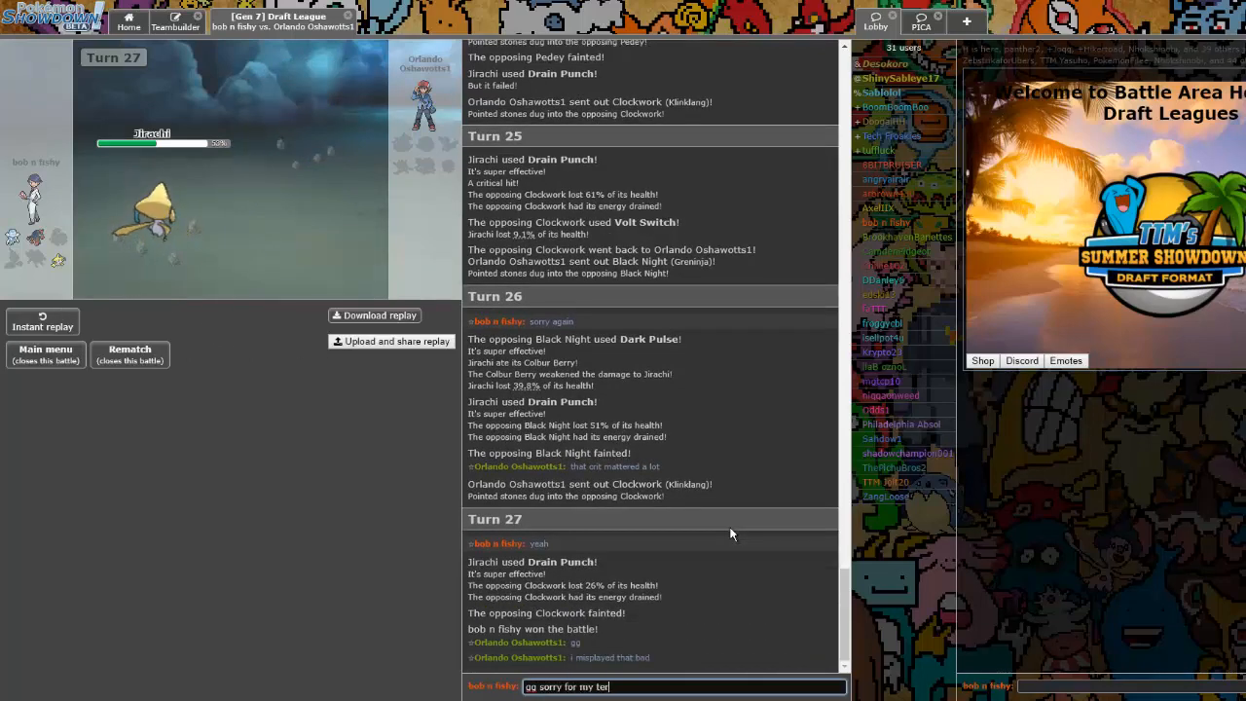
key("enter")
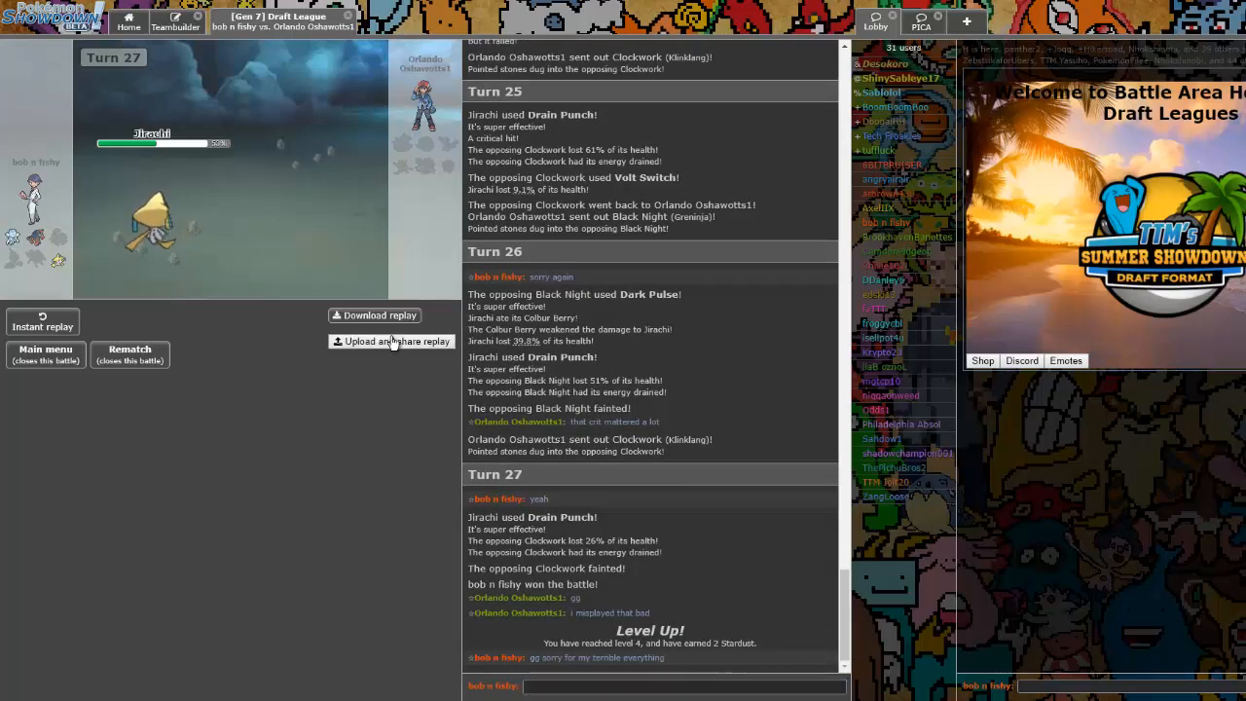
left_click(389, 341)
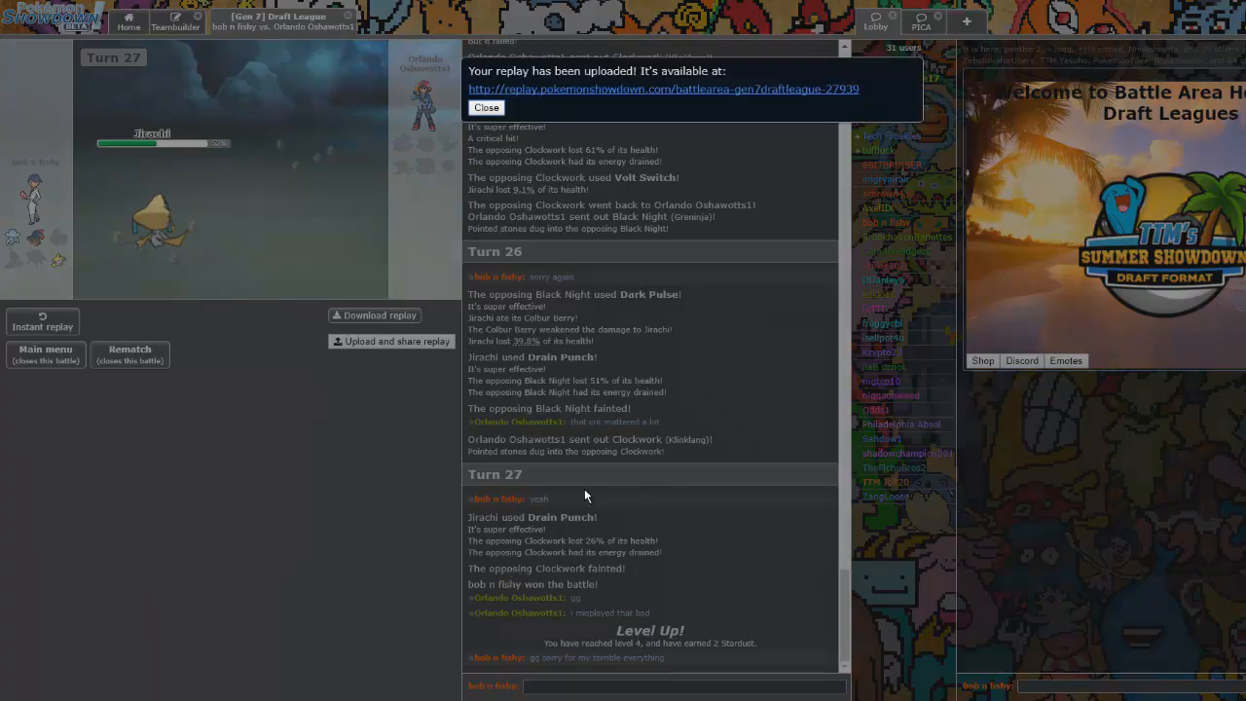
left_click(486, 107)
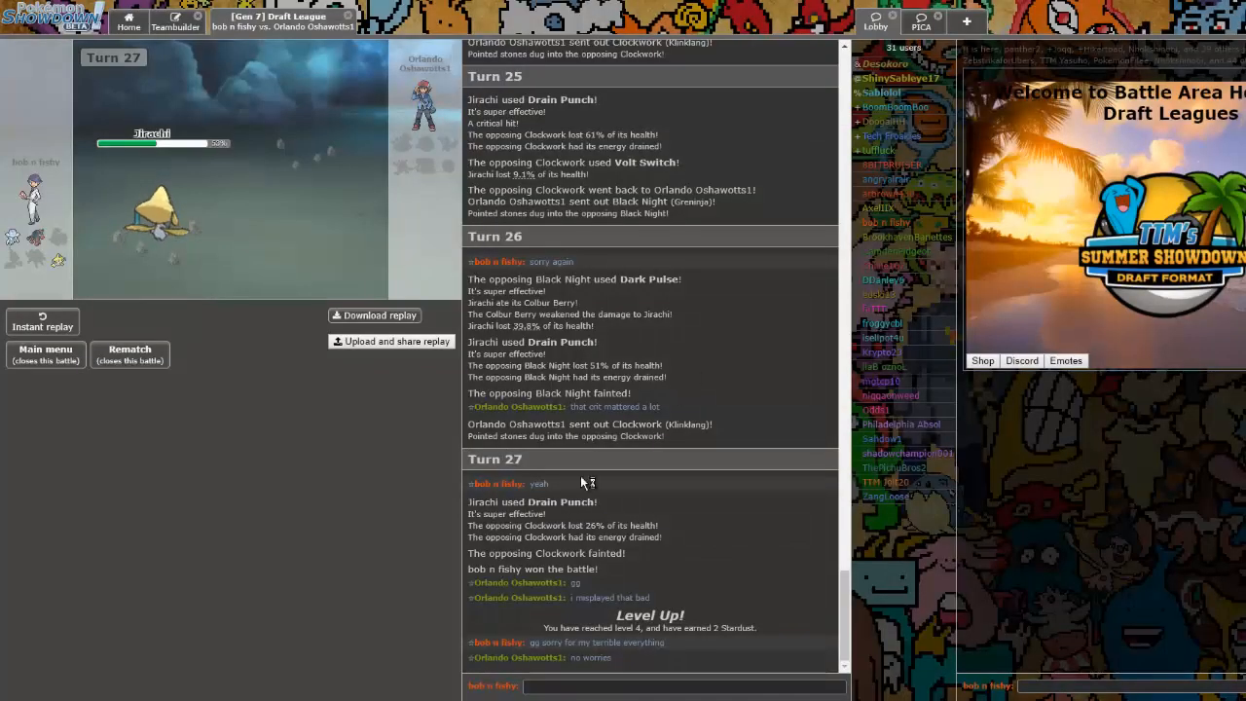